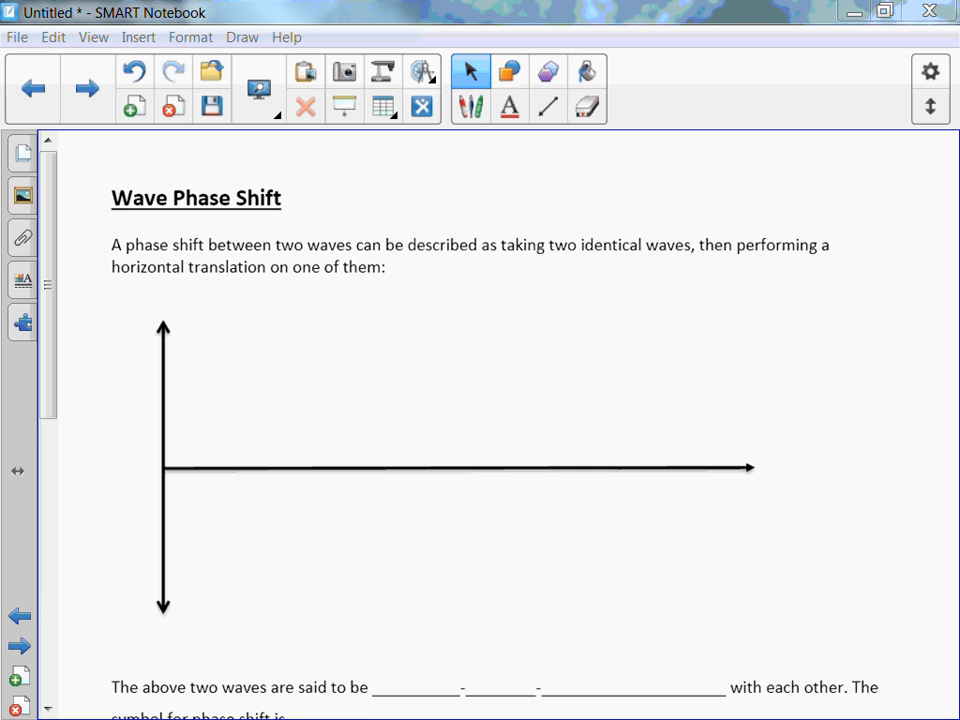
Draw one blue sine wave cycle with a crest and trough on the empty axes
{"action": "scroll", "scroll_direction": "down", "scroll_amount": 3}
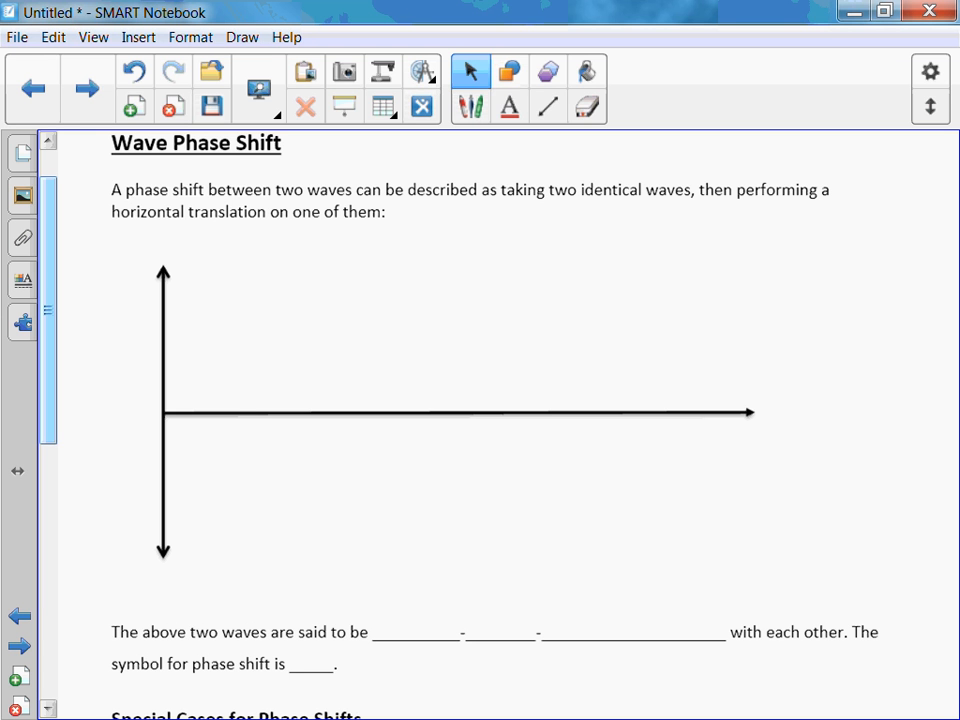
{"action": "left_click", "coordinate": [470, 104]}
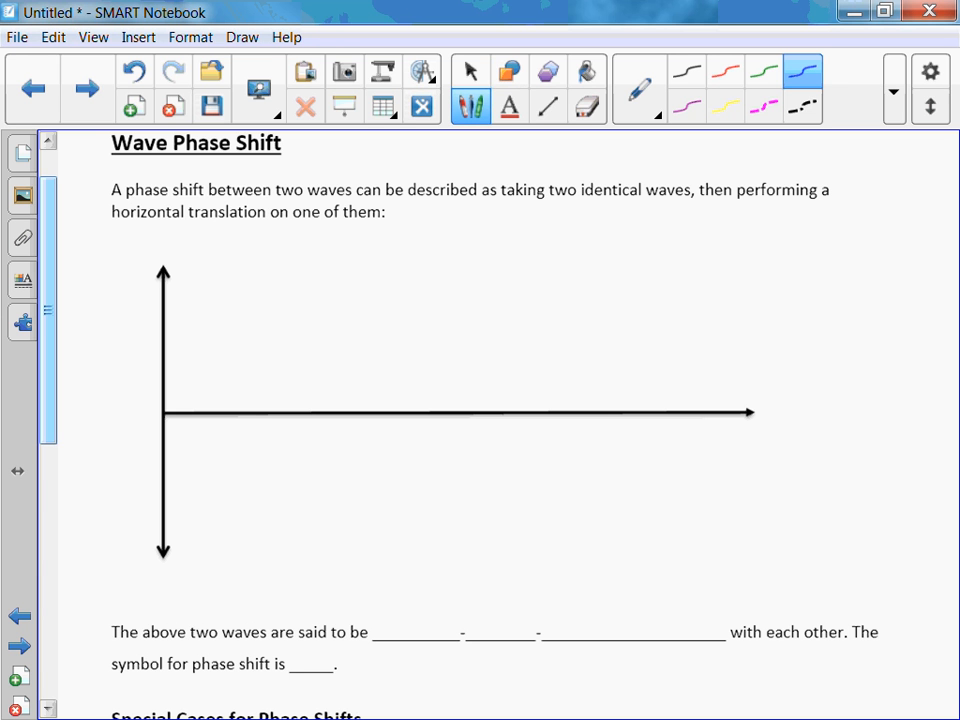
{"action": "left_click_drag", "start_coordinate": [164, 410], "coordinate": [324, 322]}
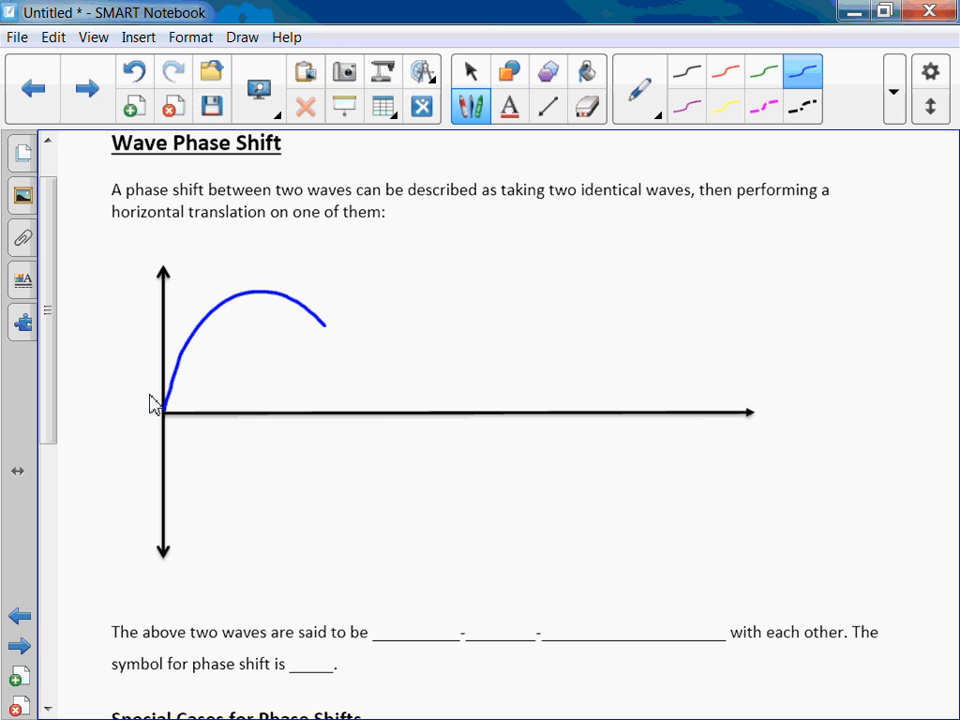
{"action": "left_click_drag", "start_coordinate": [324, 324], "coordinate": [504, 536]}
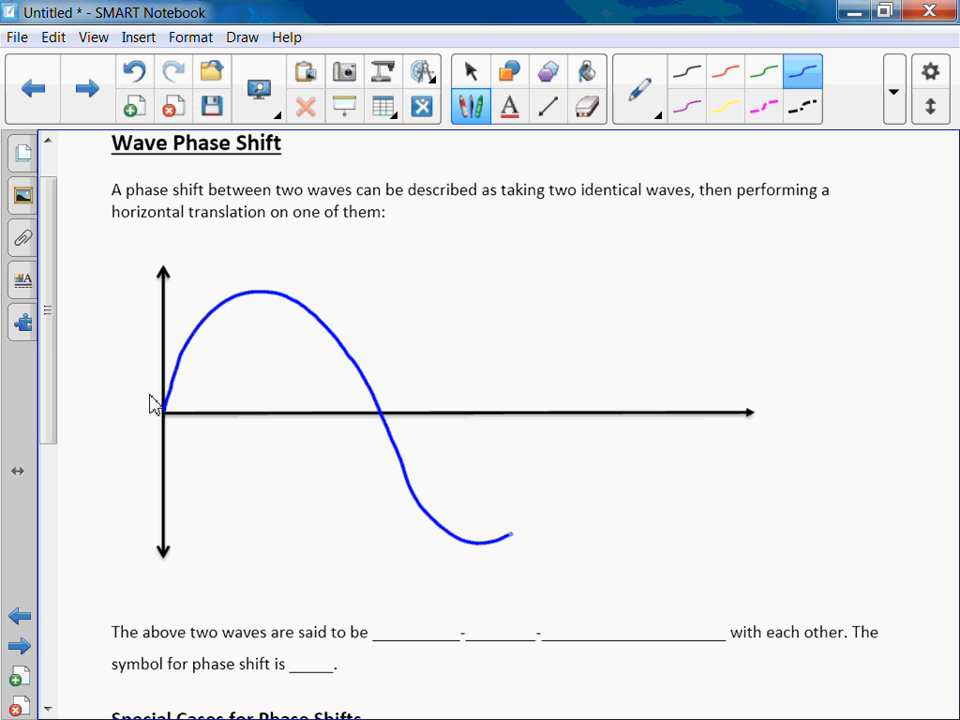
{"action": "left_click_drag", "start_coordinate": [504, 536], "coordinate": [578, 420]}
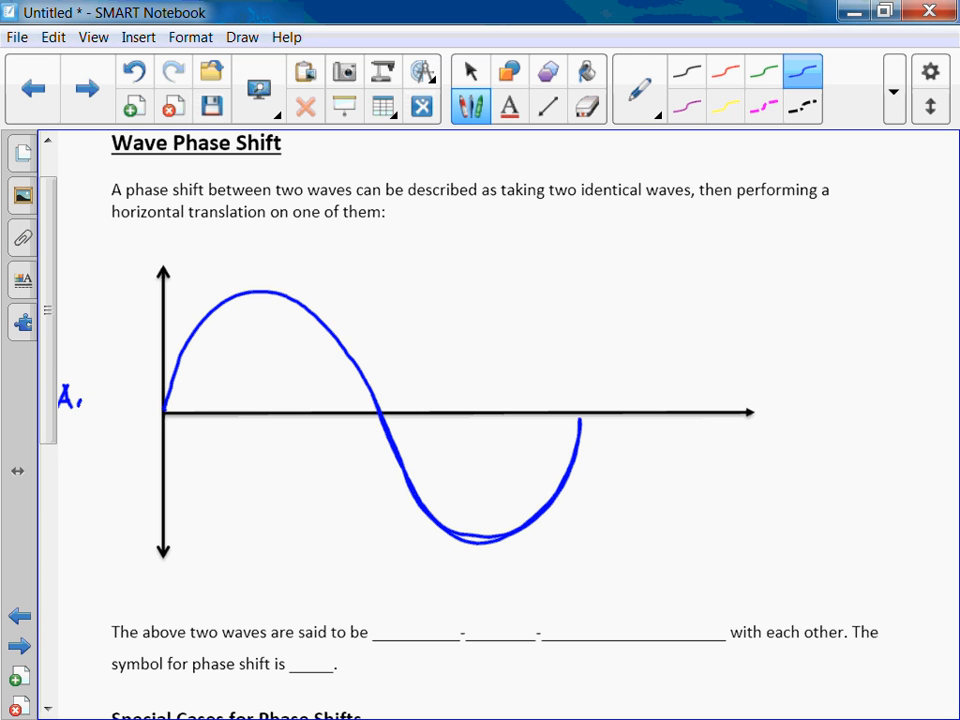
Label the axes Amplitude and distance by hand
{"action": "type", "text": "mp"}
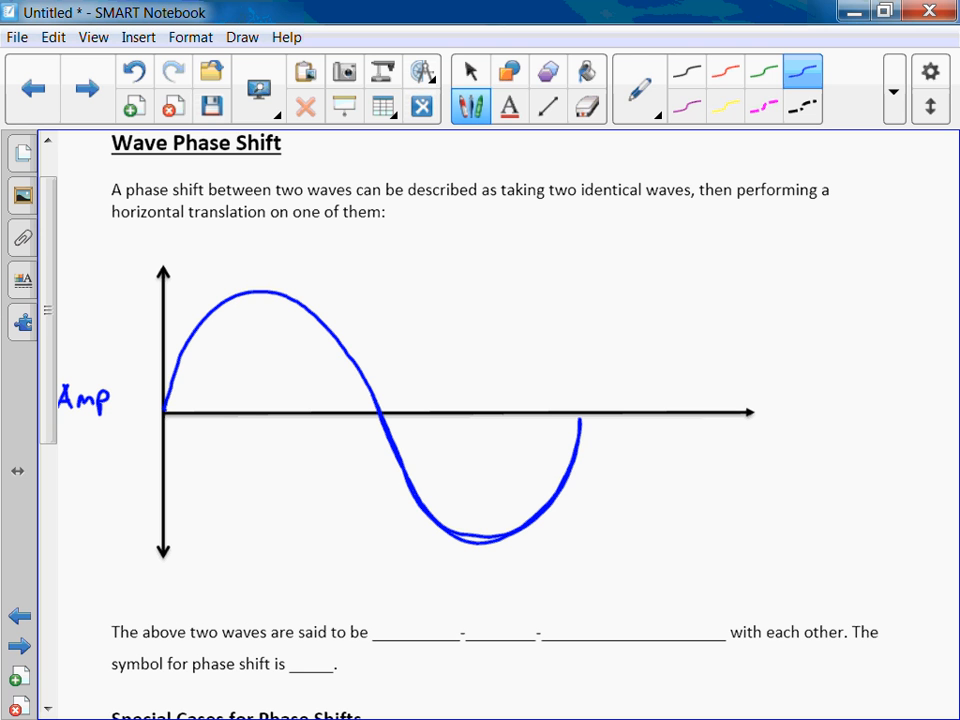
{"action": "left_click_drag", "start_coordinate": [108, 398], "coordinate": [164, 398]}
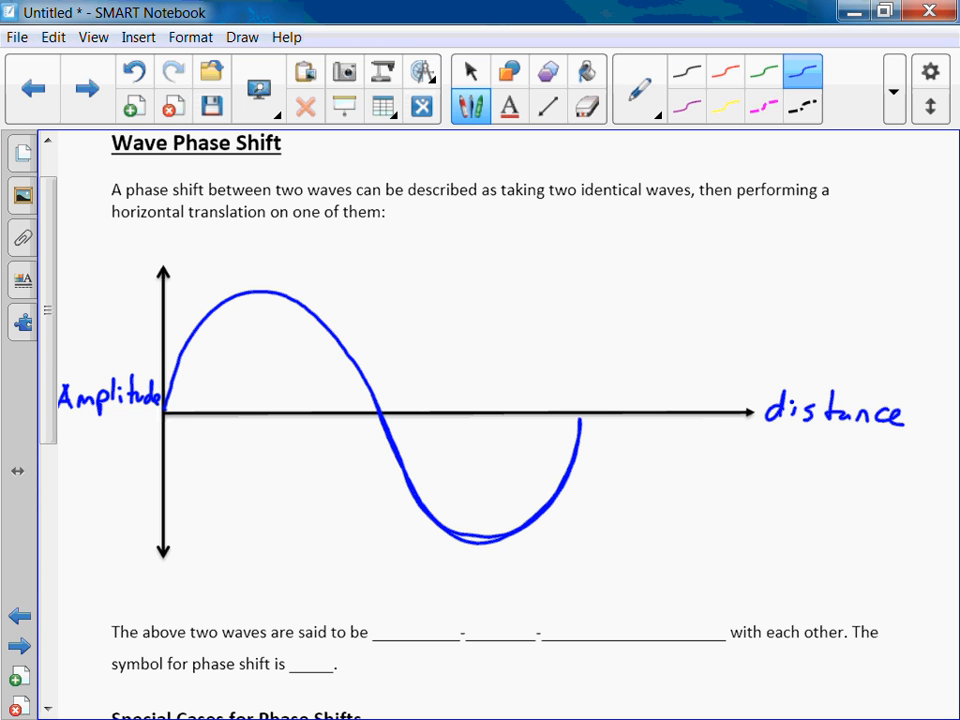
{"action": "left_click", "coordinate": [470, 70]}
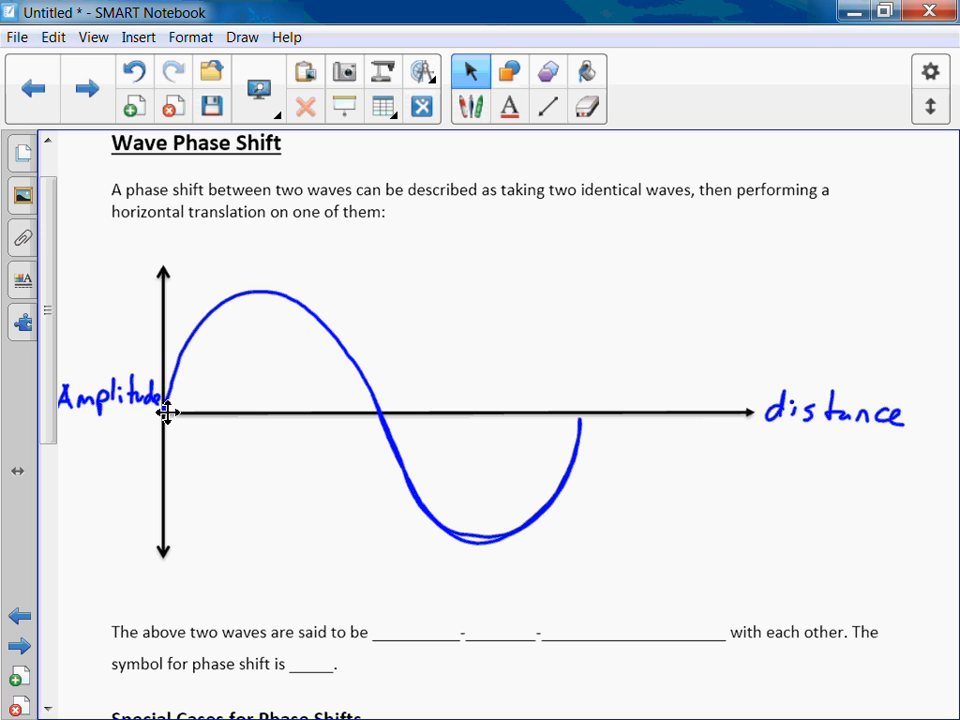
Draw a green sine wave shifted right of the blue one, erasing and redrawing the uneven trough
{"action": "left_click", "coordinate": [470, 104]}
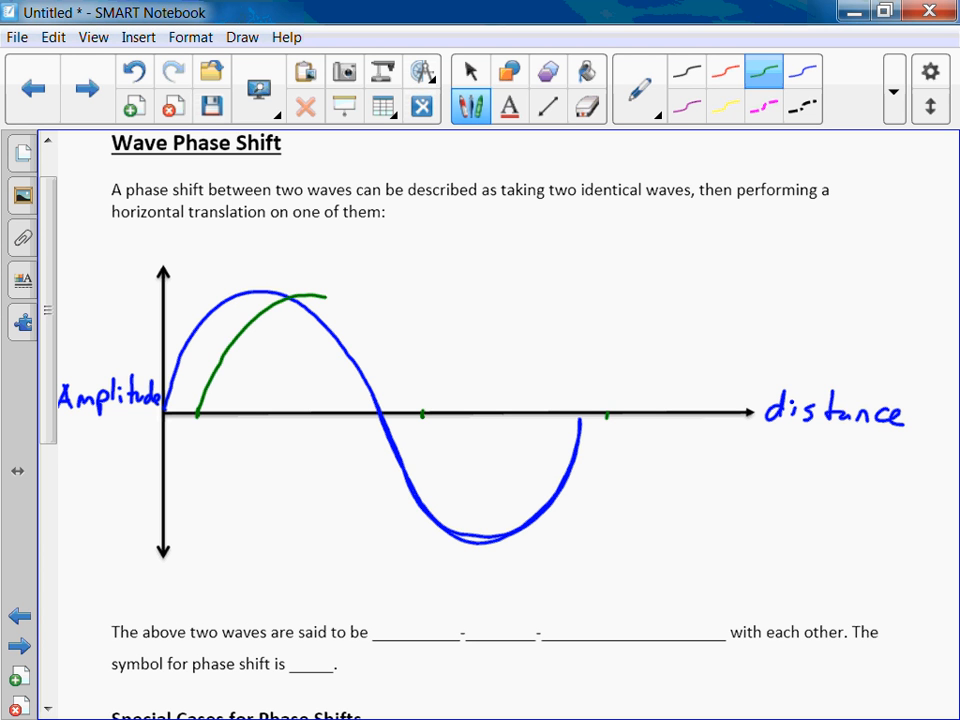
{"action": "left_click_drag", "start_coordinate": [320, 296], "coordinate": [438, 444]}
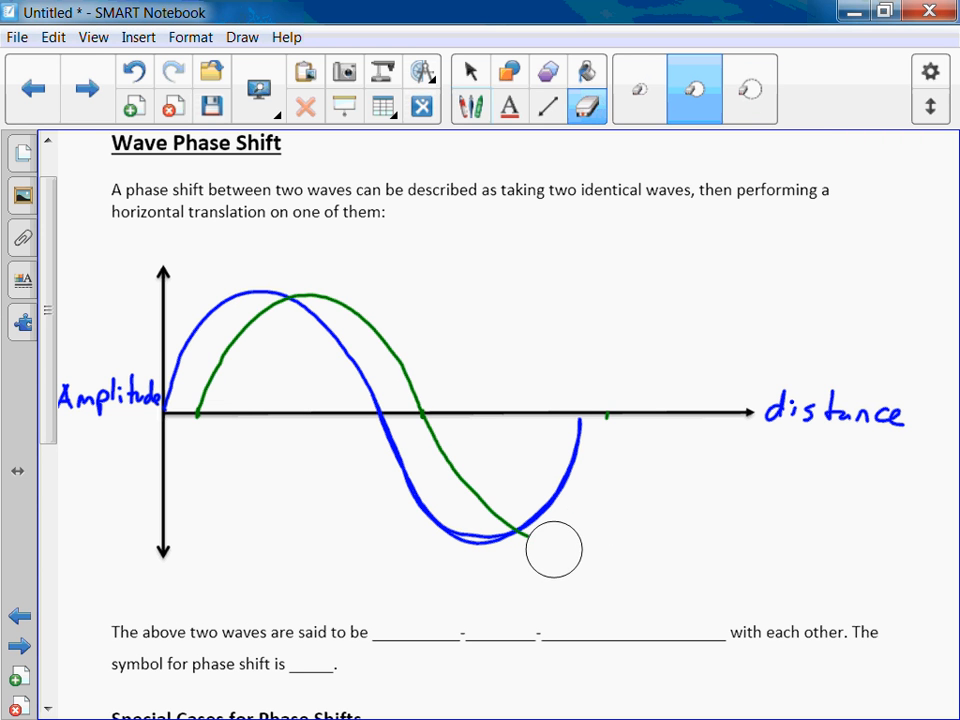
{"action": "left_click_drag", "start_coordinate": [556, 550], "coordinate": [490, 500]}
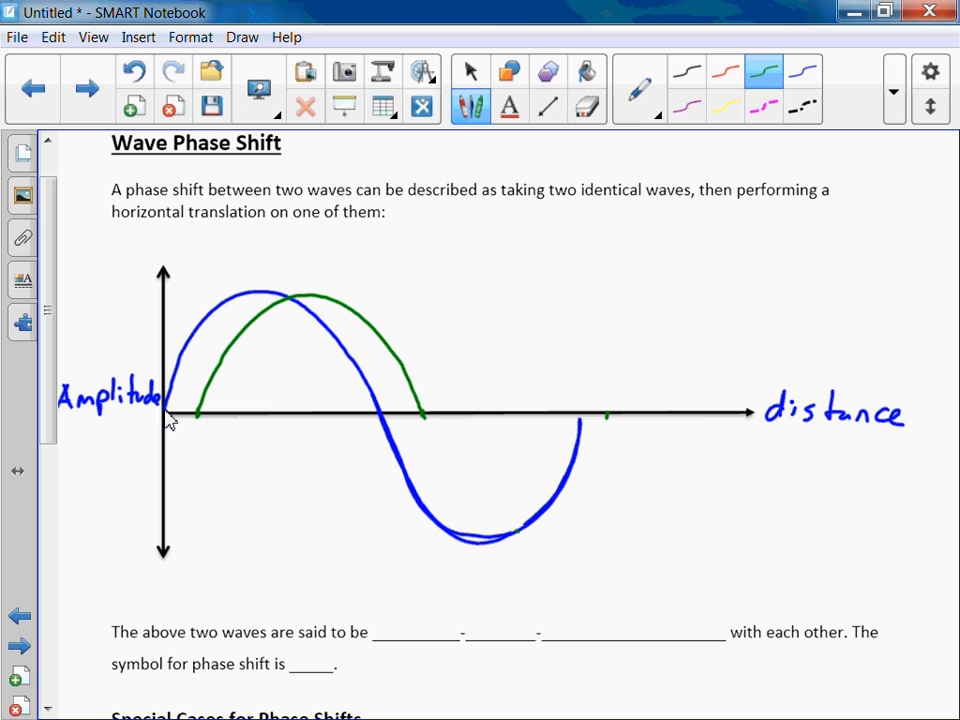
{"action": "left_click_drag", "start_coordinate": [420, 414], "coordinate": [516, 548]}
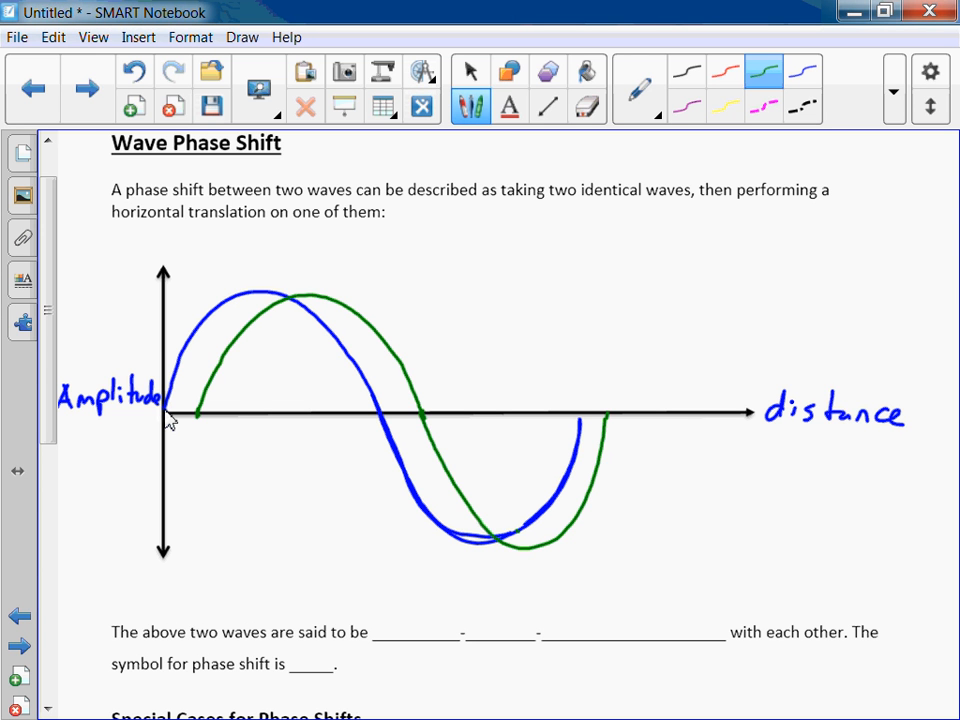
{"action": "left_click", "coordinate": [470, 70]}
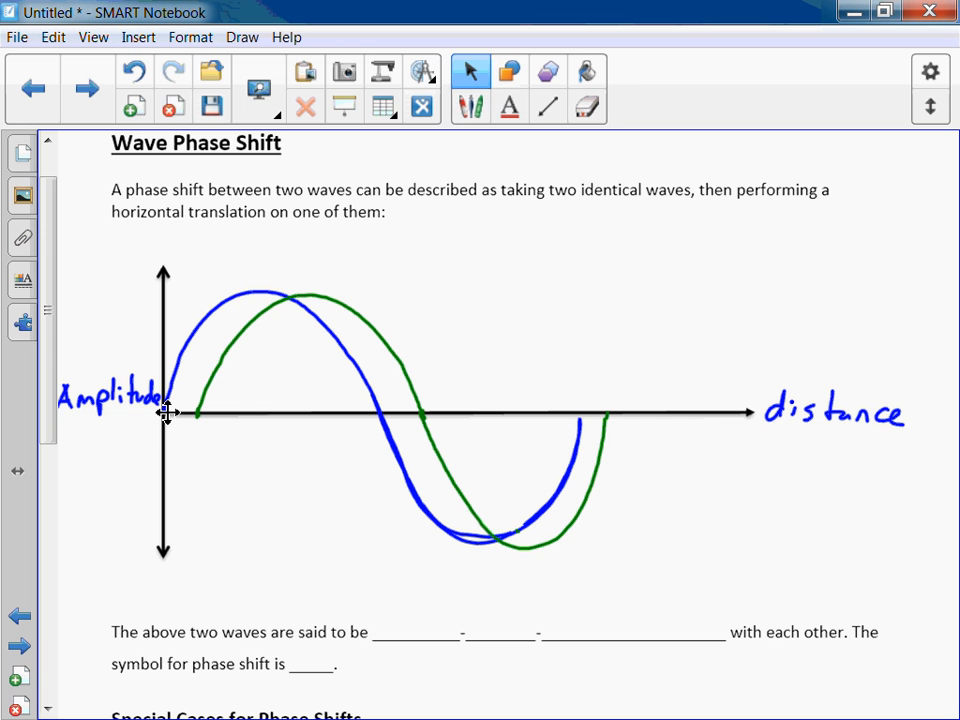
Mark the gap between the wave ends in red and write phase shift (Ø) above it
{"action": "left_click", "coordinate": [470, 104]}
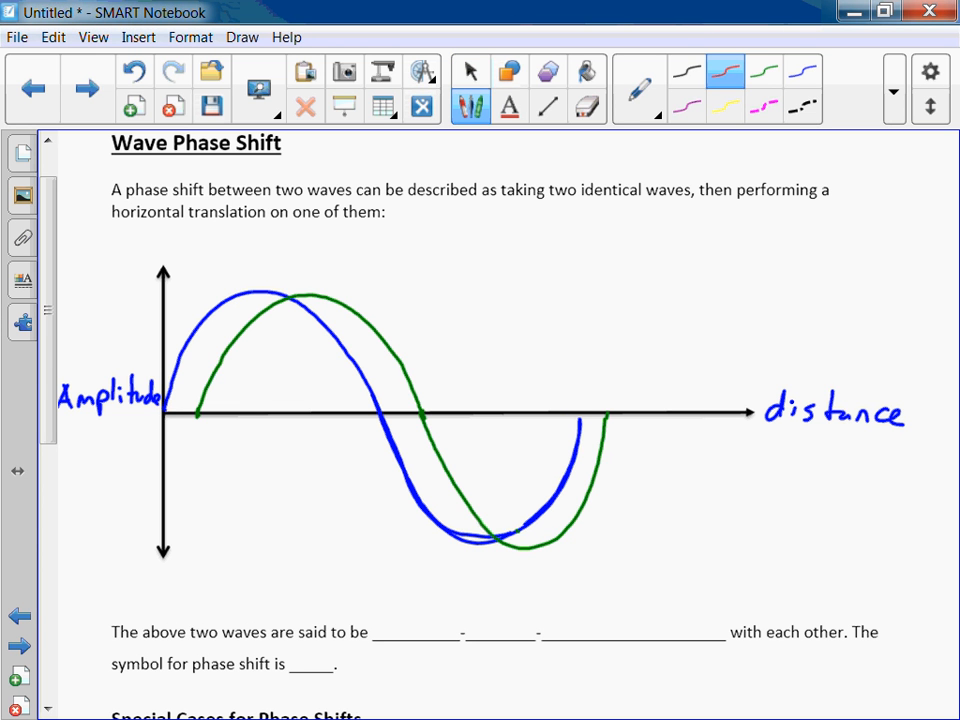
{"action": "left_click_drag", "start_coordinate": [572, 380], "coordinate": [608, 410]}
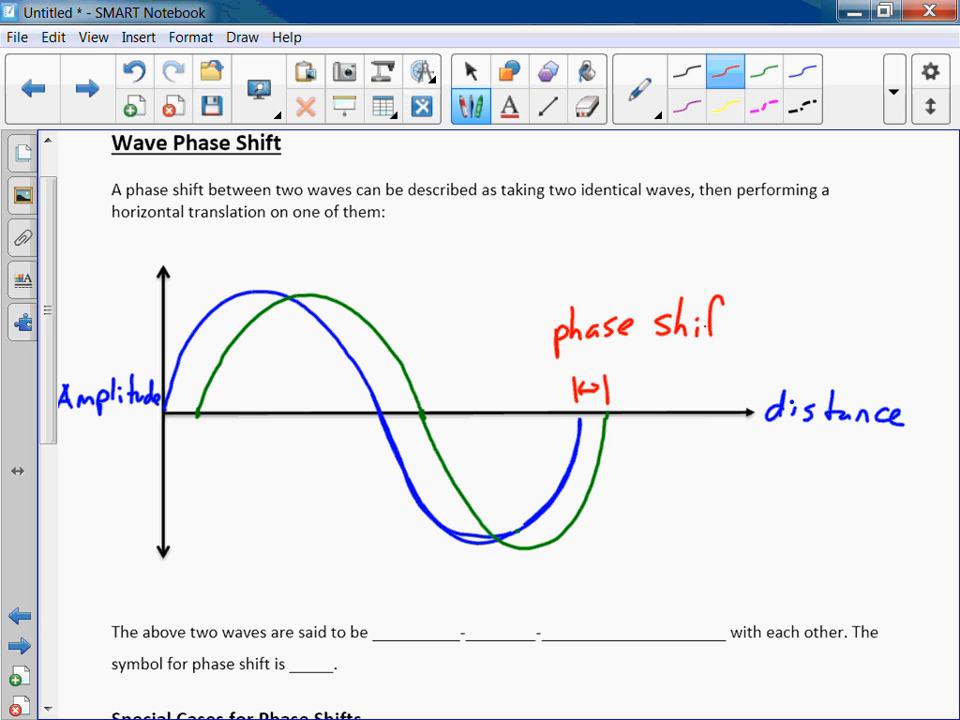
{"action": "left_click_drag", "start_coordinate": [710, 320], "coordinate": [744, 340]}
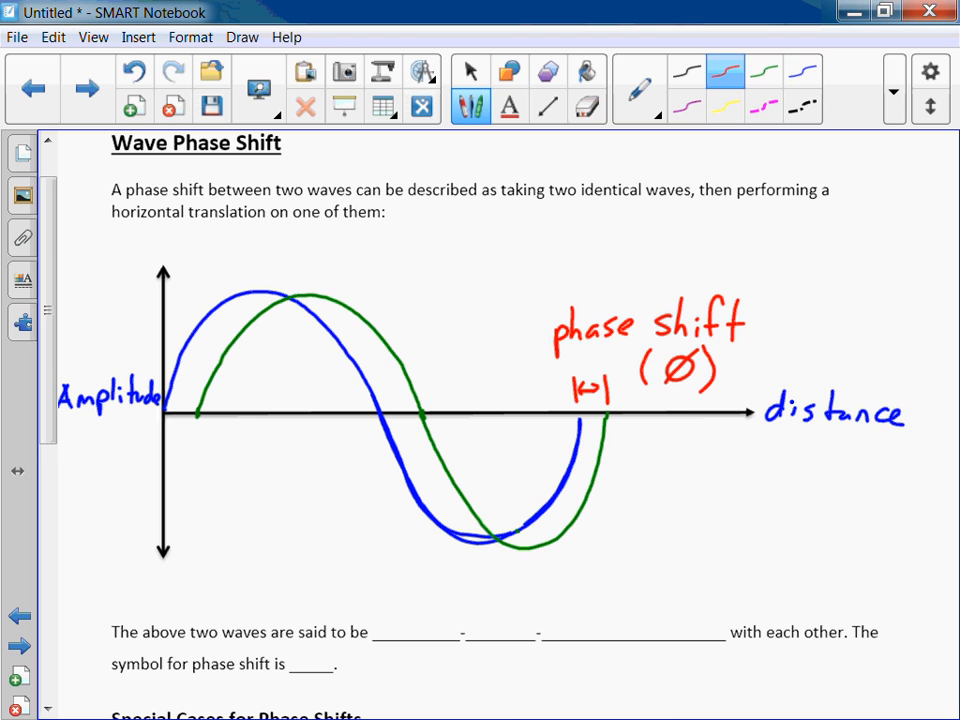
Write out of phase and the Ø symbol in blue into the sentence blanks below the diagram
{"action": "scroll", "scroll_direction": "down", "scroll_amount": 3}
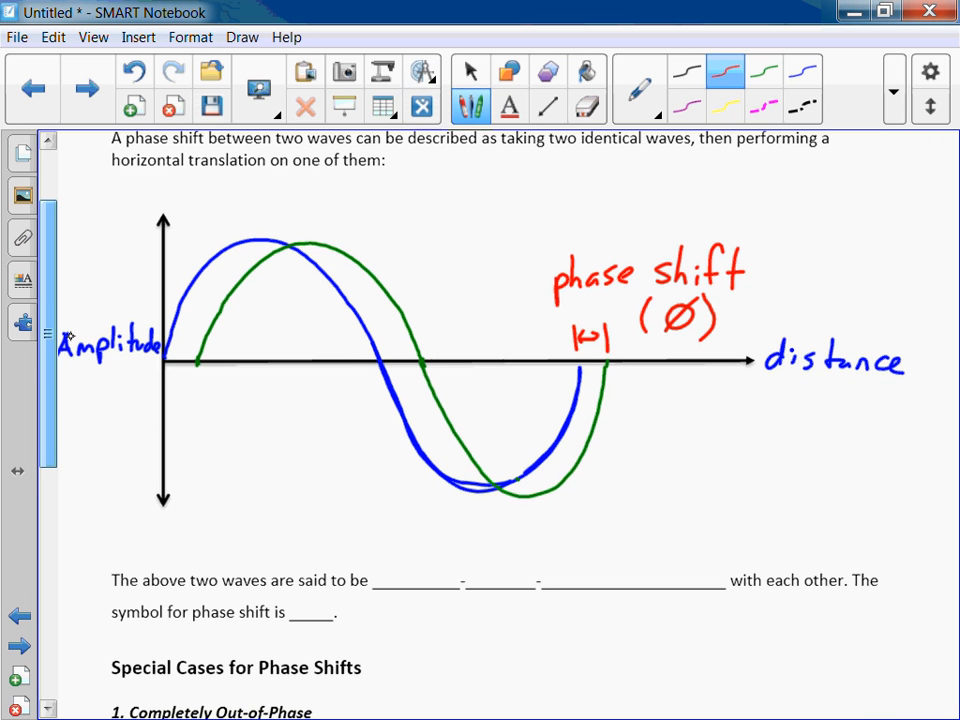
{"action": "scroll", "scroll_direction": "down", "scroll_amount": 3}
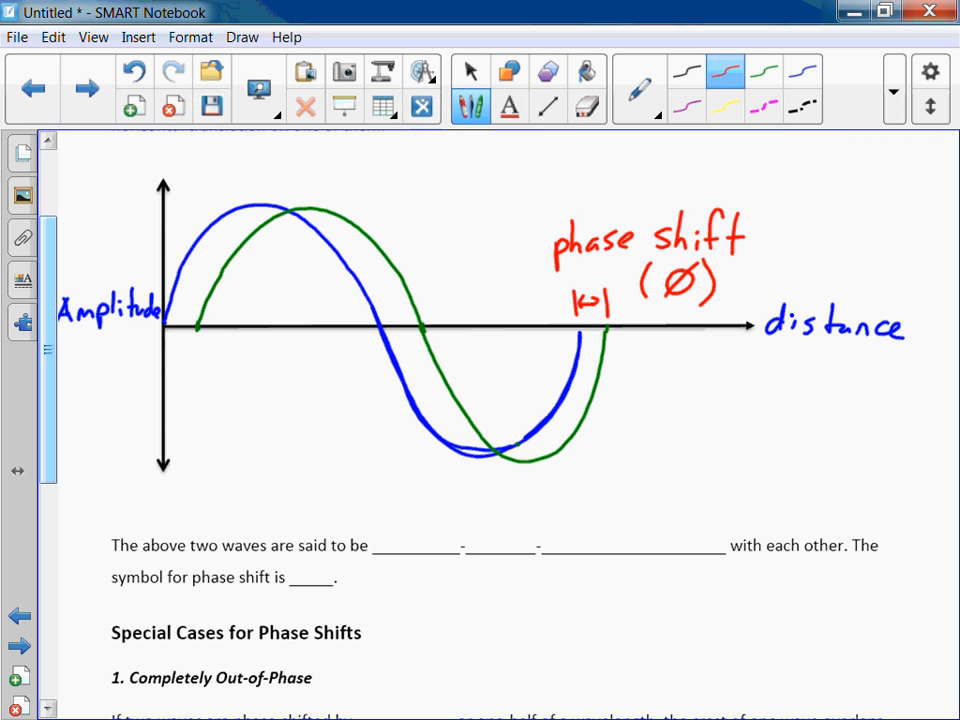
{"action": "scroll", "scroll_direction": "down", "scroll_amount": 3}
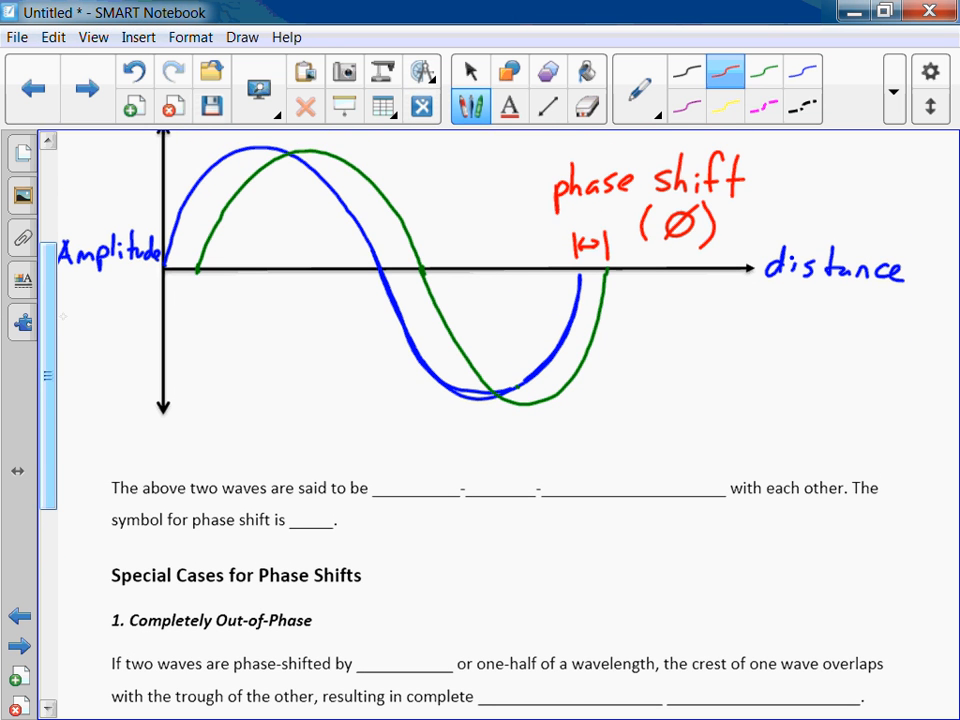
{"action": "left_click", "coordinate": [804, 72]}
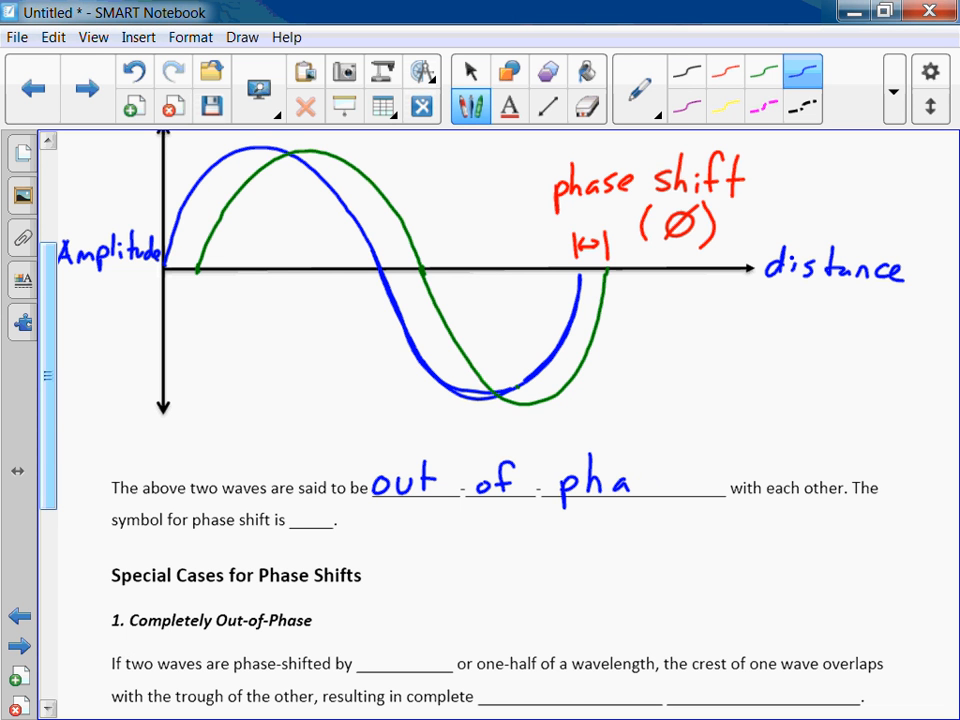
{"action": "type", "text": "se"}
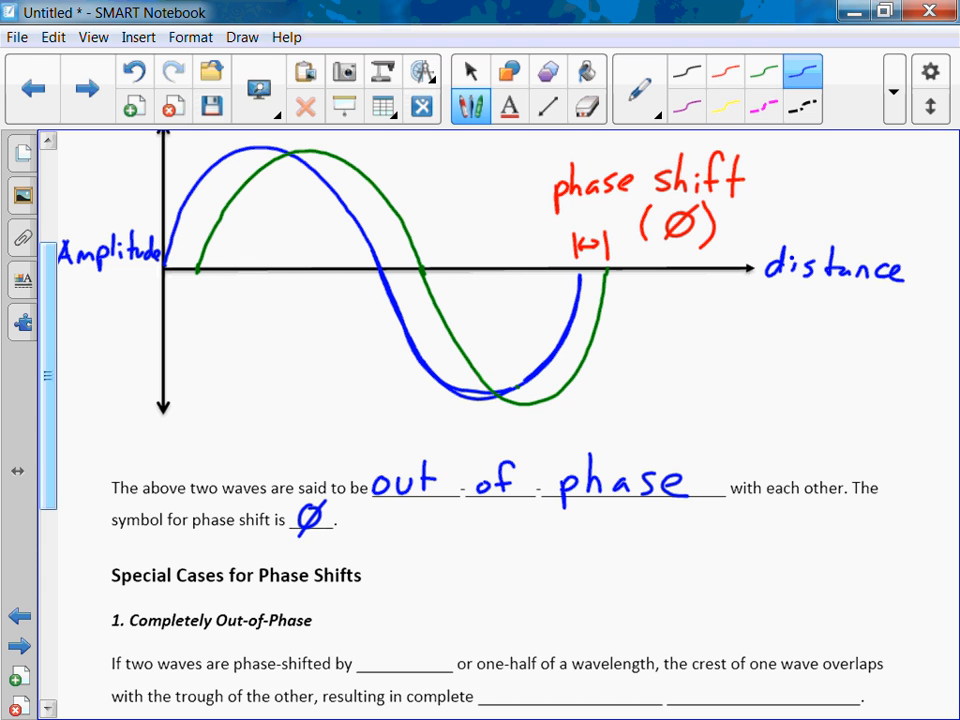
Write 180° in the first Completely Out-of-Phase blank under Special Cases
{"action": "scroll", "scroll_direction": "down", "scroll_amount": 3}
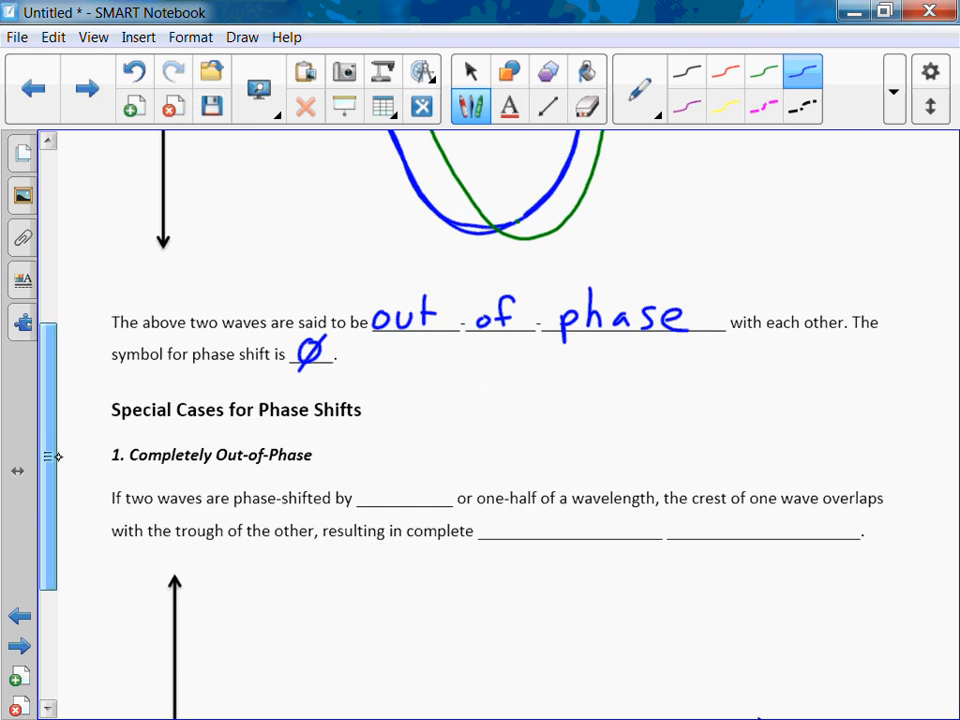
{"action": "scroll", "scroll_direction": "down", "scroll_amount": 3}
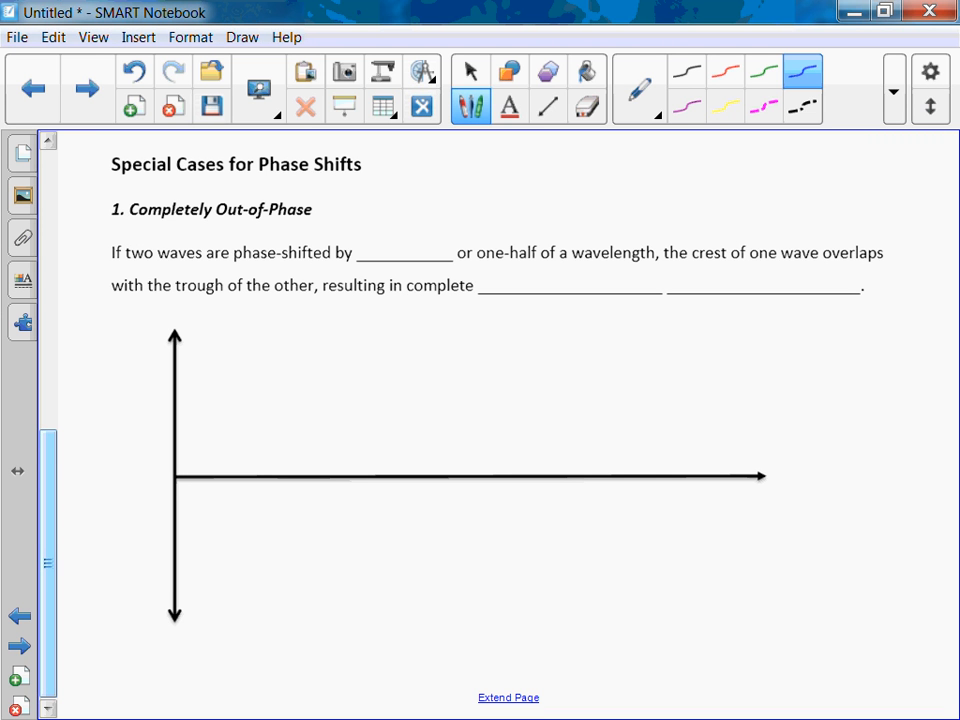
{"action": "left_click_drag", "start_coordinate": [368, 246], "coordinate": [370, 236]}
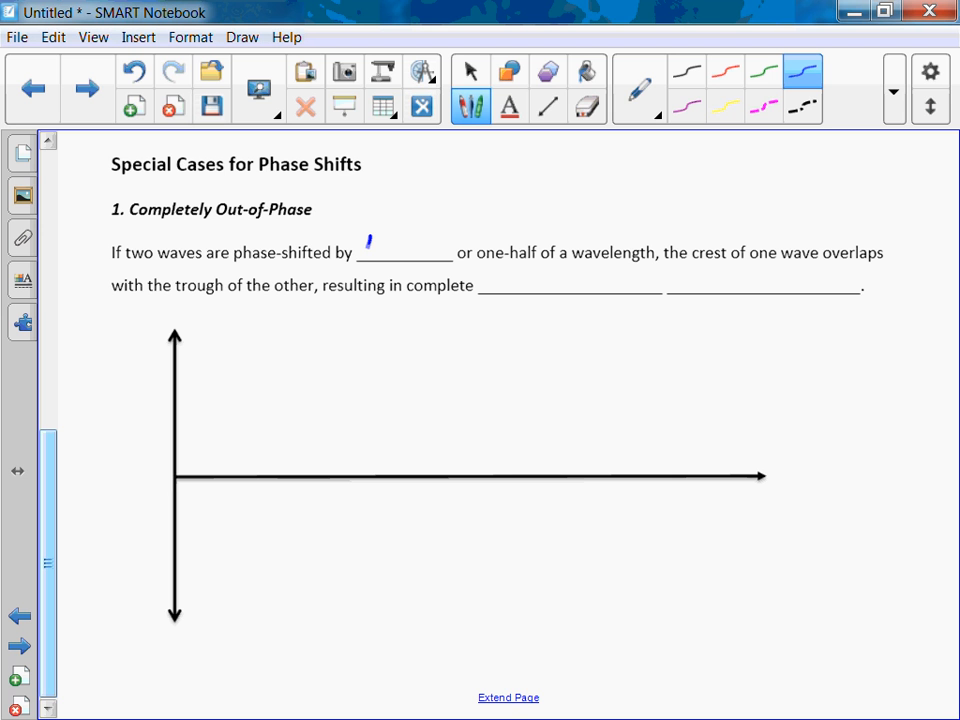
{"action": "left_click_drag", "start_coordinate": [360, 244], "coordinate": [430, 250]}
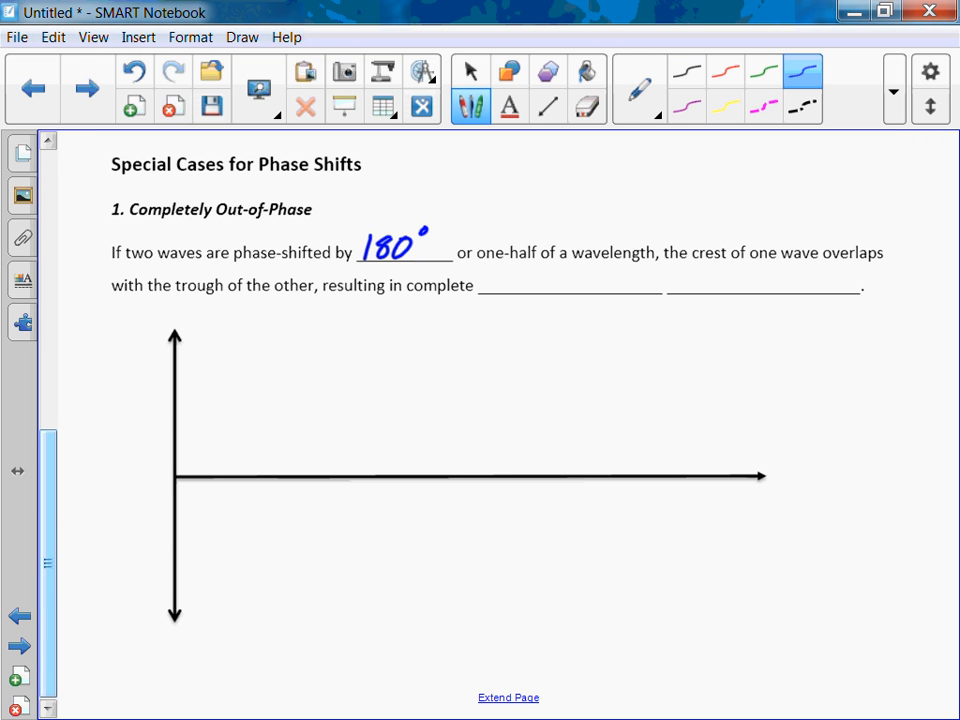
Write destructive interference in the second blank and label the new axes Amp and dist
{"action": "left_click_drag", "start_coordinate": [484, 296], "coordinate": [496, 280]}
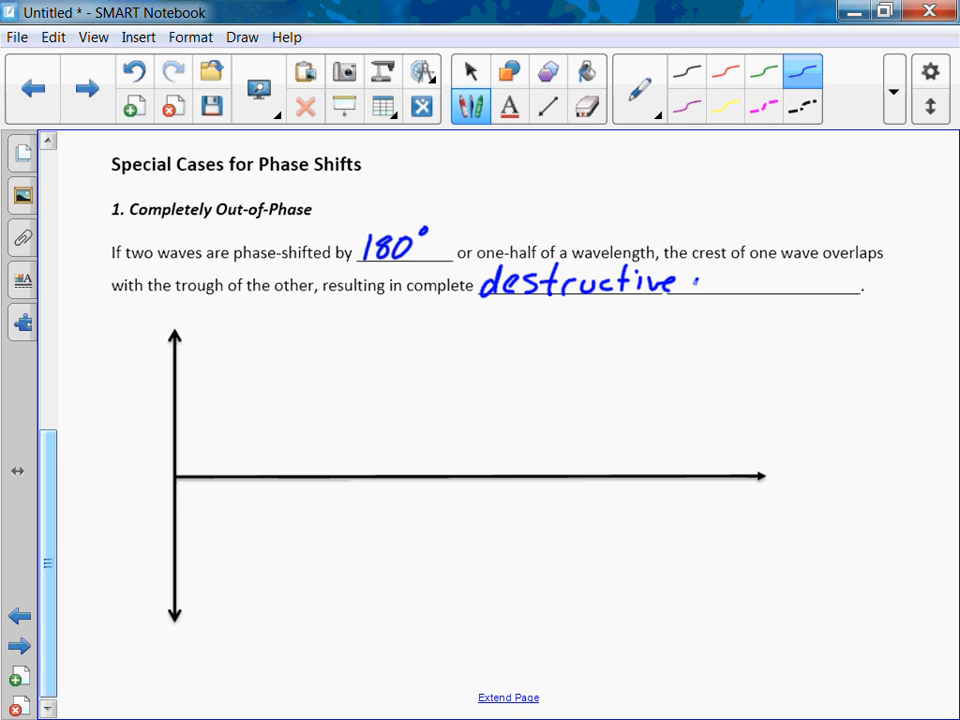
{"action": "left_click_drag", "start_coordinate": [700, 284], "coordinate": [790, 284]}
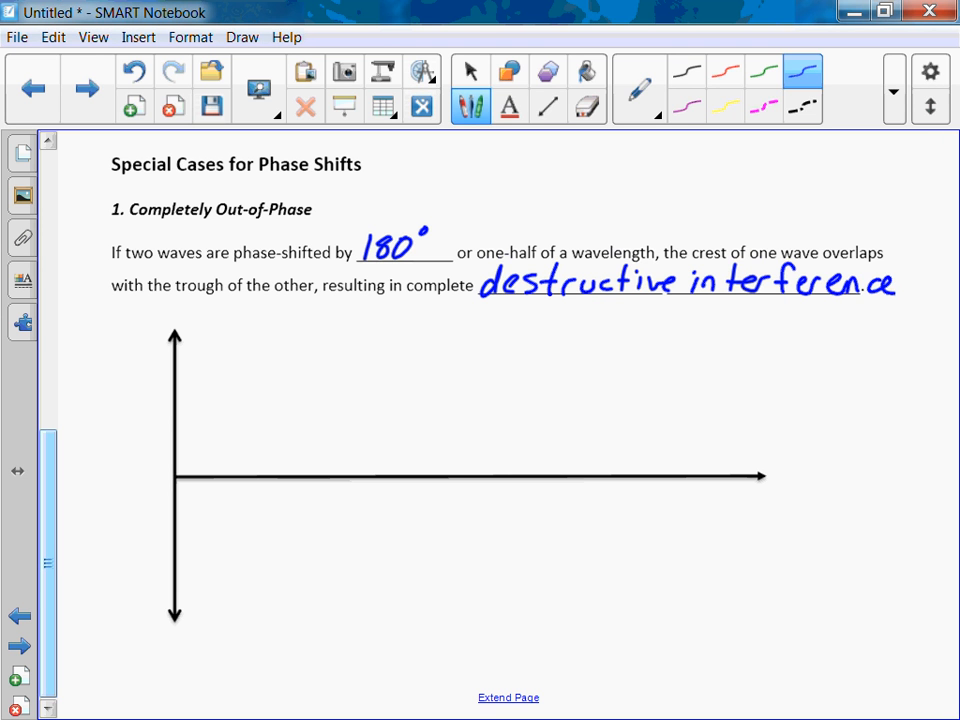
{"action": "left_click", "coordinate": [470, 70]}
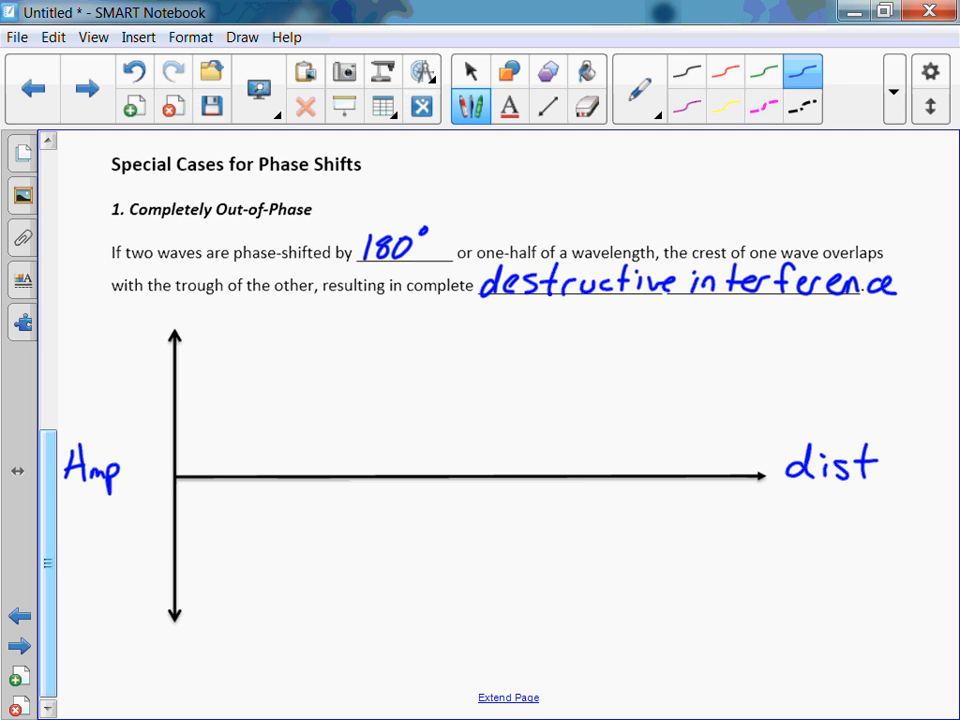
Draw a blue sine wave and a green wave starting at the first zero crossing, then switch to a dashed line
{"action": "left_click_drag", "start_coordinate": [178, 478], "coordinate": [362, 478]}
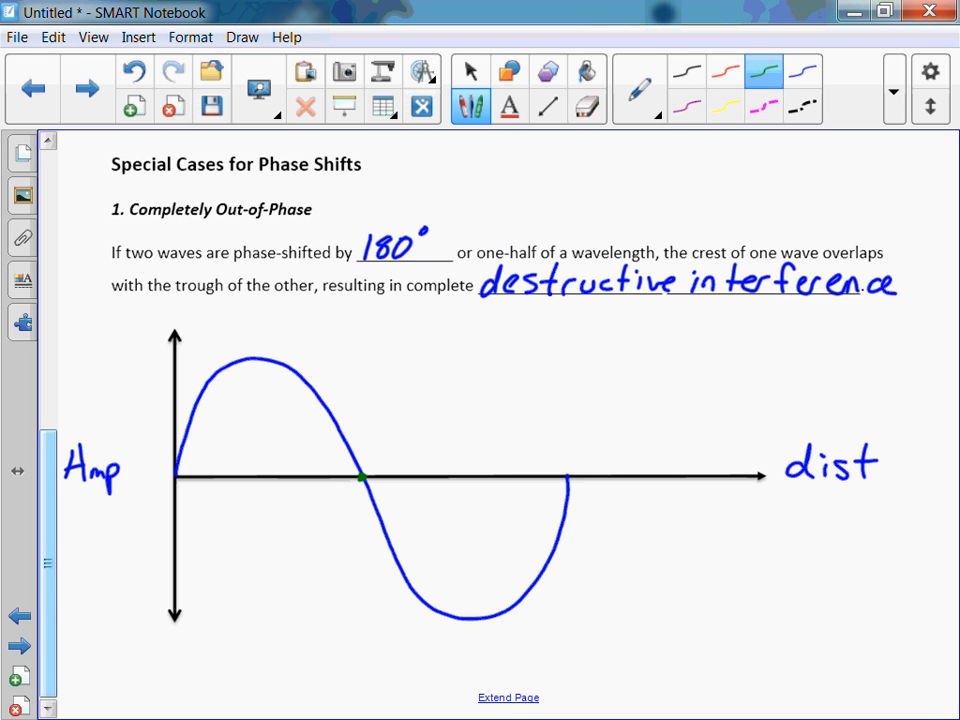
{"action": "left_click_drag", "start_coordinate": [360, 476], "coordinate": [520, 392]}
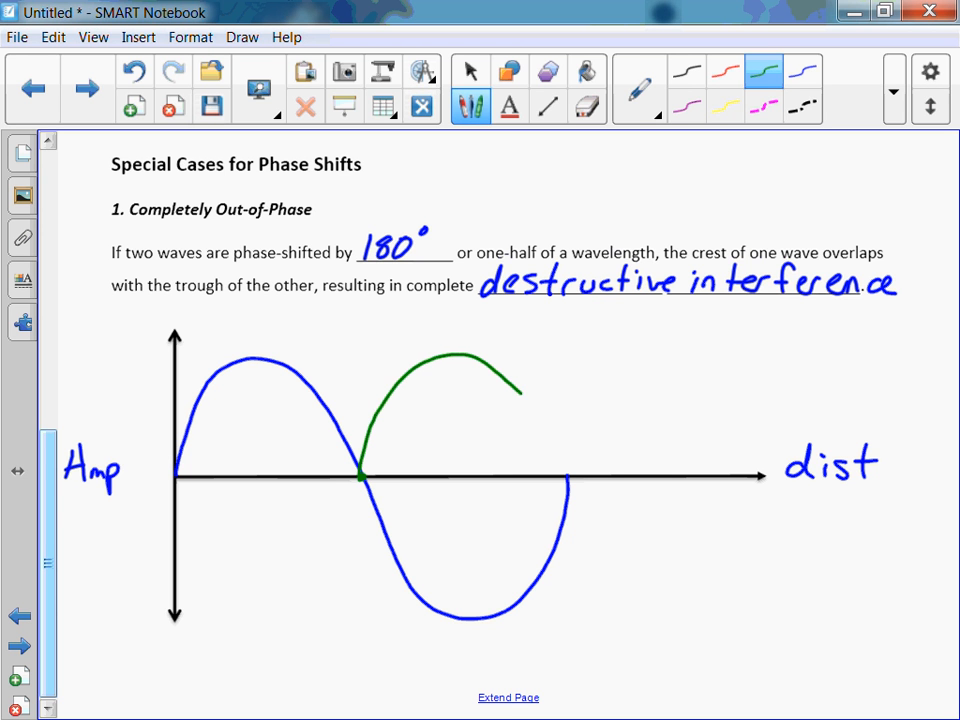
{"action": "left_click_drag", "start_coordinate": [520, 390], "coordinate": [684, 620]}
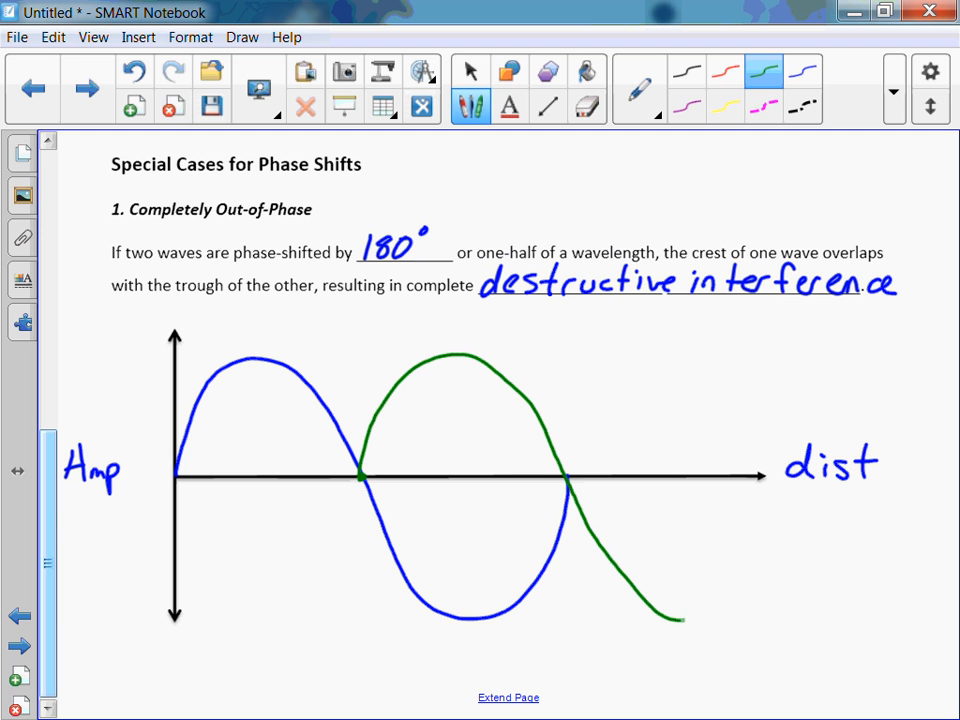
{"action": "left_click_drag", "start_coordinate": [680, 620], "coordinate": [760, 486]}
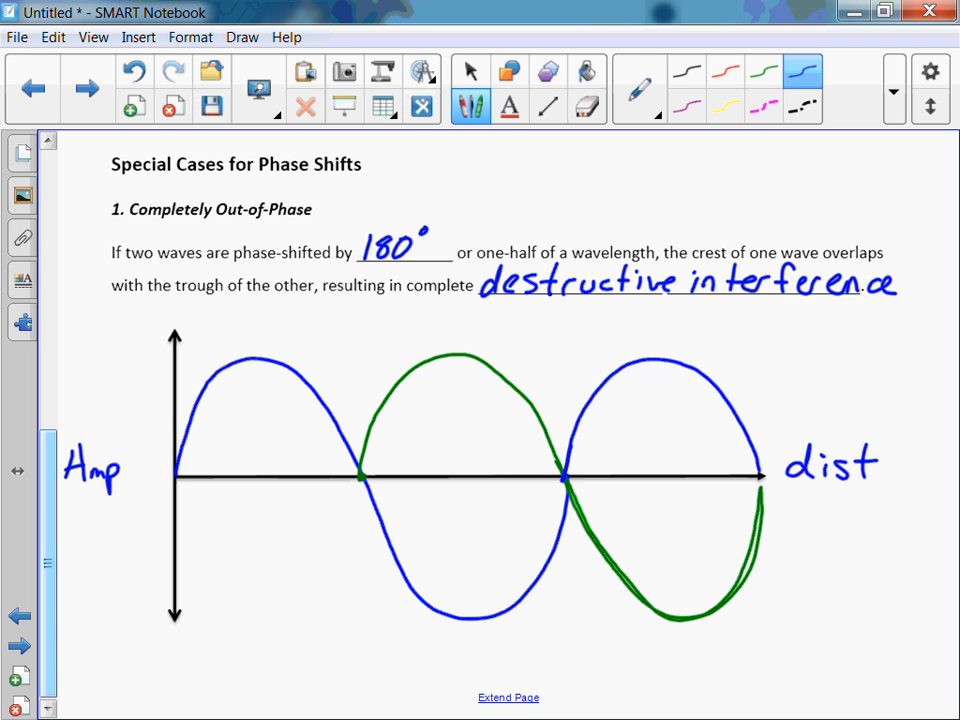
{"action": "left_click", "coordinate": [470, 72]}
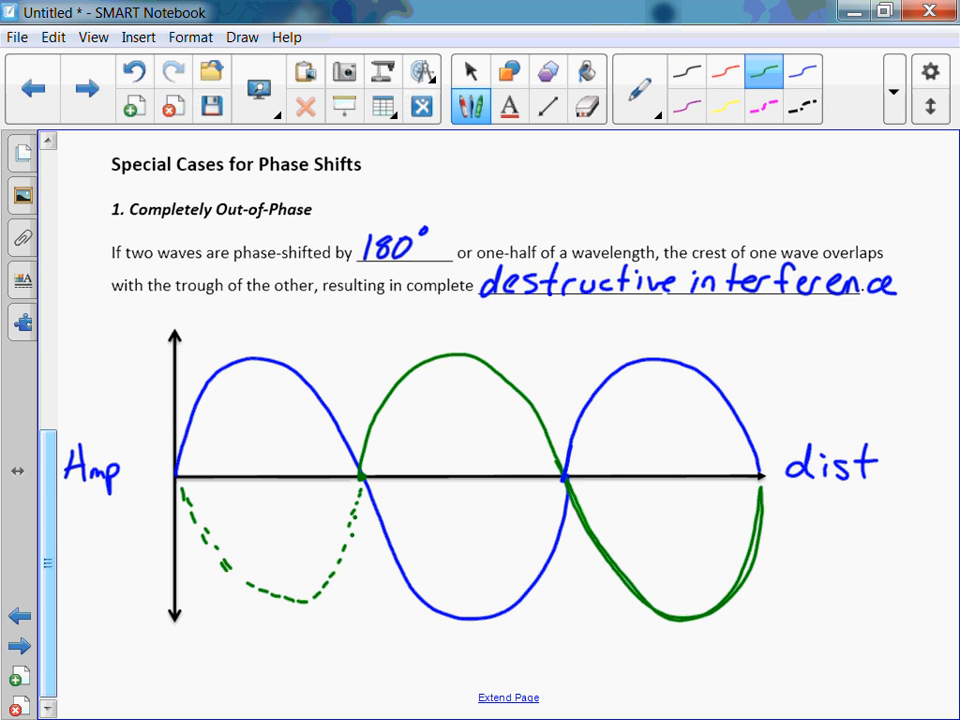
Finish the dashed green trough and annotate the gap as 180° or λ/2 shift with an arrow in black
{"action": "left_click", "coordinate": [470, 72]}
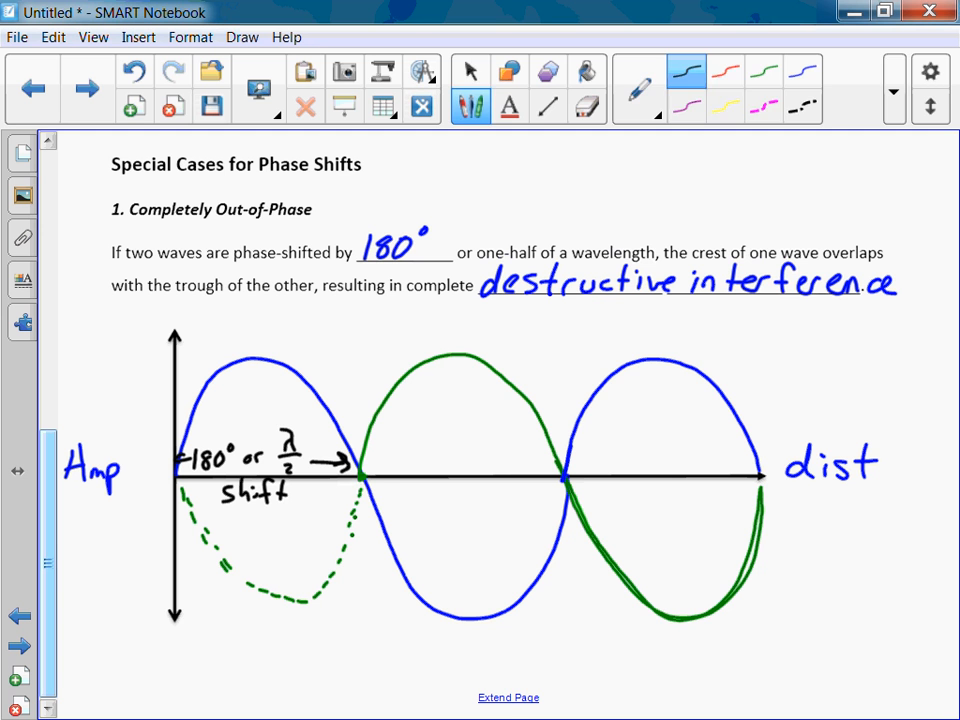
{"action": "left_click", "coordinate": [726, 72]}
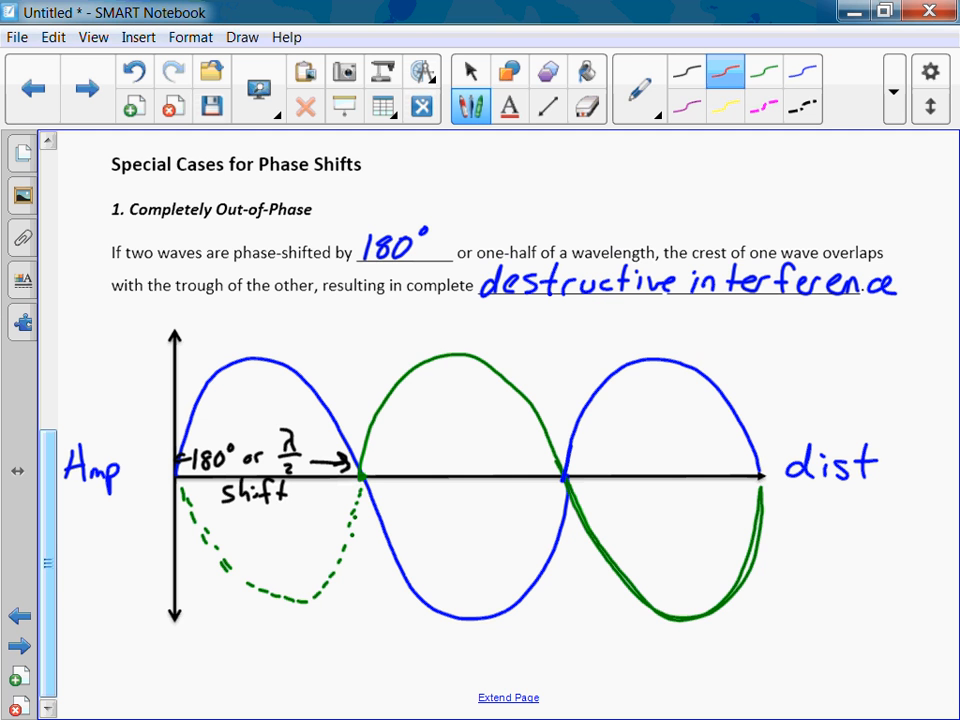
{"action": "left_click_drag", "start_coordinate": [364, 482], "coordinate": [430, 482]}
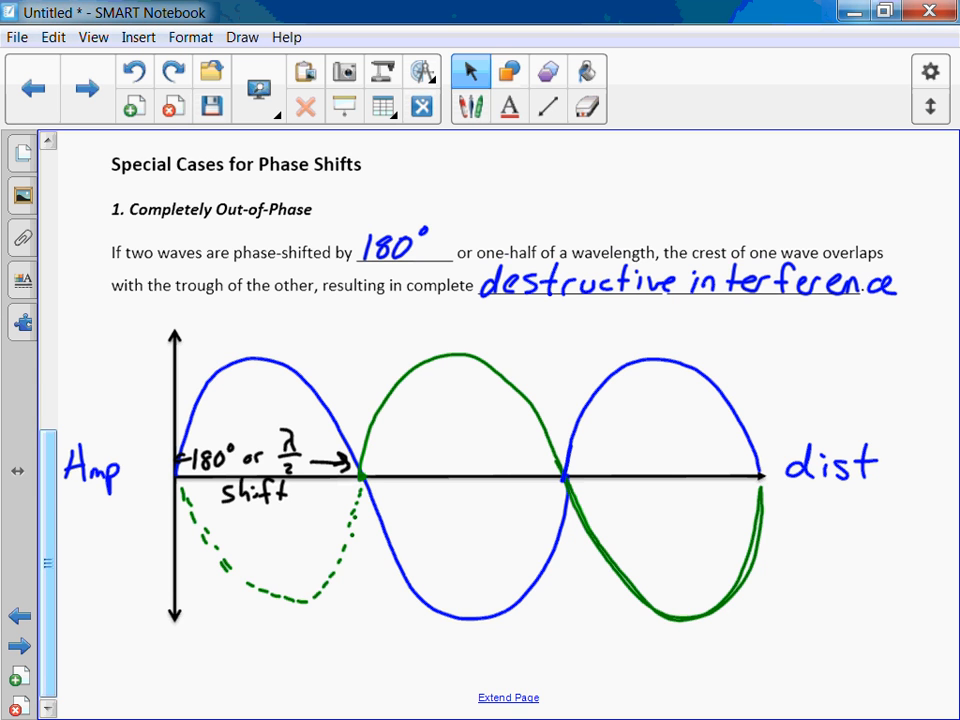
Go to the Completely In-Phase page and write constructive in blue in the blank
{"action": "left_click", "coordinate": [86, 88]}
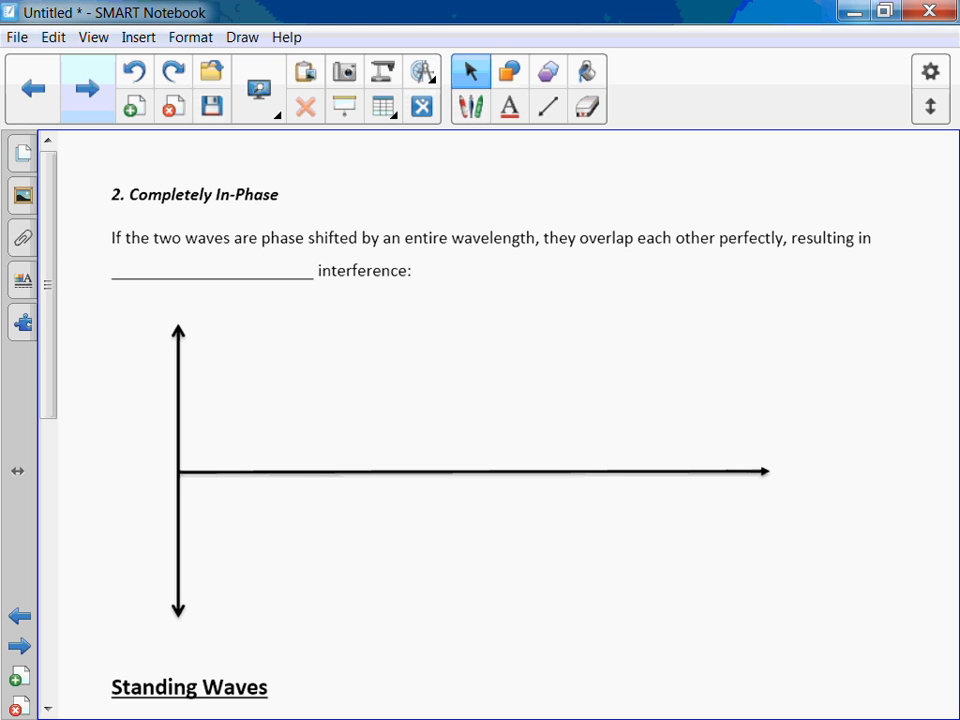
{"action": "left_click", "coordinate": [470, 104]}
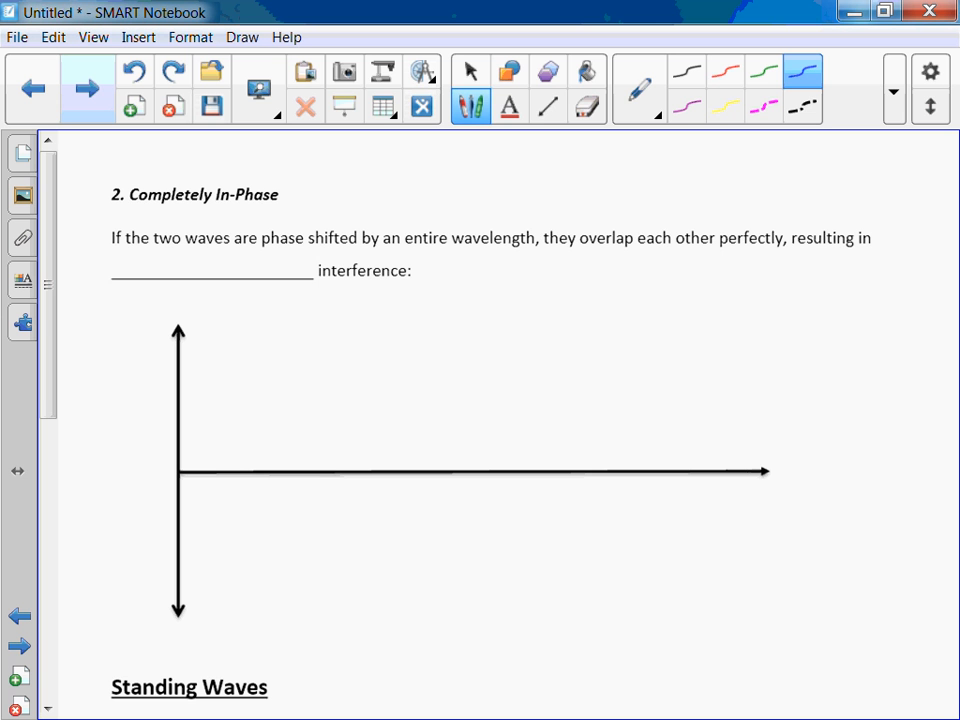
{"action": "left_click_drag", "start_coordinate": [70, 270], "coordinate": [176, 270]}
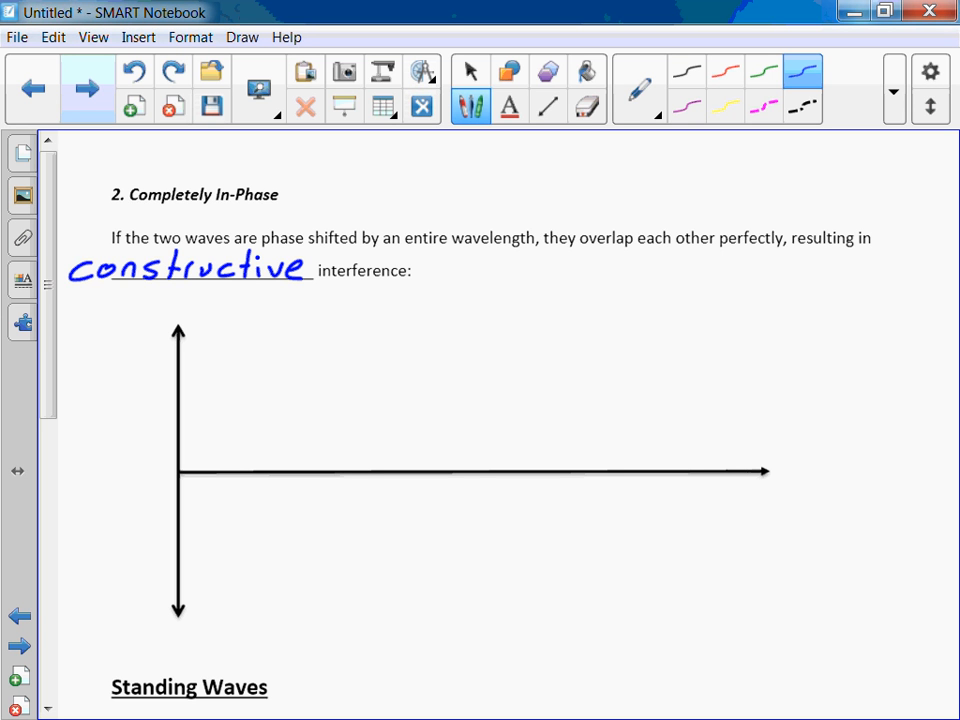
Draw a blue sine wave with two crests along the axis, ready for the green overlay
{"action": "left_click_drag", "start_coordinate": [182, 472], "coordinate": [192, 400]}
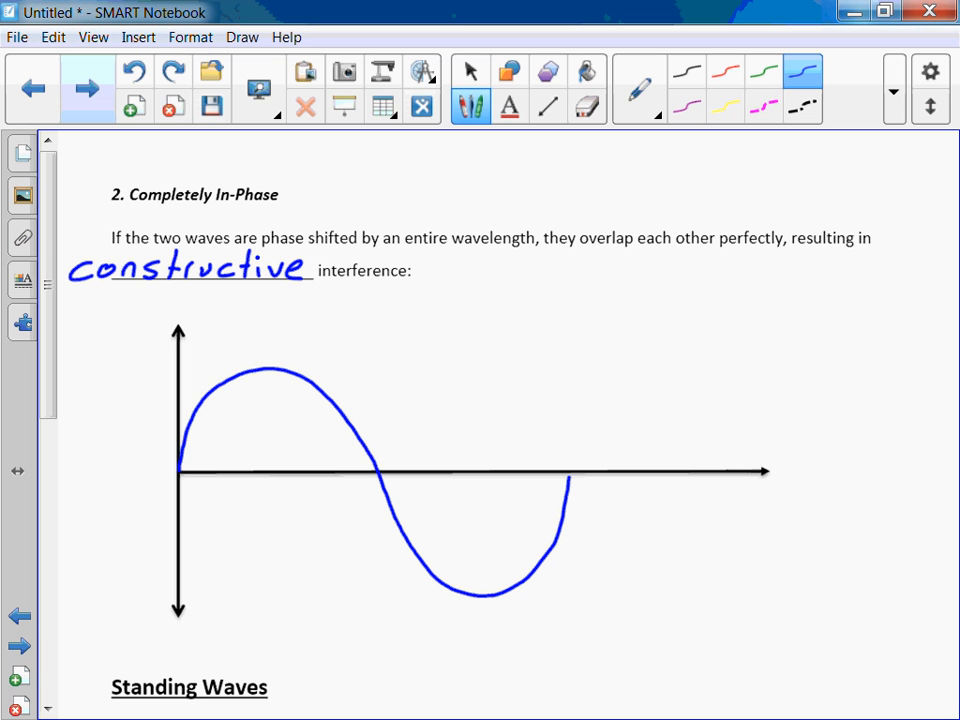
{"action": "left_click_drag", "start_coordinate": [572, 486], "coordinate": [620, 370]}
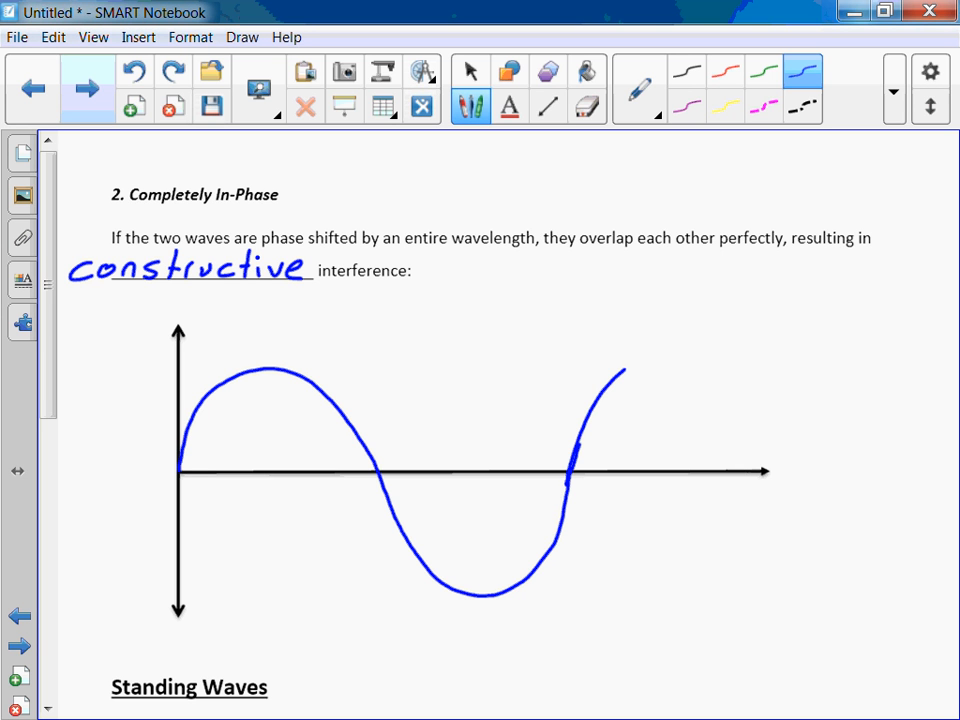
{"action": "left_click_drag", "start_coordinate": [570, 450], "coordinate": [684, 376]}
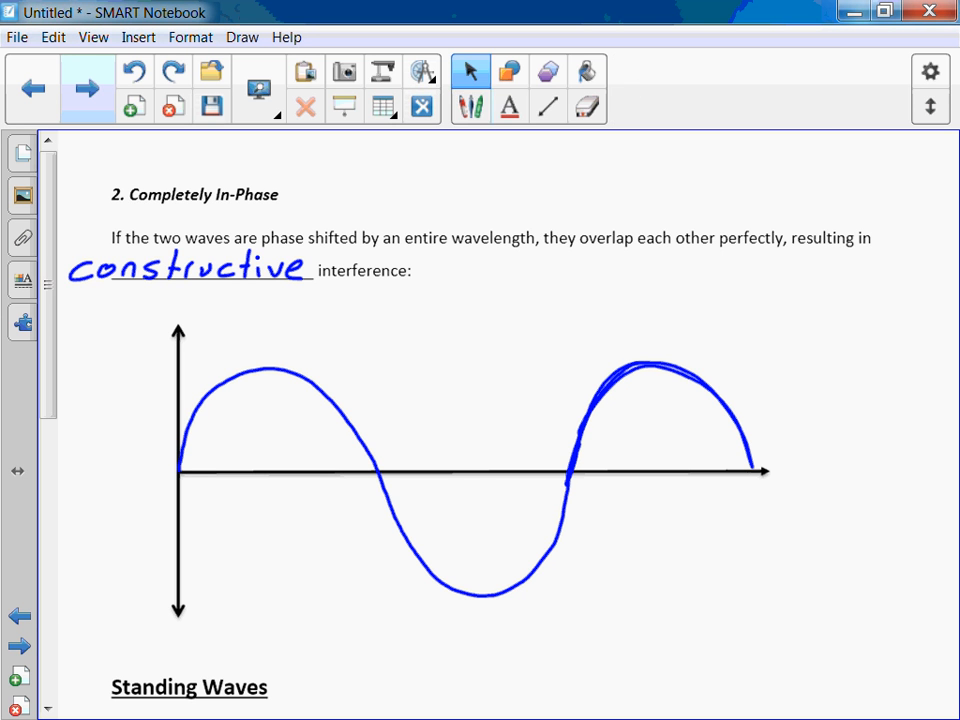
{"action": "left_click", "coordinate": [470, 108]}
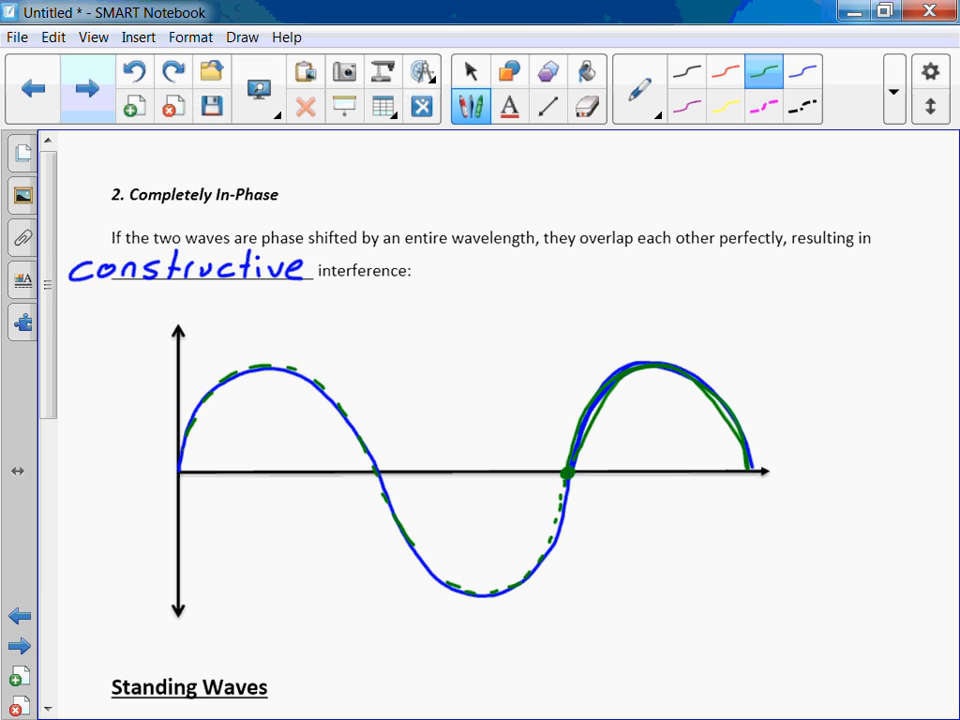
Write full λ phase-shift in black with arrows spanning one wavelength from origin to second crossing
{"action": "left_click", "coordinate": [470, 70]}
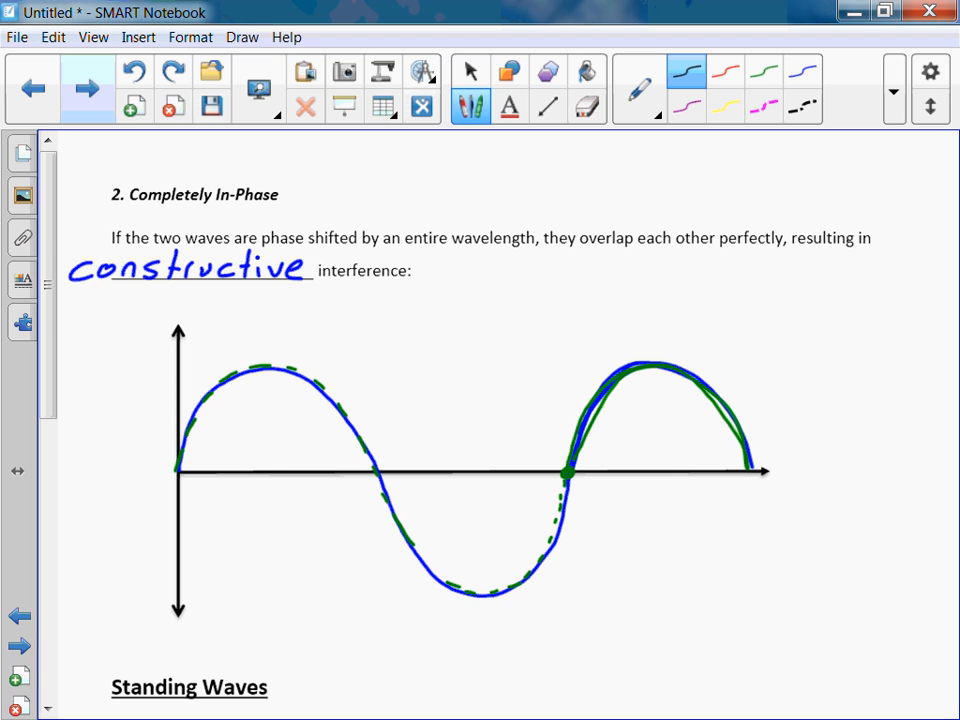
{"action": "type", "text": "full λ"}
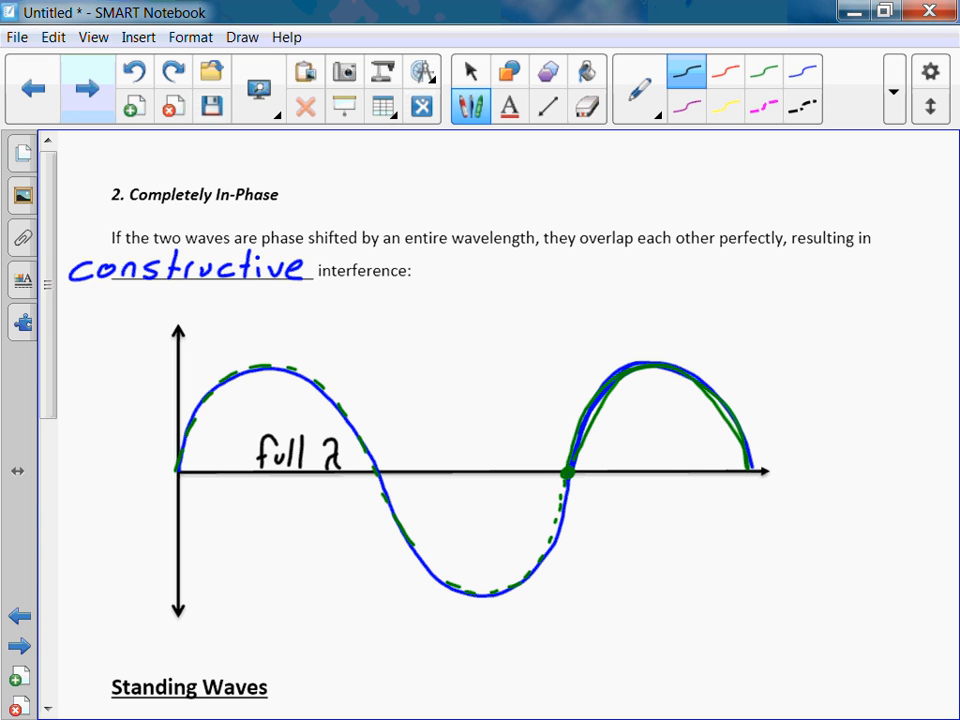
{"action": "left_click_drag", "start_coordinate": [360, 460], "coordinate": [388, 470]}
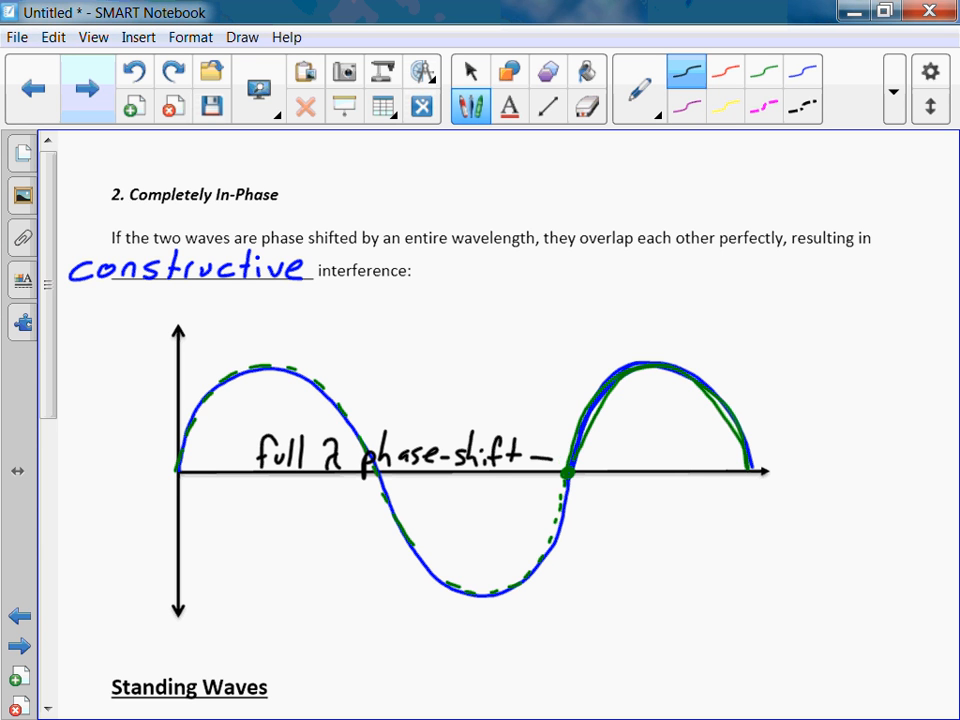
{"action": "left_click_drag", "start_coordinate": [544, 458], "coordinate": [190, 458]}
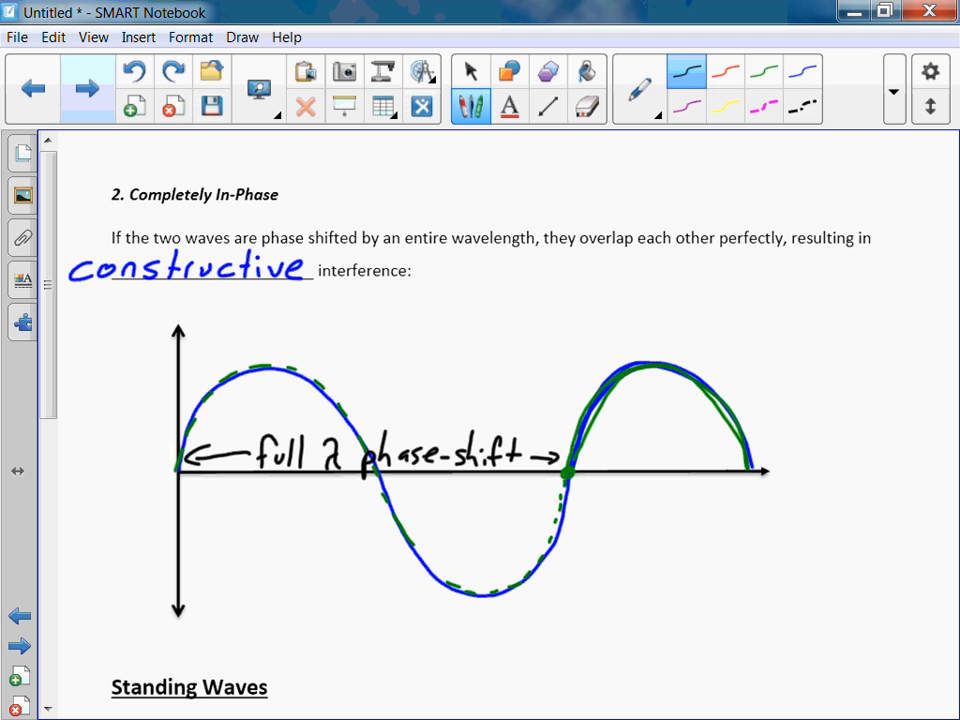
{"action": "left_click", "coordinate": [724, 72]}
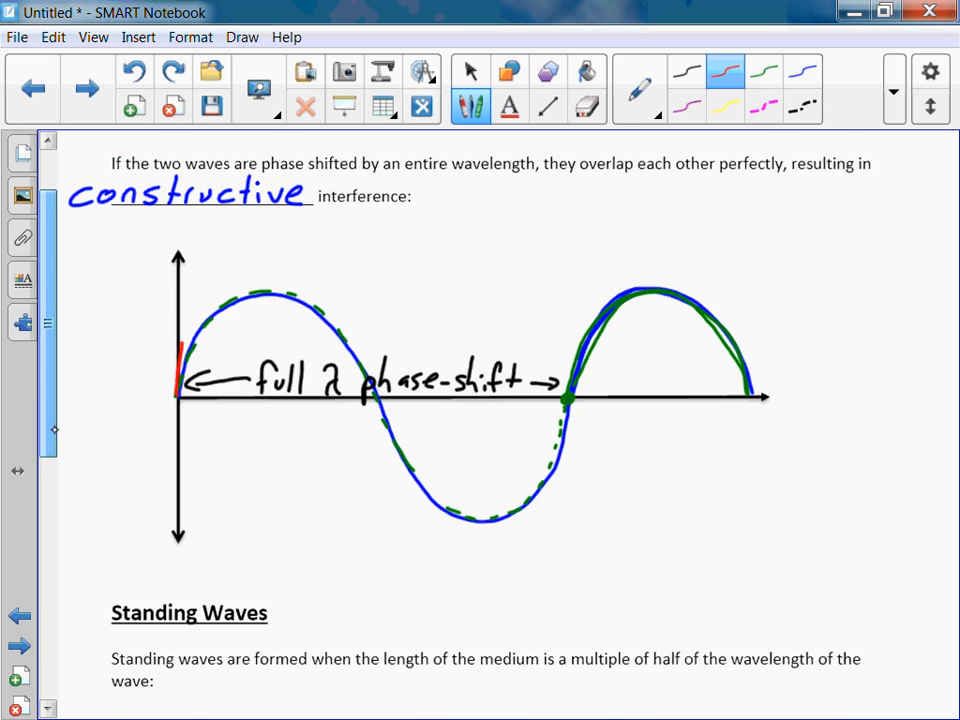
Draw a taller red wave over the in-phase waves and write resulting wave beside it
{"action": "scroll", "scroll_direction": "down", "scroll_amount": 3}
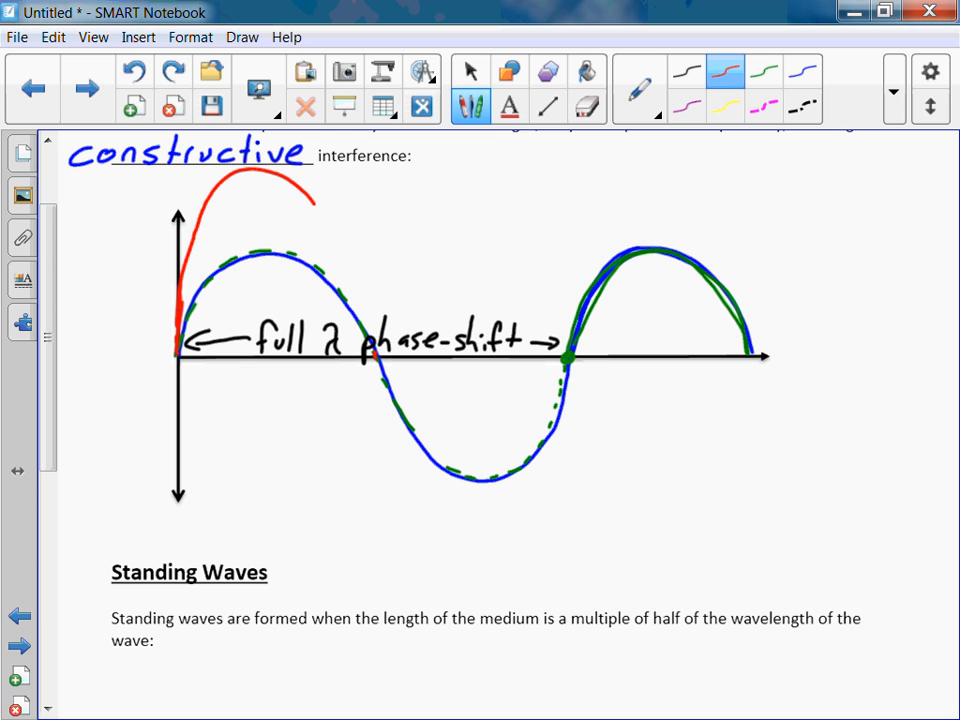
{"action": "left_click_drag", "start_coordinate": [320, 210], "coordinate": [384, 410]}
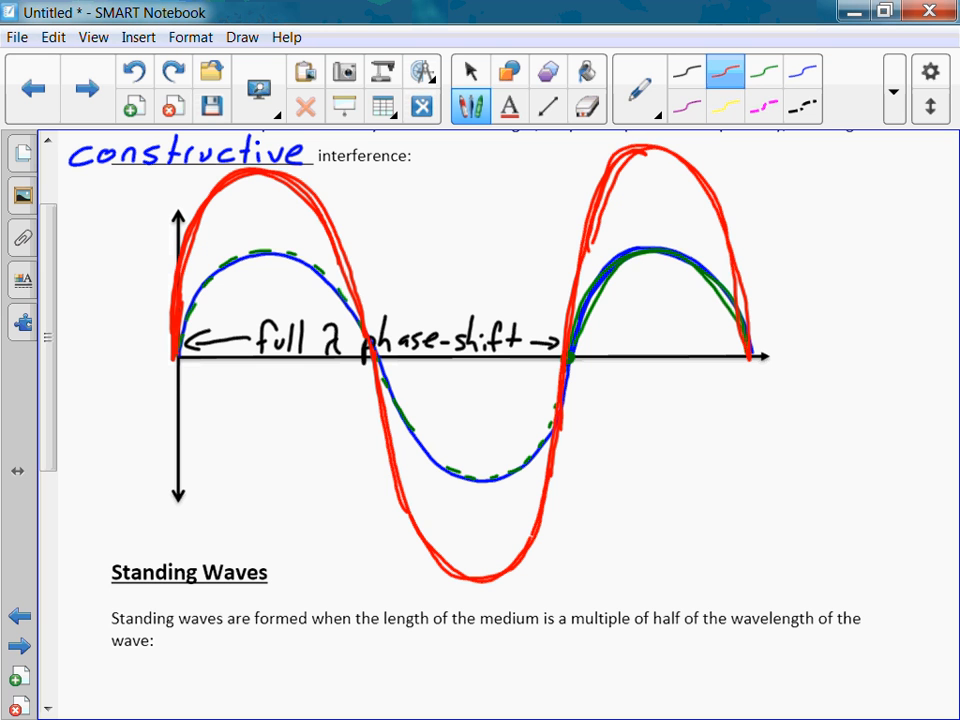
{"action": "left_click_drag", "start_coordinate": [612, 422], "coordinate": [672, 420]}
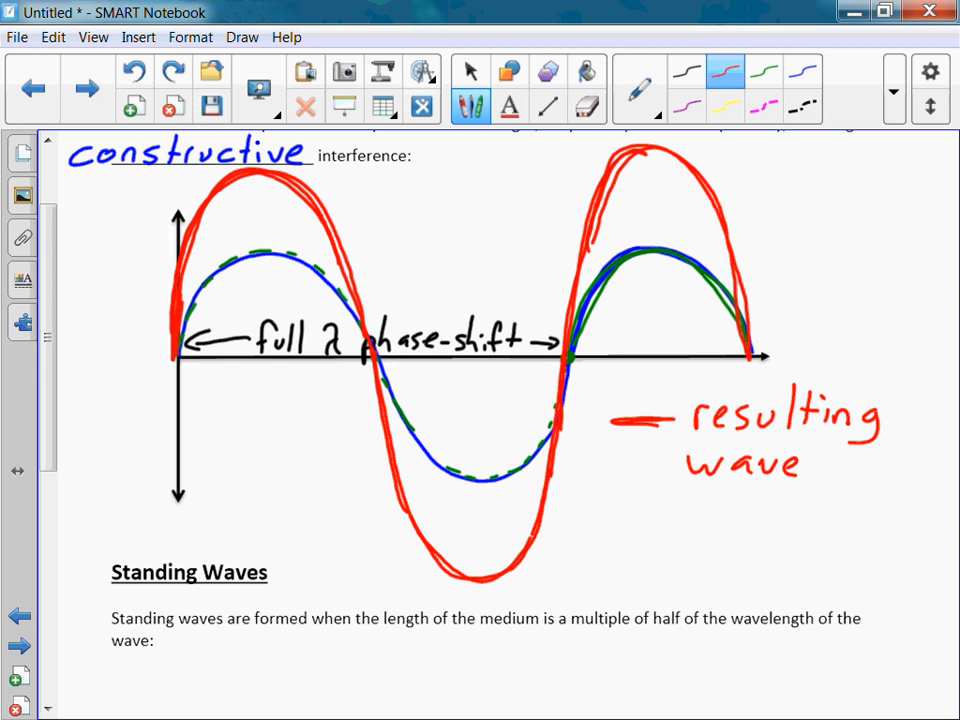
Extend the red label to 'resulting waveform' with '(constructive interference)' written beneath it
{"action": "type", "text": "form"}
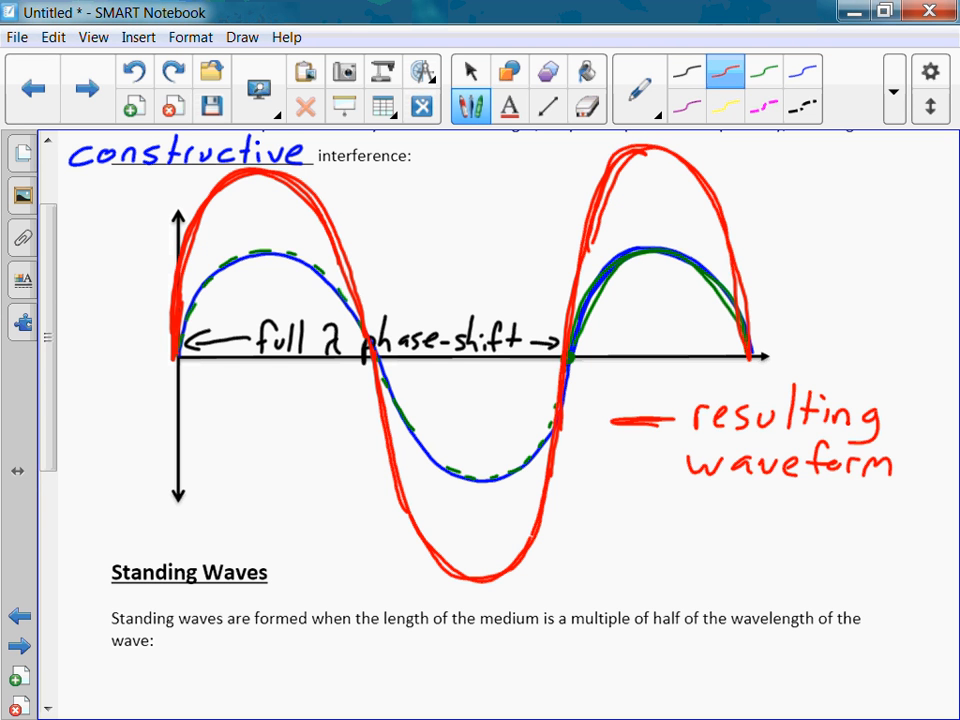
{"action": "left_click_drag", "start_coordinate": [620, 486], "coordinate": [616, 520]}
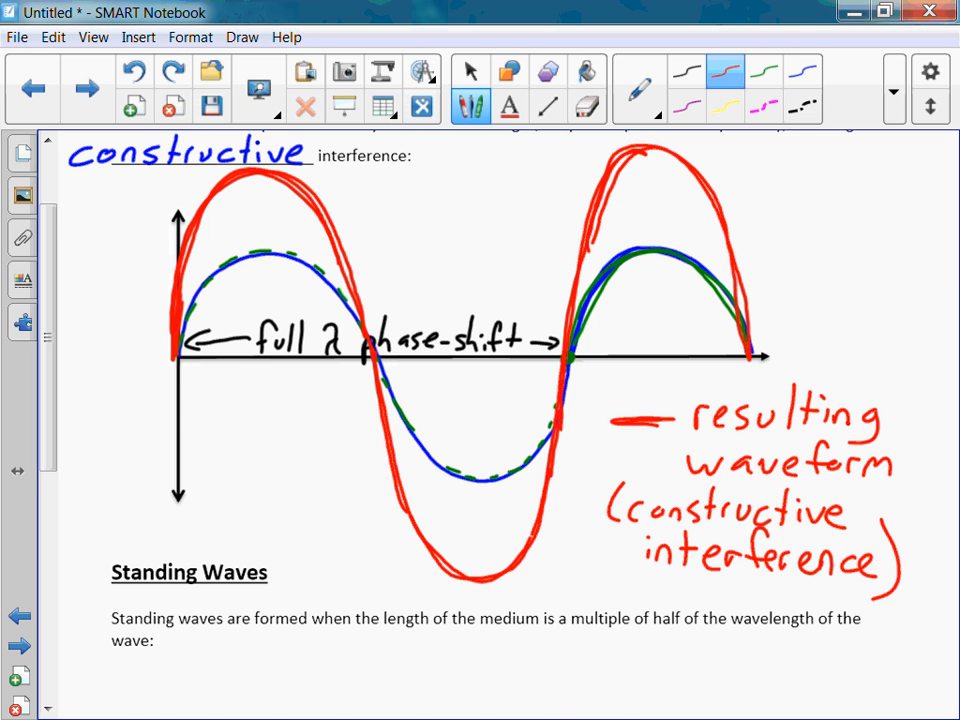
{"action": "scroll", "scroll_direction": "down", "scroll_amount": 3}
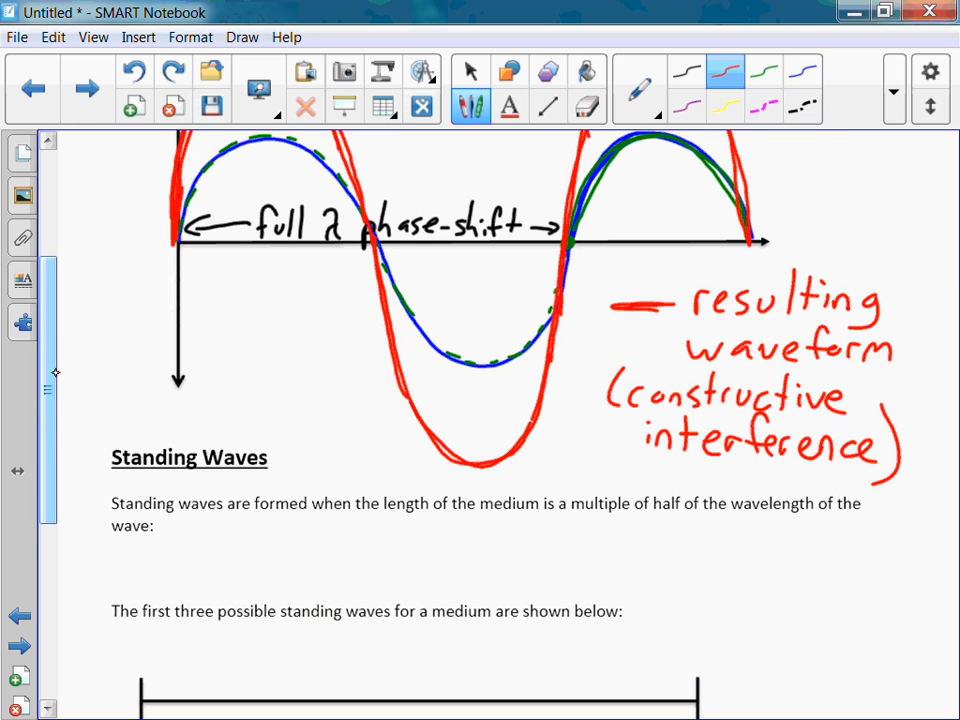
Move down to the Standing Waves definition and switch to the blue pen
{"action": "scroll", "scroll_direction": "down", "scroll_amount": 3}
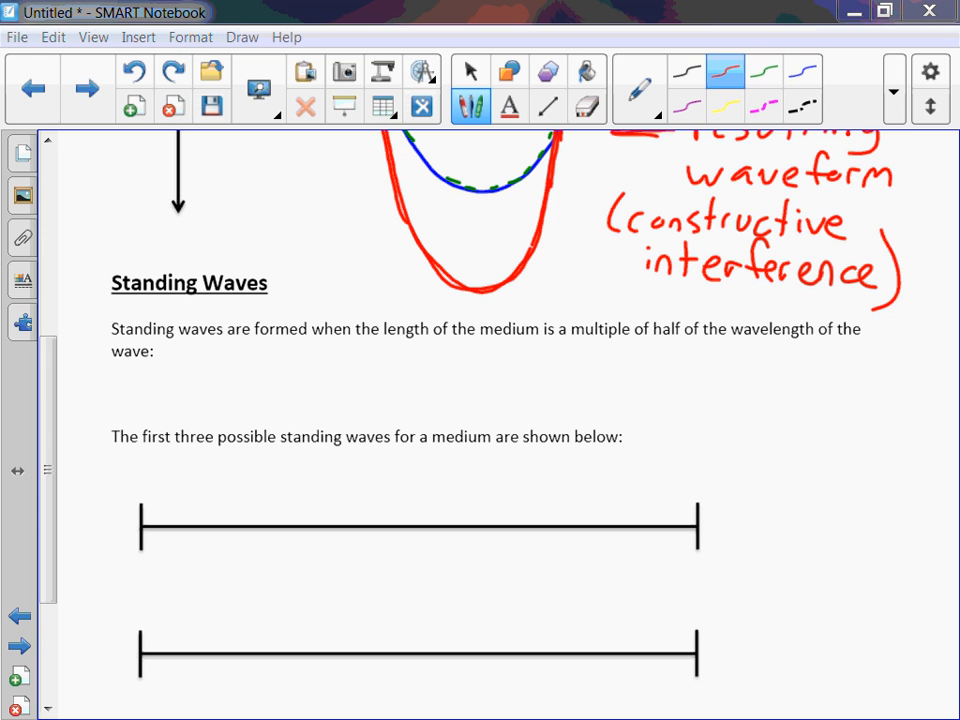
{"action": "scroll", "scroll_direction": "down", "scroll_amount": 3}
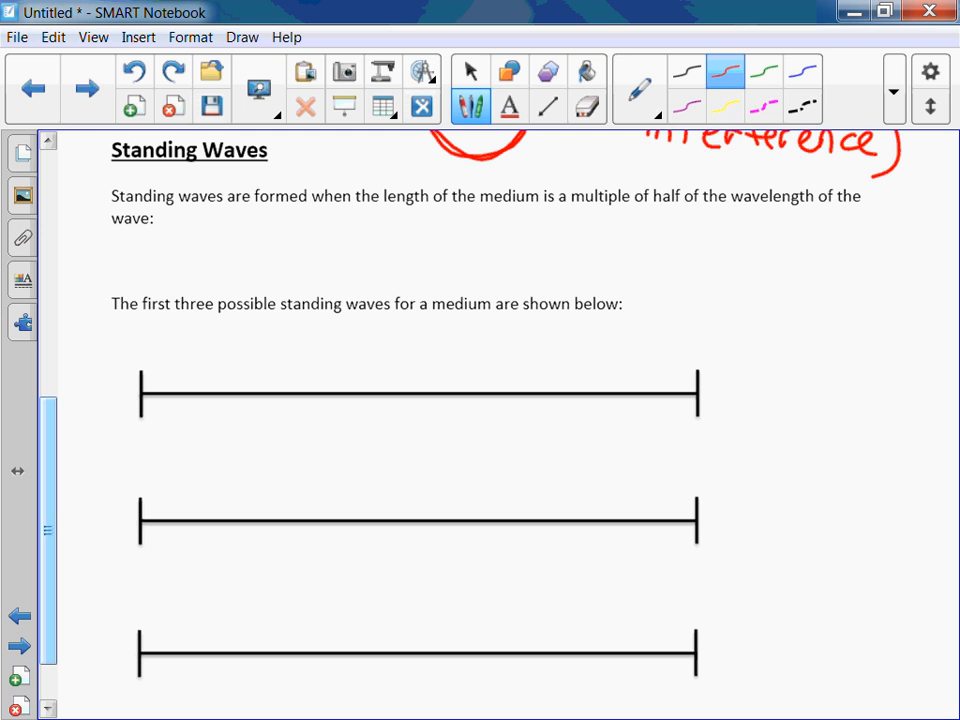
{"action": "left_click", "coordinate": [470, 72]}
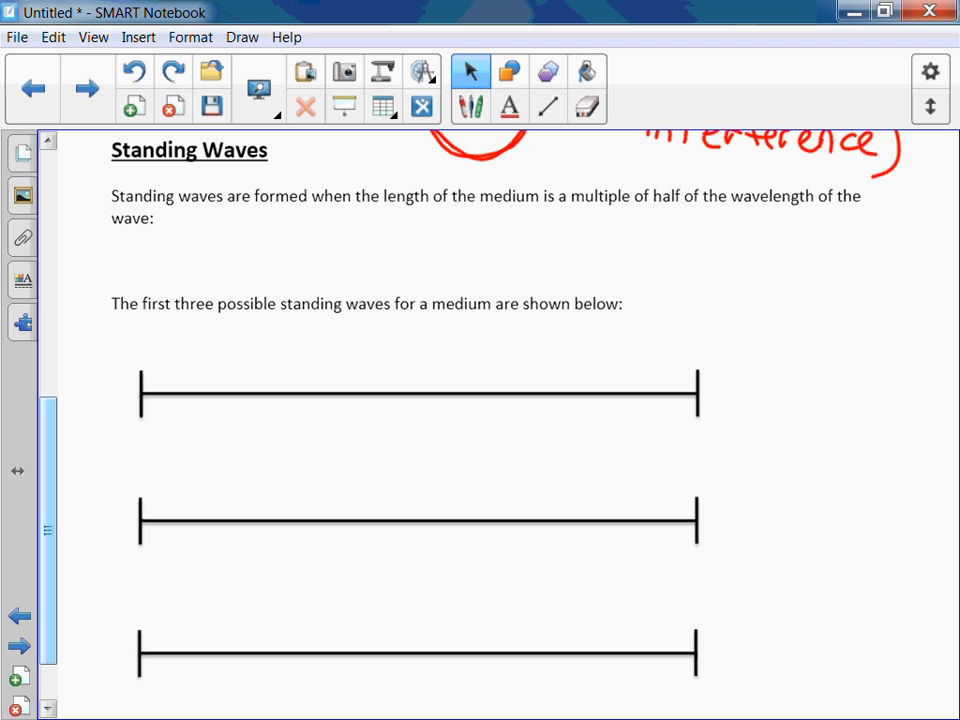
{"action": "left_click", "coordinate": [470, 104]}
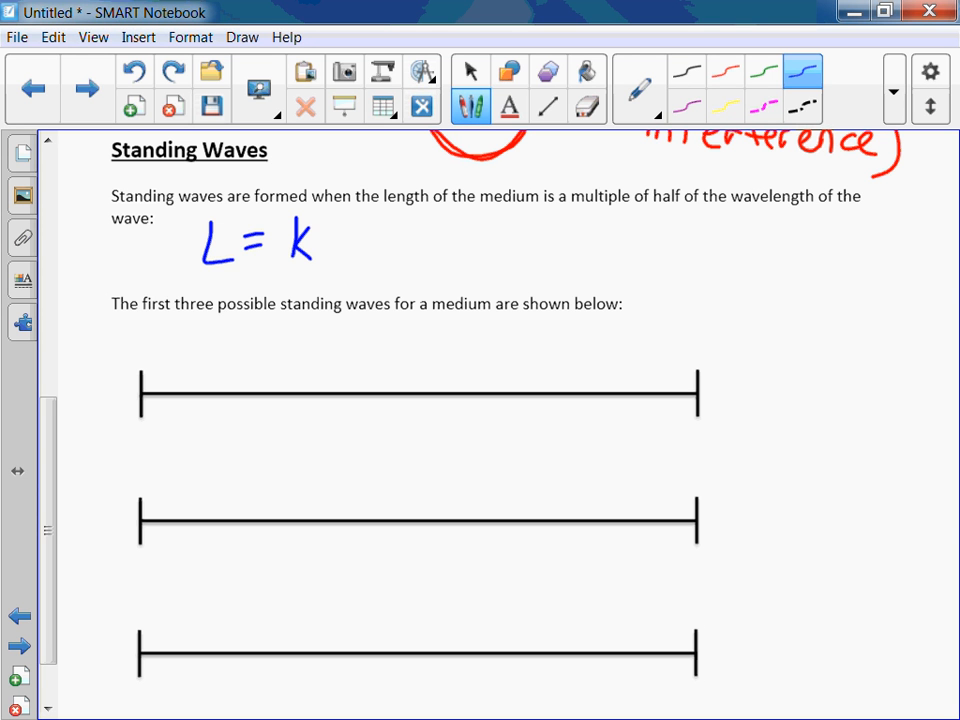
Handwrite L = k(λ/2) in blue with k = 1,2,3… noted to its right
{"action": "left_click_drag", "start_coordinate": [340, 216], "coordinate": [336, 284]}
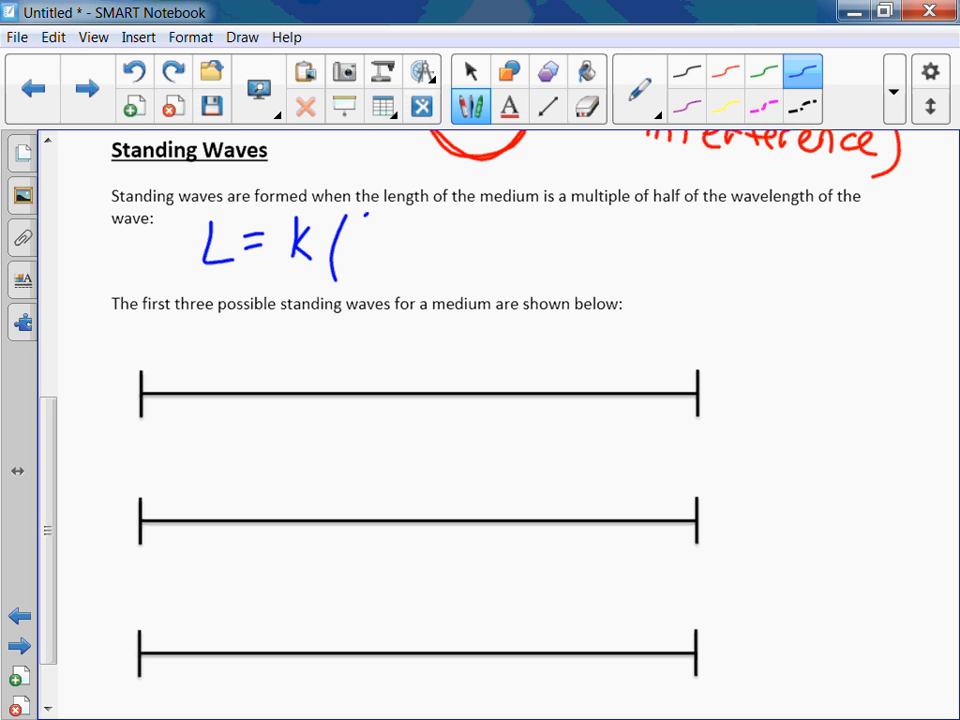
{"action": "left_click_drag", "start_coordinate": [360, 220], "coordinate": [376, 276]}
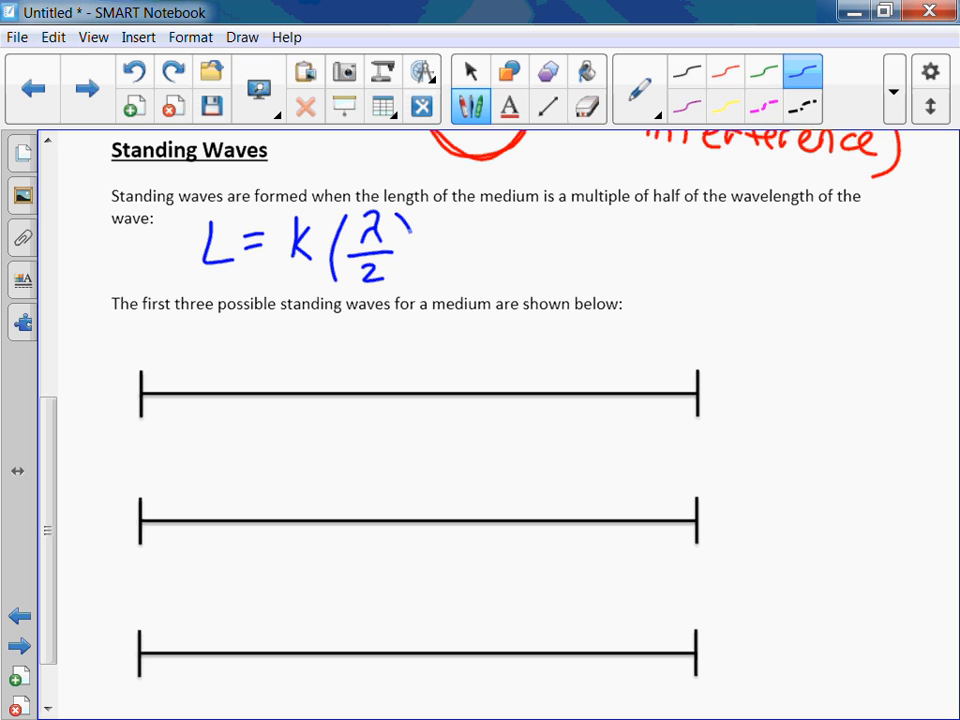
{"action": "left_click_drag", "start_coordinate": [404, 230], "coordinate": [416, 290]}
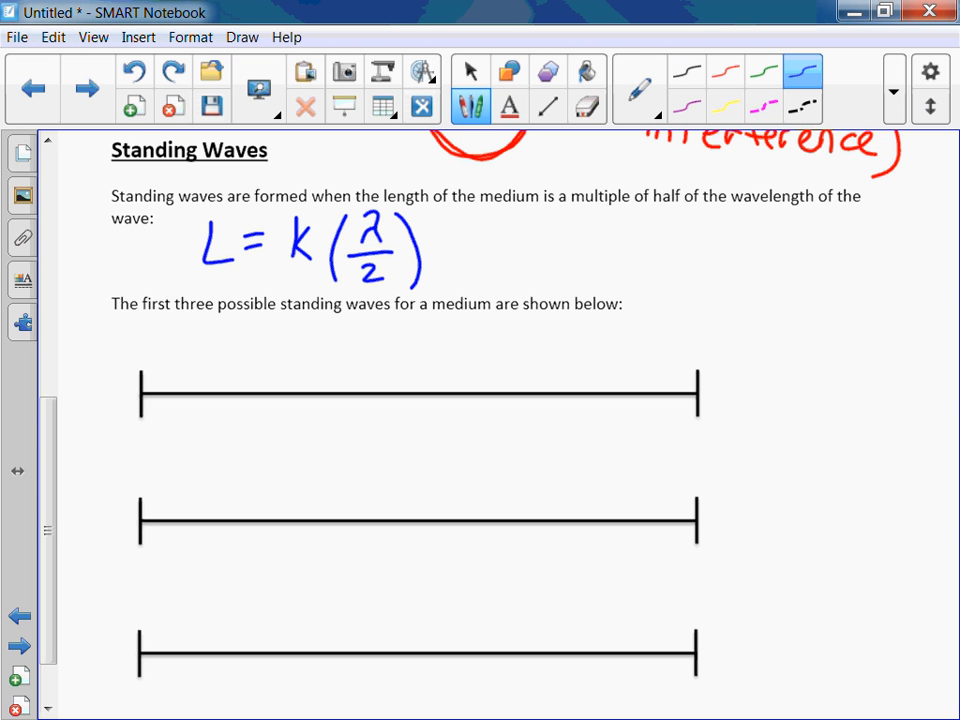
{"action": "left_click_drag", "start_coordinate": [510, 244], "coordinate": [560, 240]}
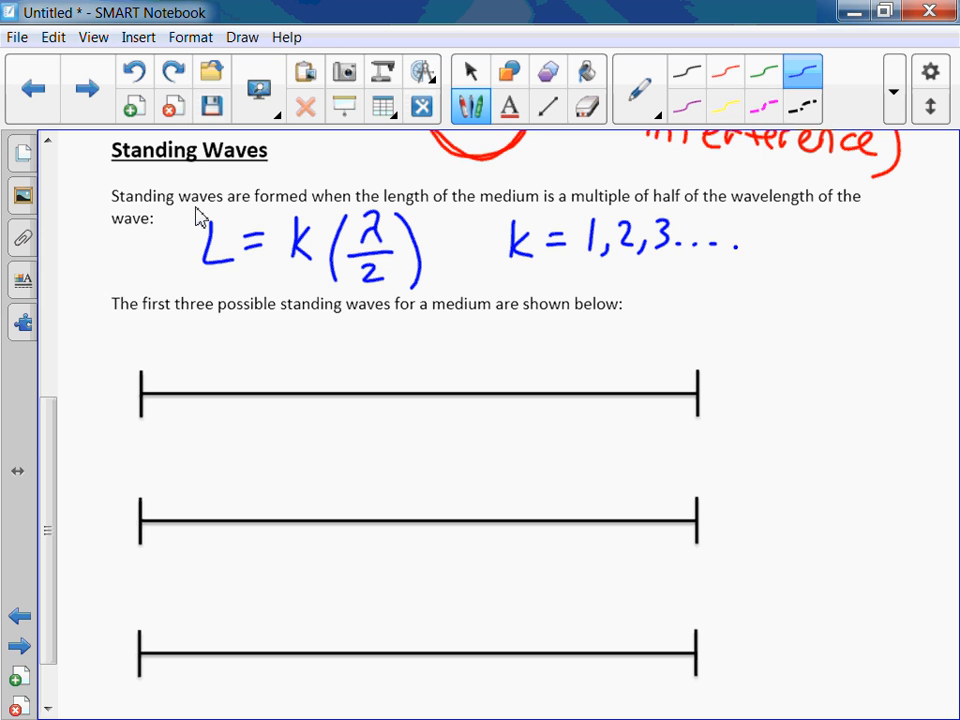
Label the k=1 line's span as medium length "L" and draw its solid green arc
{"action": "scroll", "scroll_direction": "down", "scroll_amount": 3}
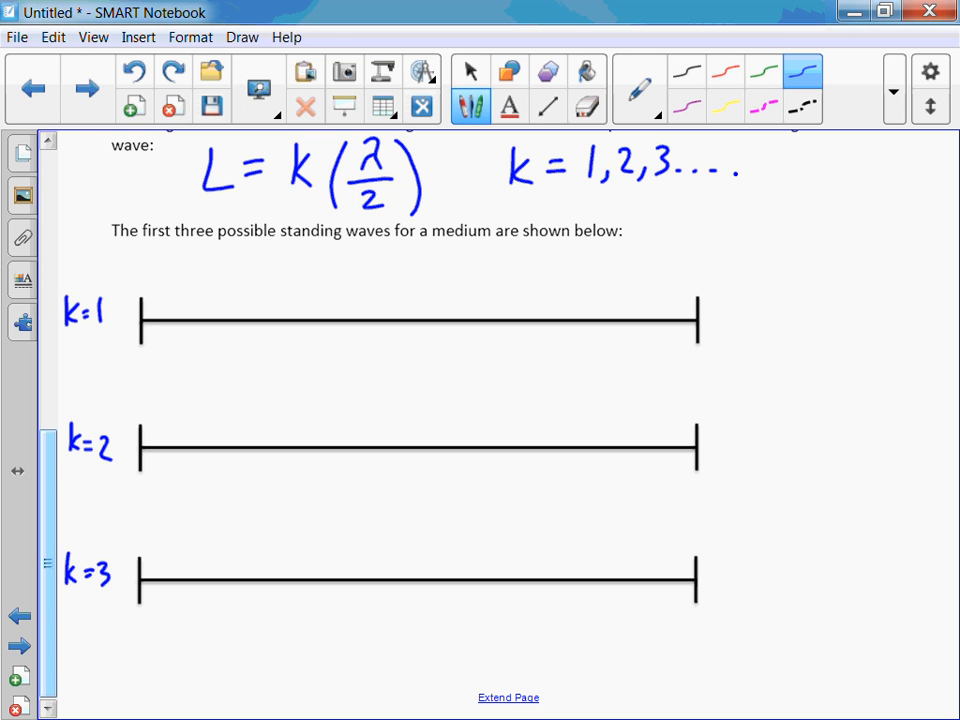
{"action": "left_click_drag", "start_coordinate": [776, 300], "coordinate": [710, 316]}
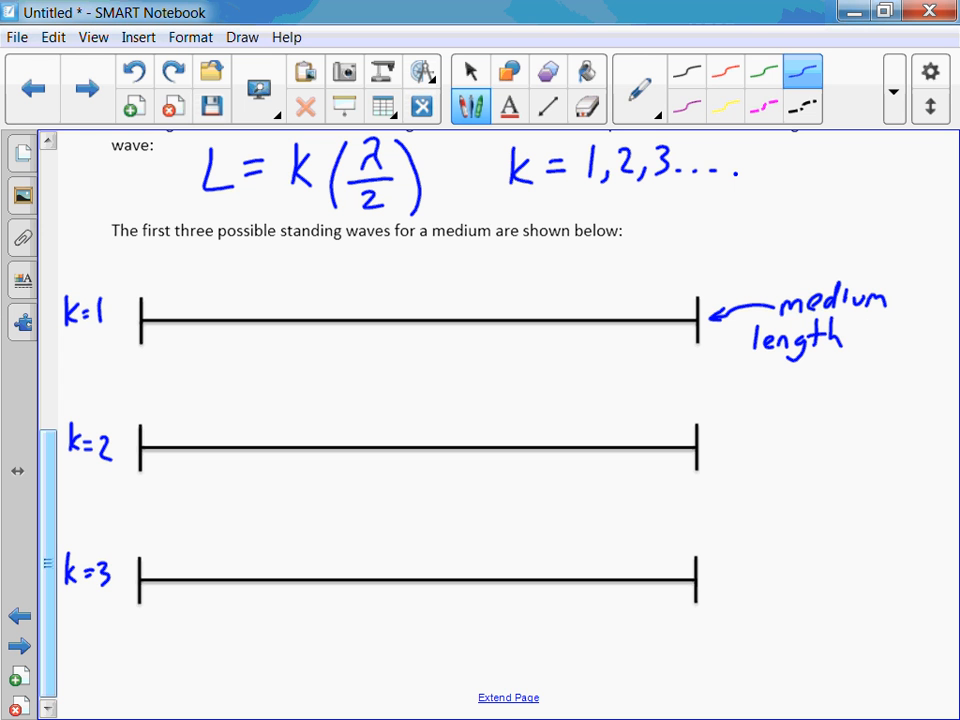
{"action": "left_click_drag", "start_coordinate": [870, 330], "coordinate": [920, 340]}
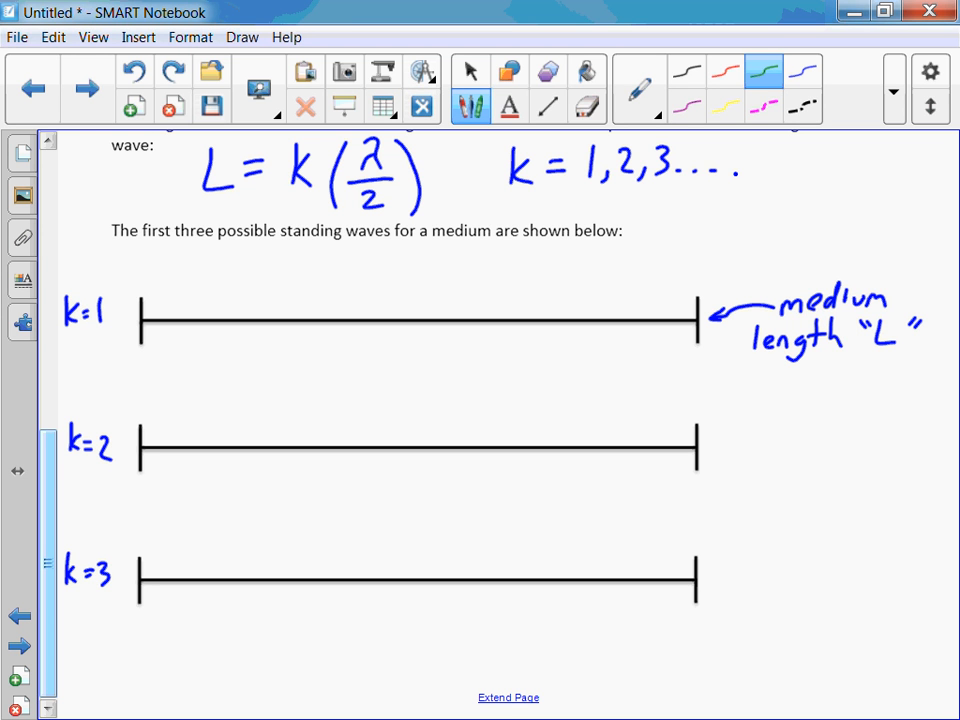
{"action": "left_click_drag", "start_coordinate": [142, 322], "coordinate": [296, 258]}
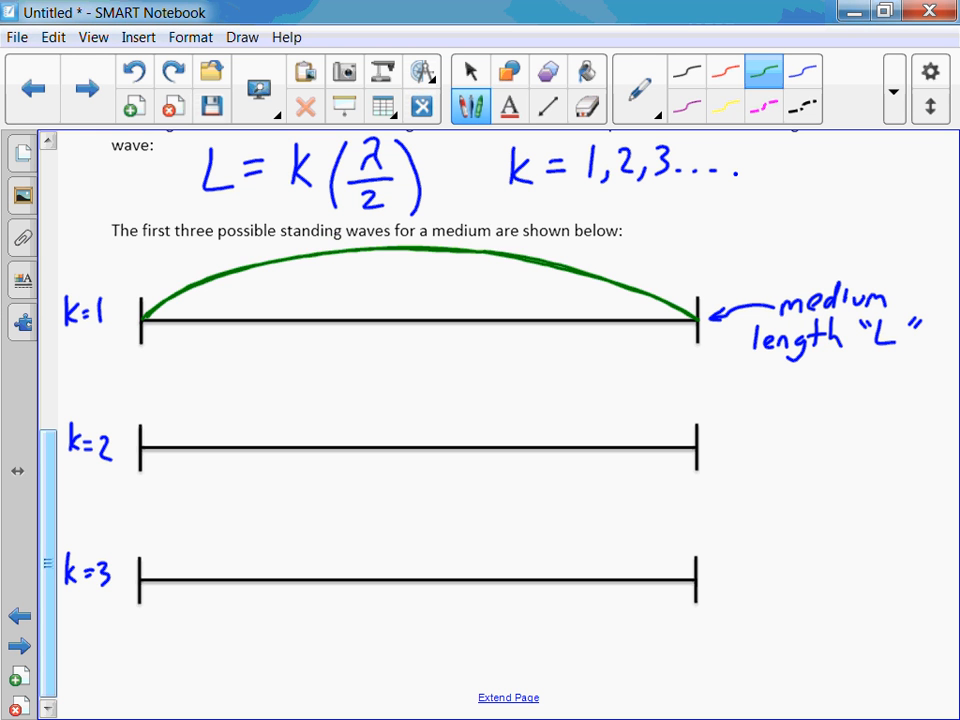
Draw the dashed lower arc on k=1 and the solid and dashed two-loop waves on k=2
{"action": "left_click_drag", "start_coordinate": [704, 328], "coordinate": [790, 372]}
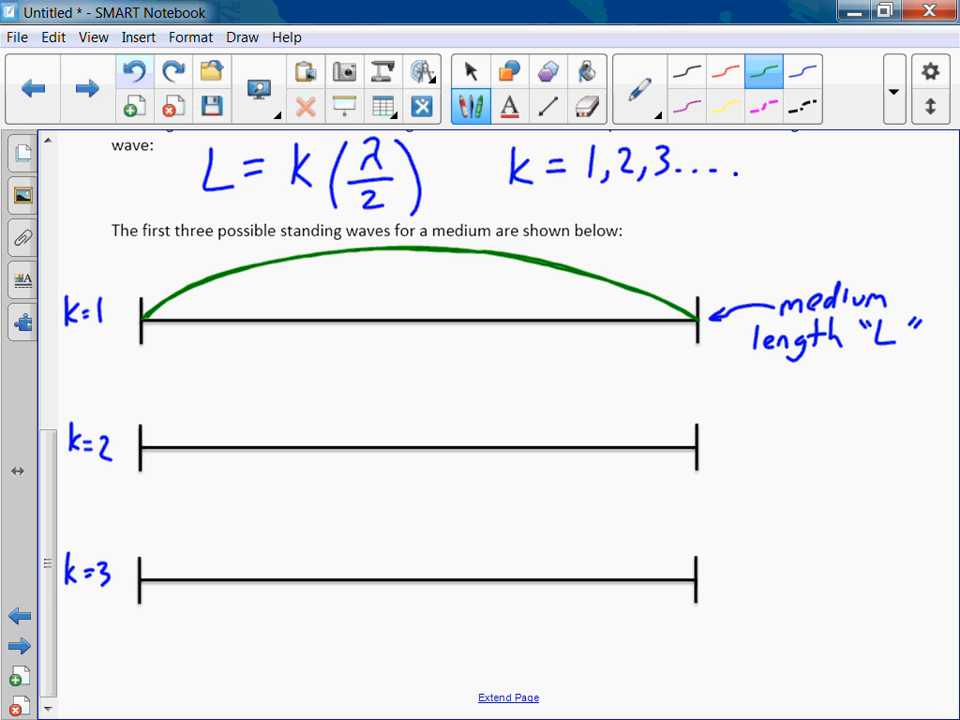
{"action": "left_click_drag", "start_coordinate": [144, 324], "coordinate": [390, 376]}
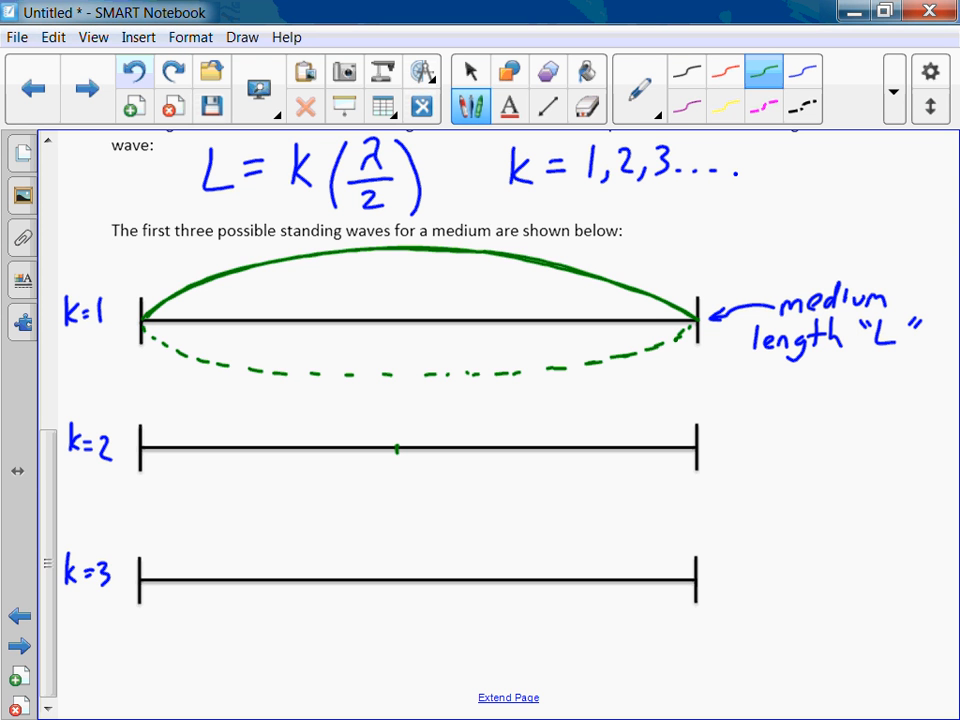
{"action": "left_click_drag", "start_coordinate": [142, 444], "coordinate": [228, 404]}
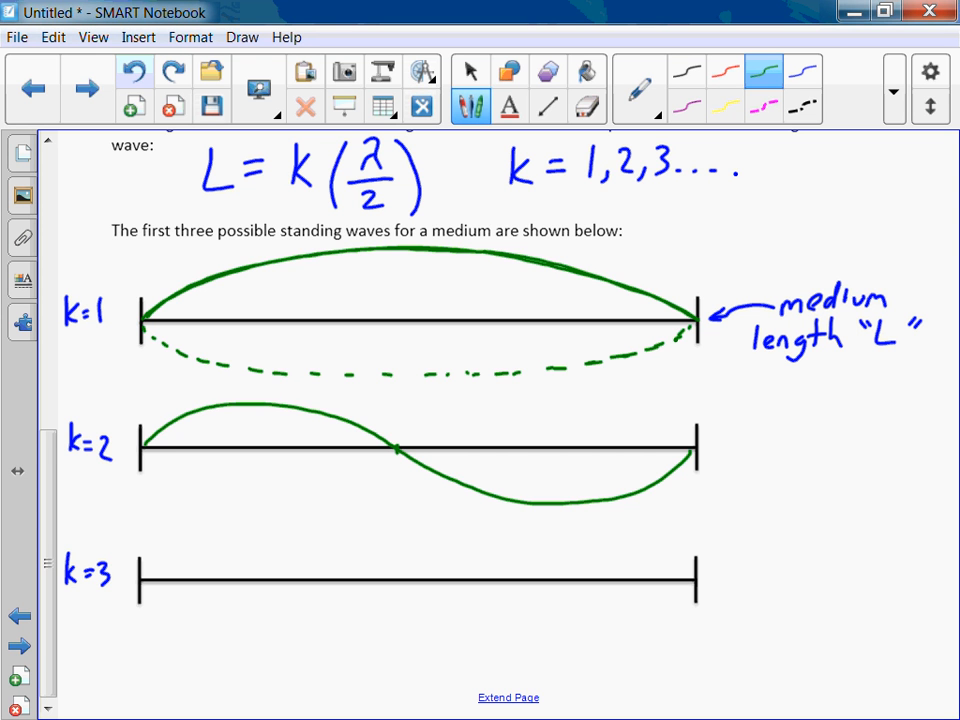
{"action": "left_click_drag", "start_coordinate": [140, 460], "coordinate": [270, 496]}
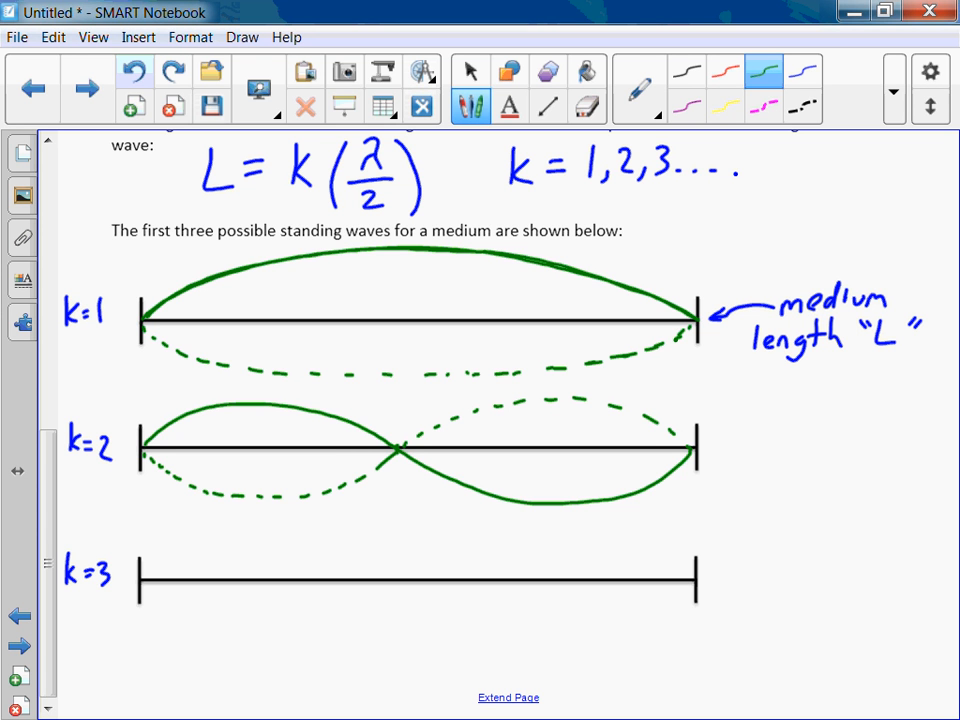
{"action": "left_click", "coordinate": [724, 72]}
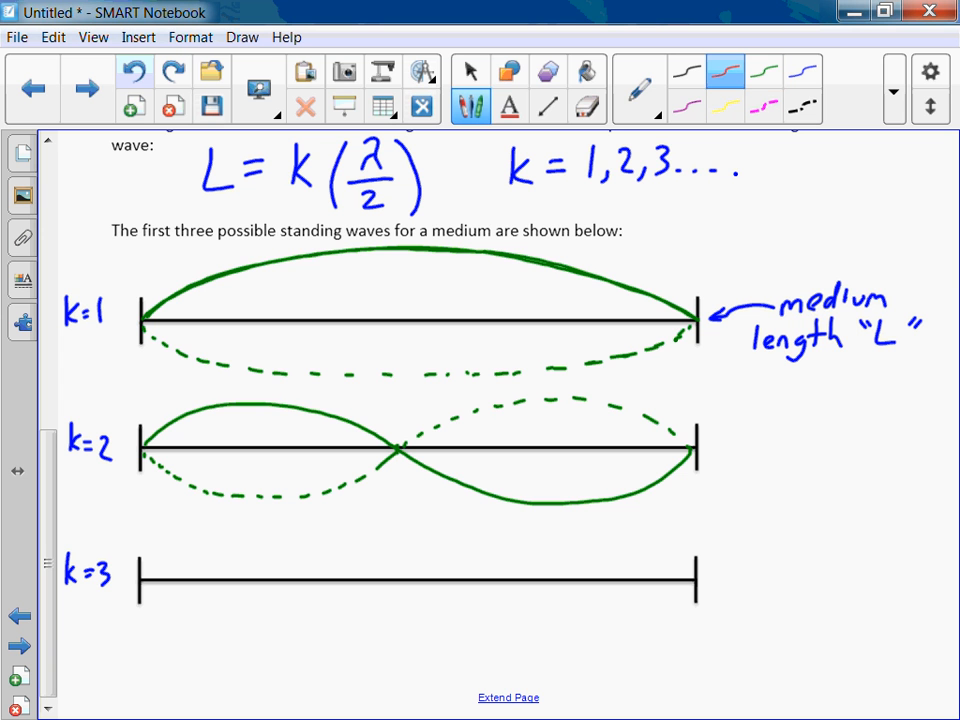
Dot the k=2 crossing as 'Node' in red and label both loops as 'anti-nodes' with arrows
{"action": "left_click", "coordinate": [398, 448]}
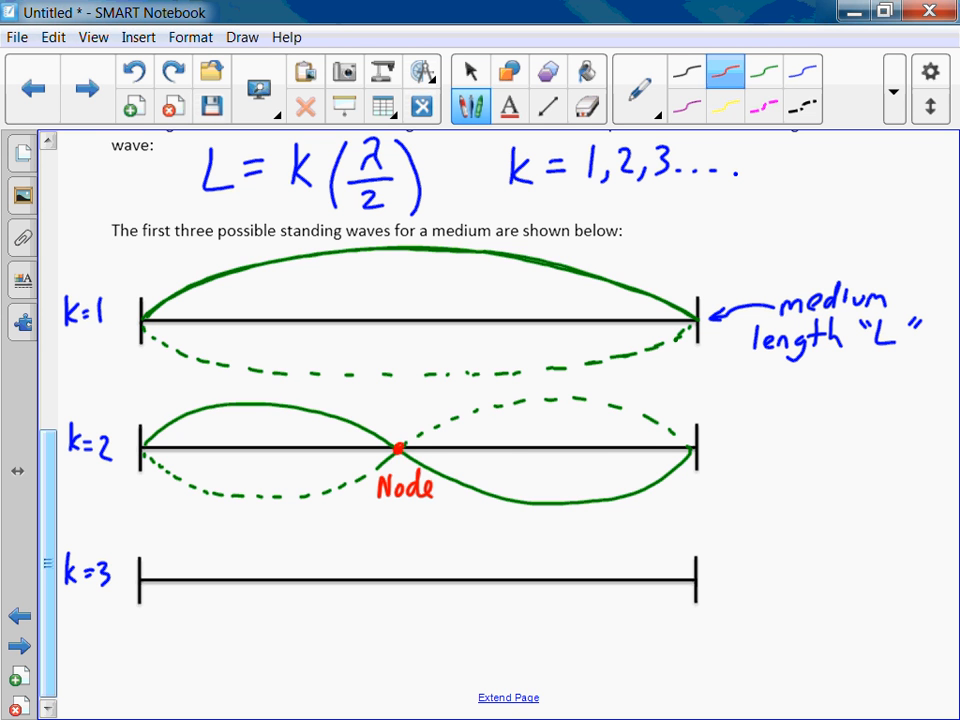
{"action": "left_click", "coordinate": [254, 404]}
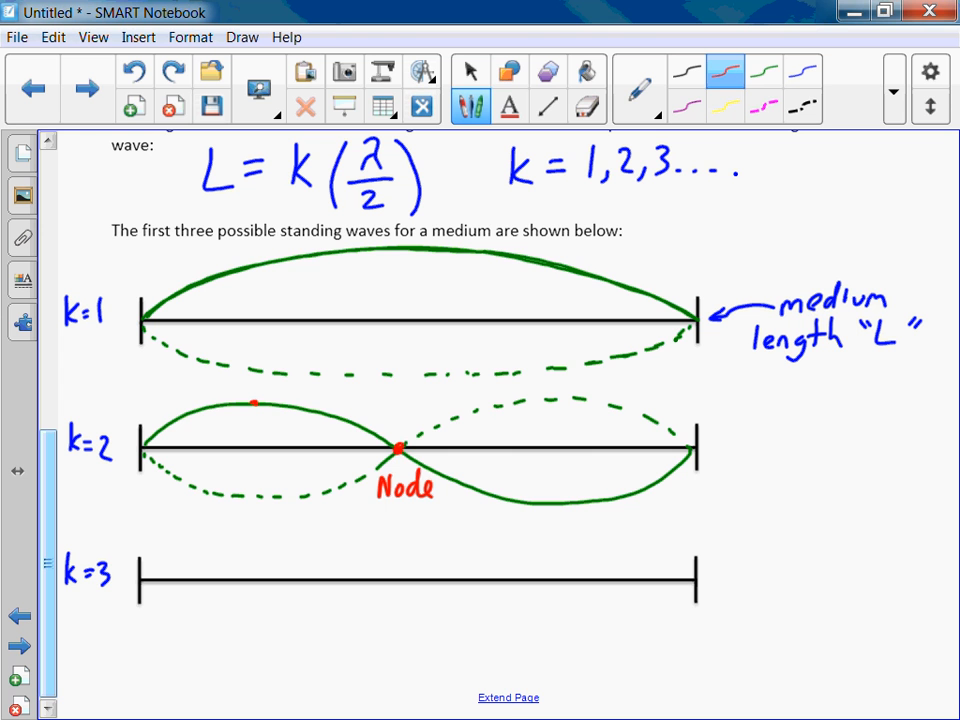
{"action": "type", "text": "on"}
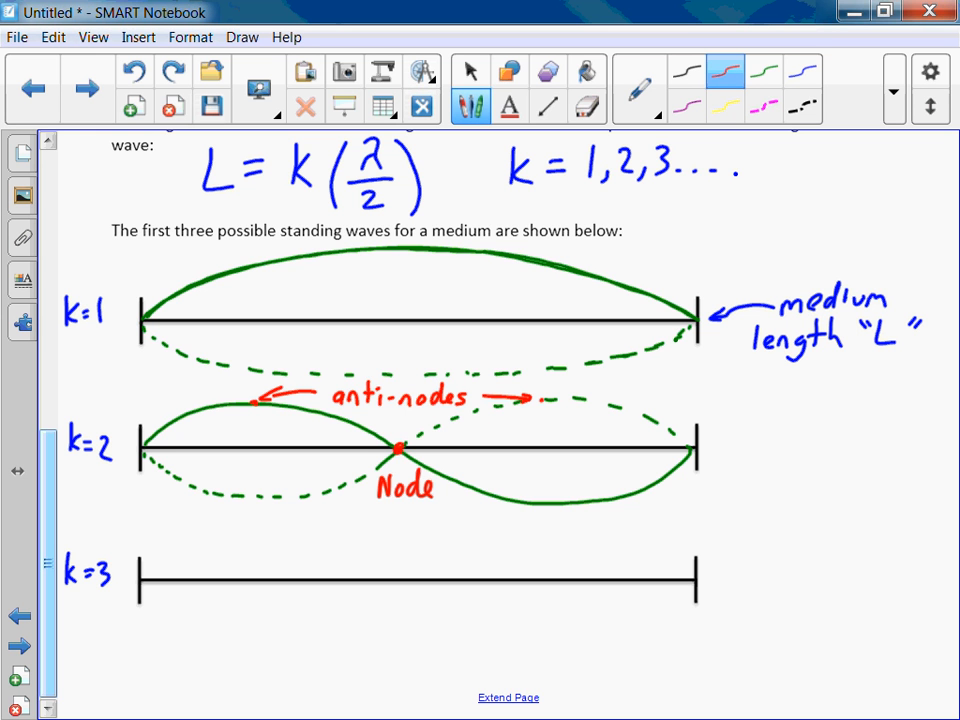
{"action": "left_click", "coordinate": [470, 70]}
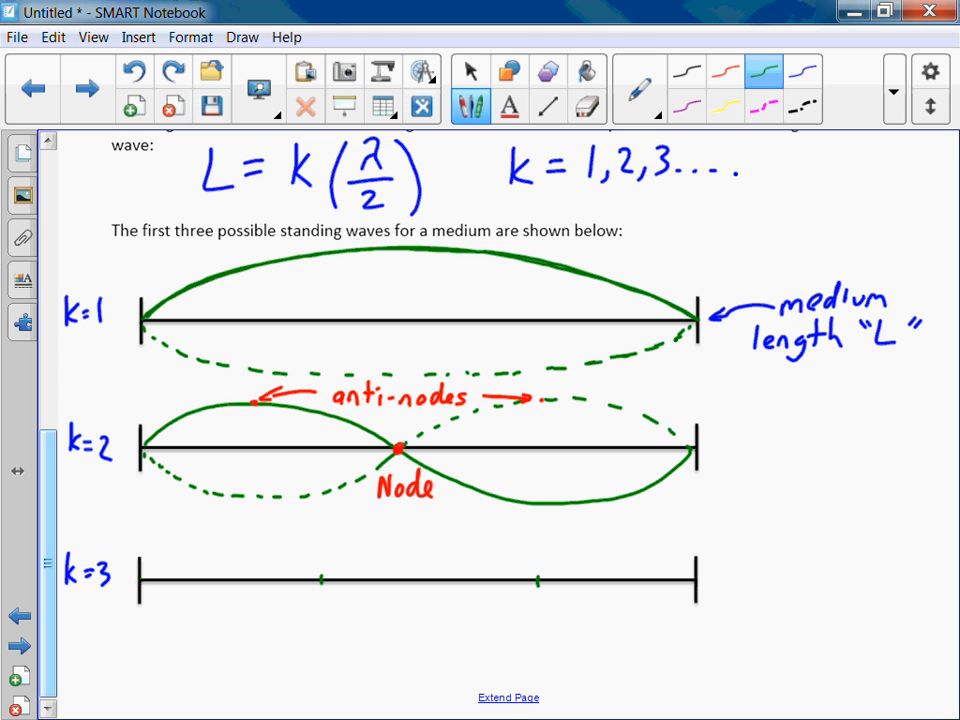
Add two small green tick marks splitting the k=3 line into three equal parts
{"action": "left_click_drag", "start_coordinate": [140, 580], "coordinate": [320, 580]}
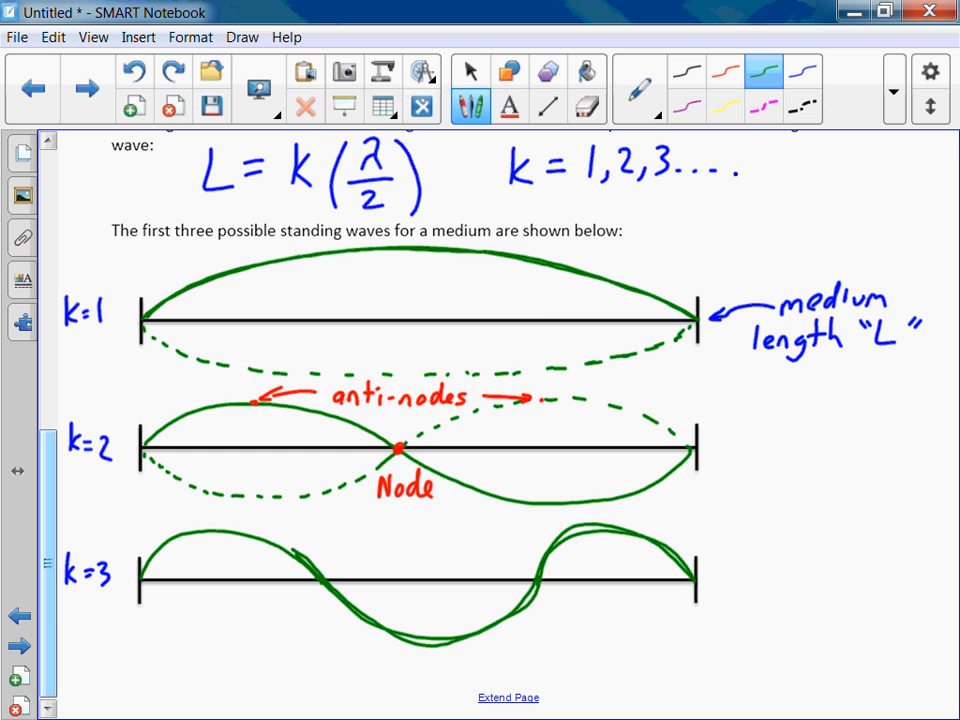
{"action": "left_click_drag", "start_coordinate": [156, 576], "coordinate": [284, 540]}
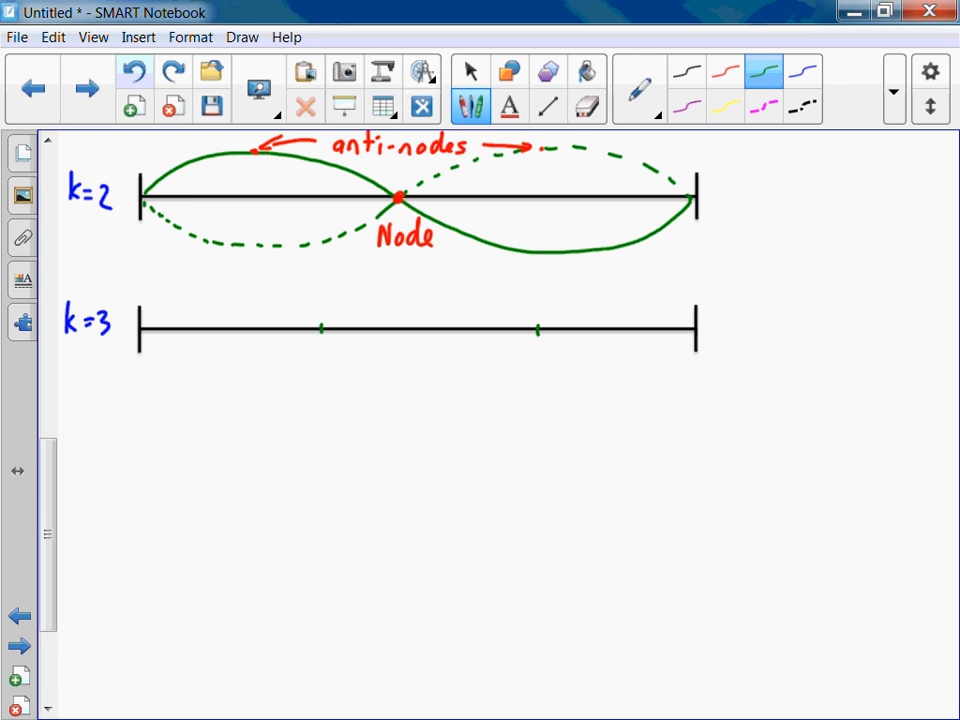
Draw the green three-loop wave on k=3 and red arrows from Node to its two nodes
{"action": "left_click_drag", "start_coordinate": [142, 330], "coordinate": [184, 290]}
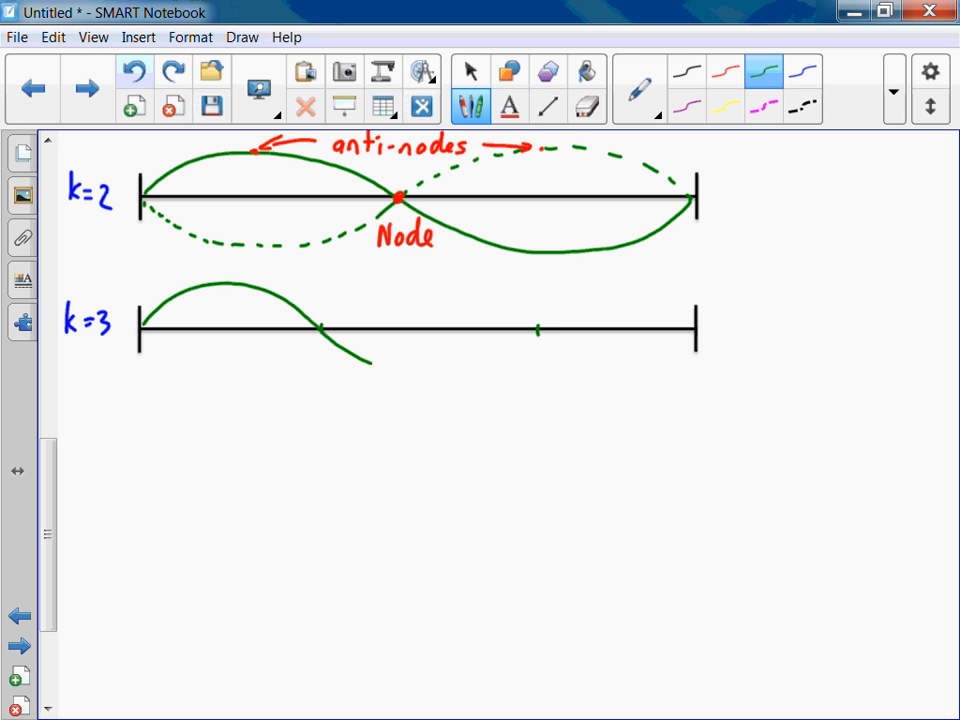
{"action": "left_click_drag", "start_coordinate": [324, 330], "coordinate": [536, 330]}
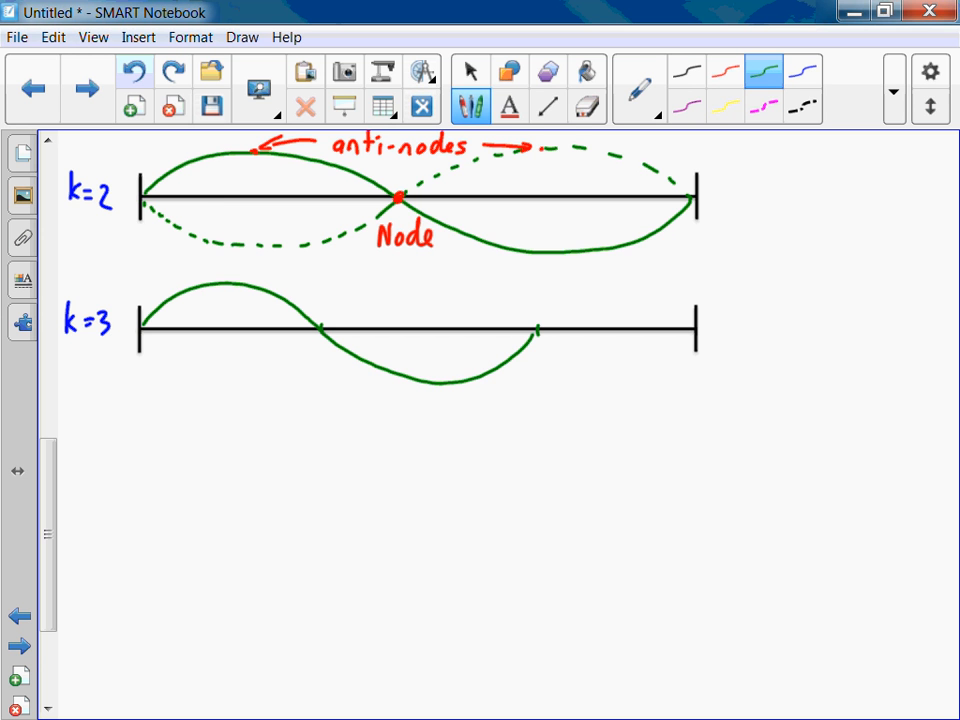
{"action": "left_click_drag", "start_coordinate": [536, 330], "coordinate": [664, 284]}
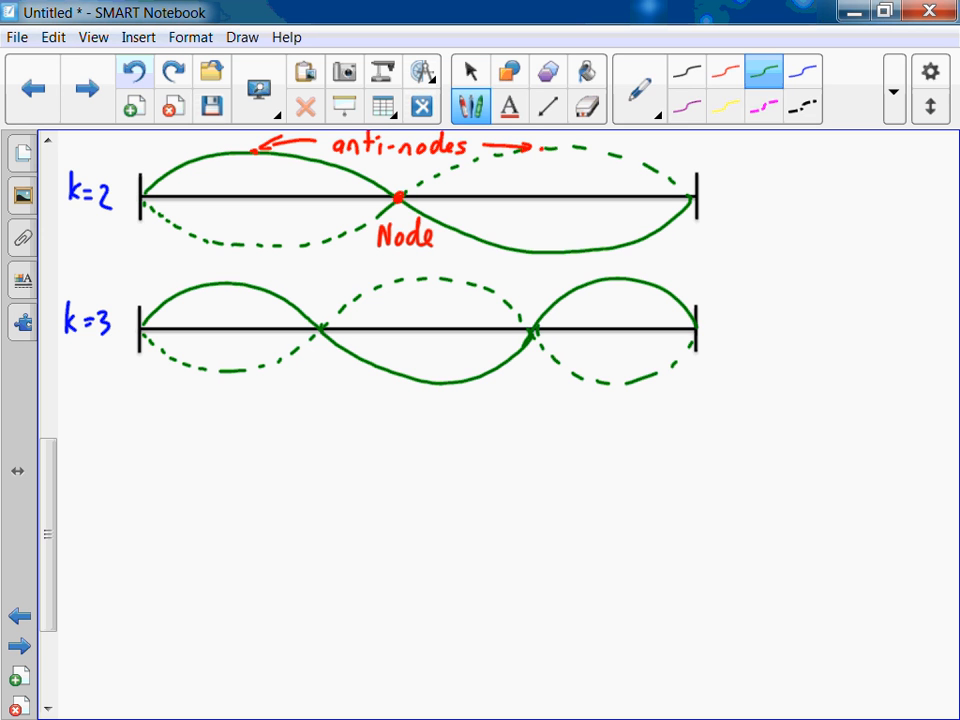
{"action": "left_click", "coordinate": [724, 72]}
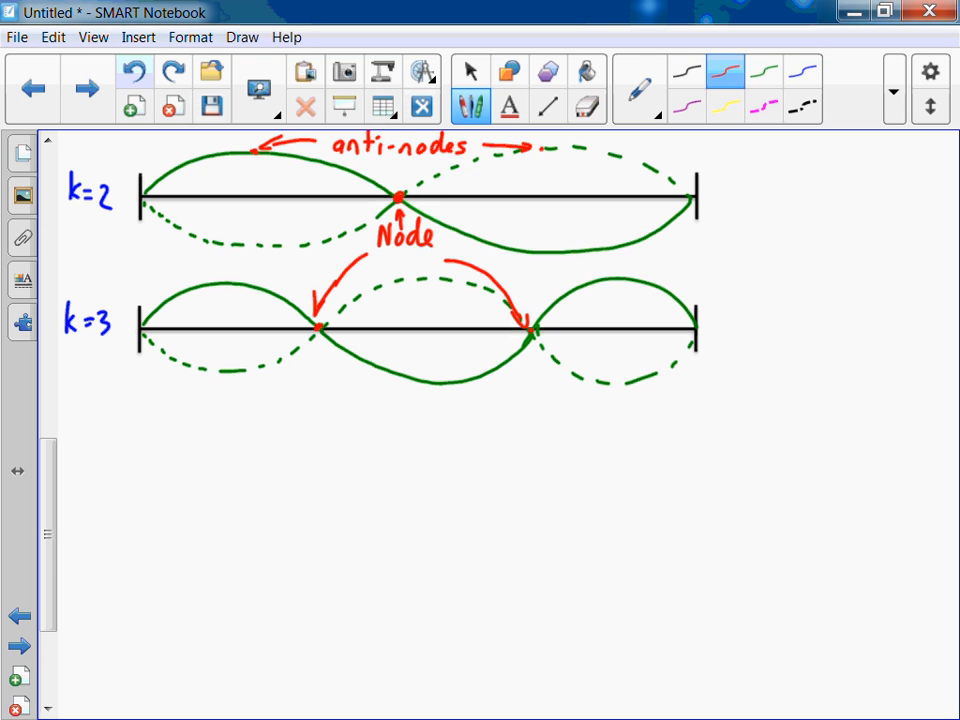
{"action": "left_click", "coordinate": [470, 72]}
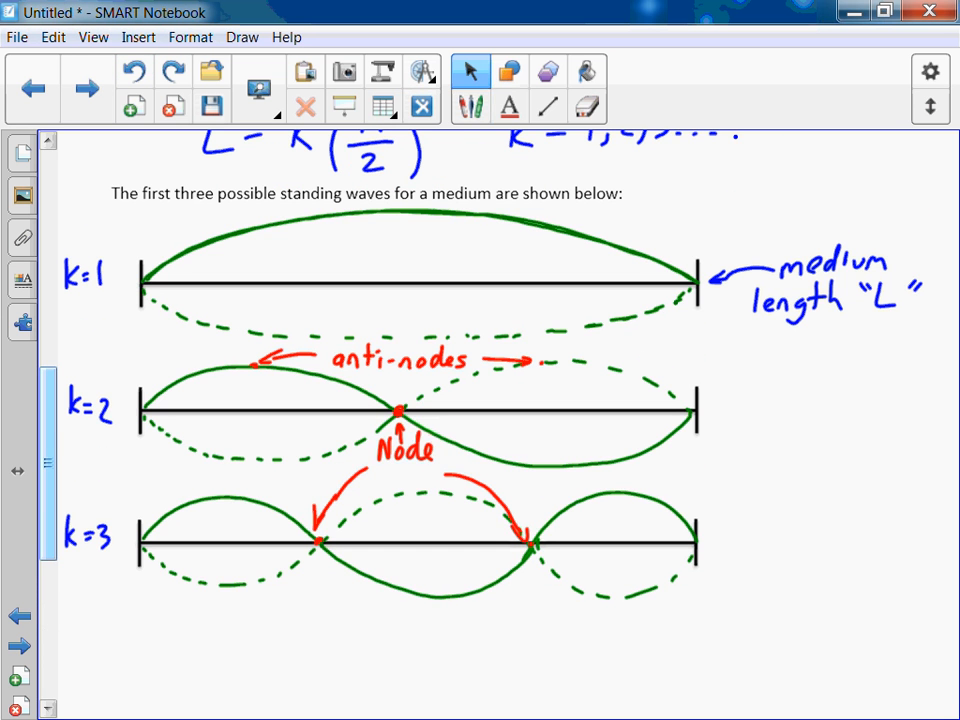
Erase the 'medium length L' note and write L = λ/2, L = λ, L = 3λ/2 in blue beside the lines
{"action": "left_click", "coordinate": [588, 104]}
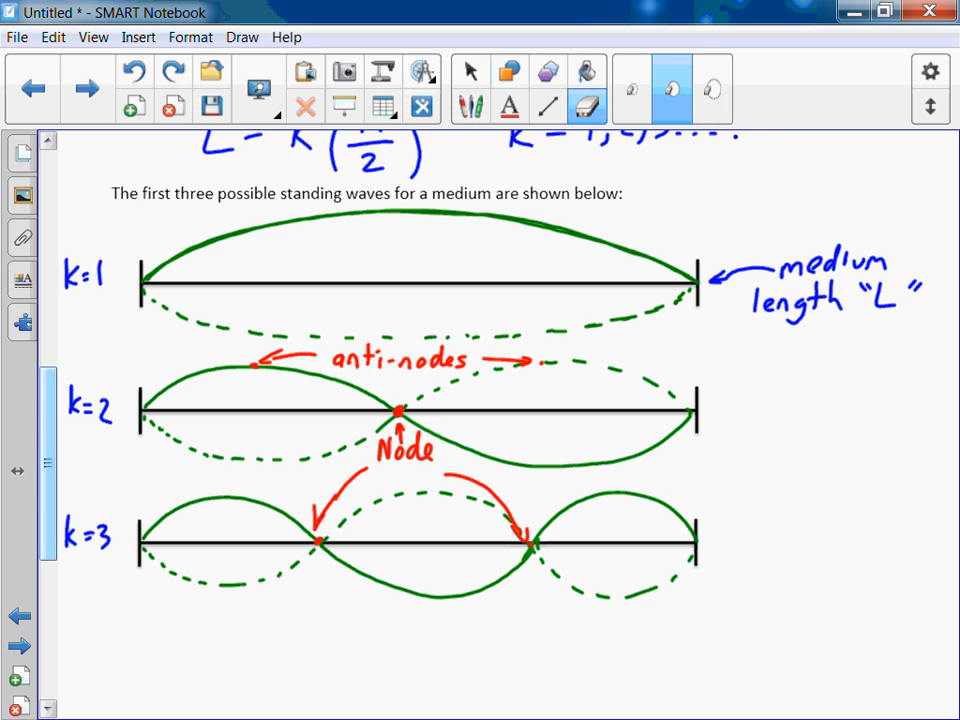
{"action": "left_click", "coordinate": [672, 88]}
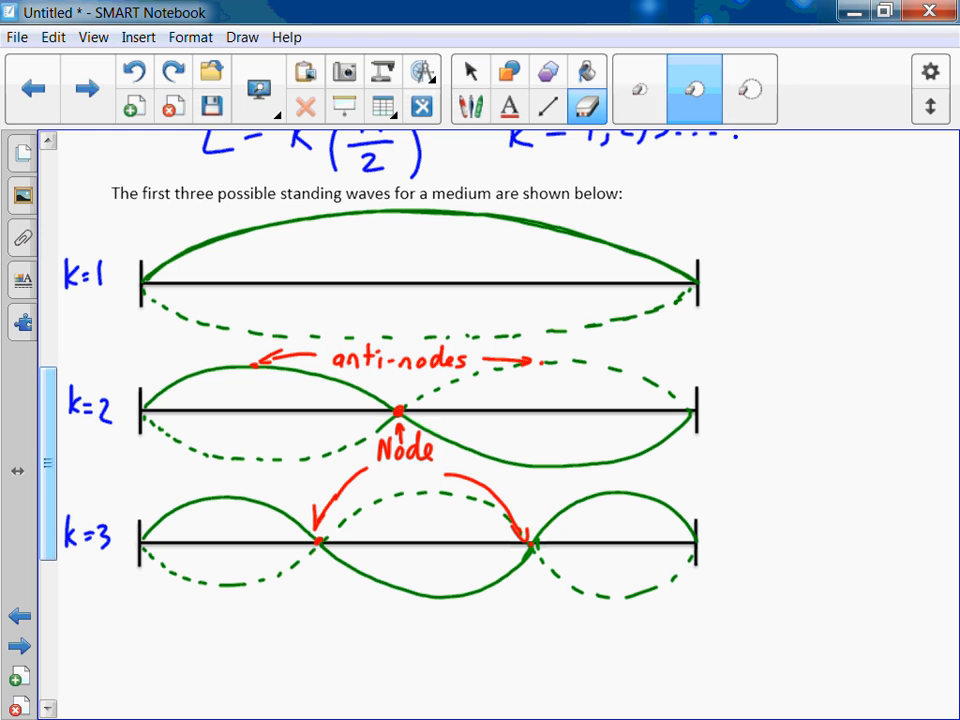
{"action": "left_click", "coordinate": [472, 104]}
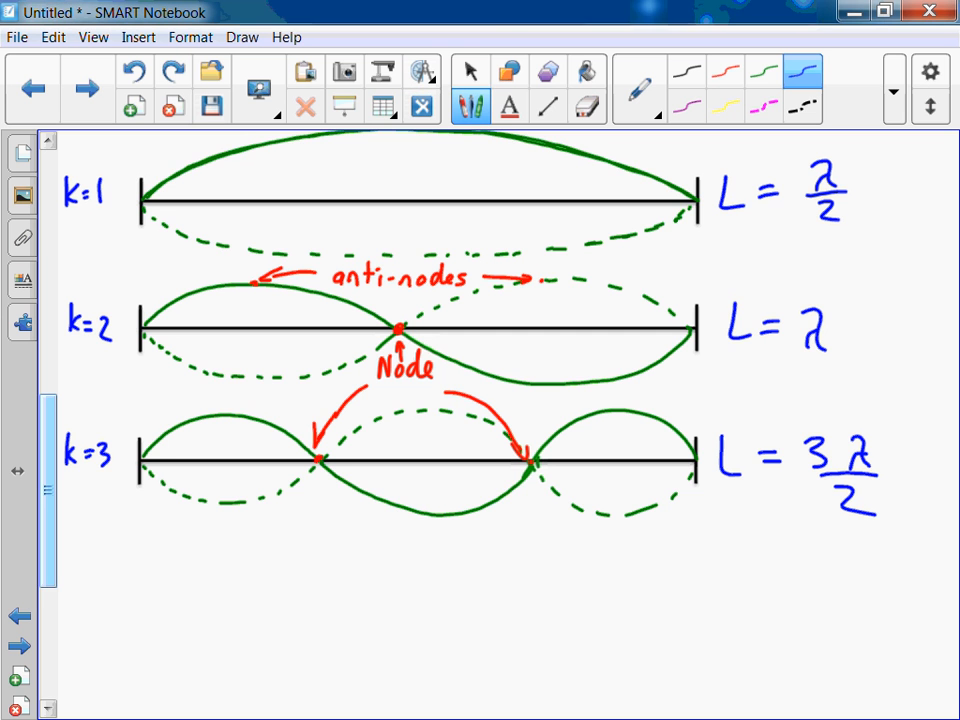
{"action": "scroll", "scroll_direction": "down", "scroll_amount": 3}
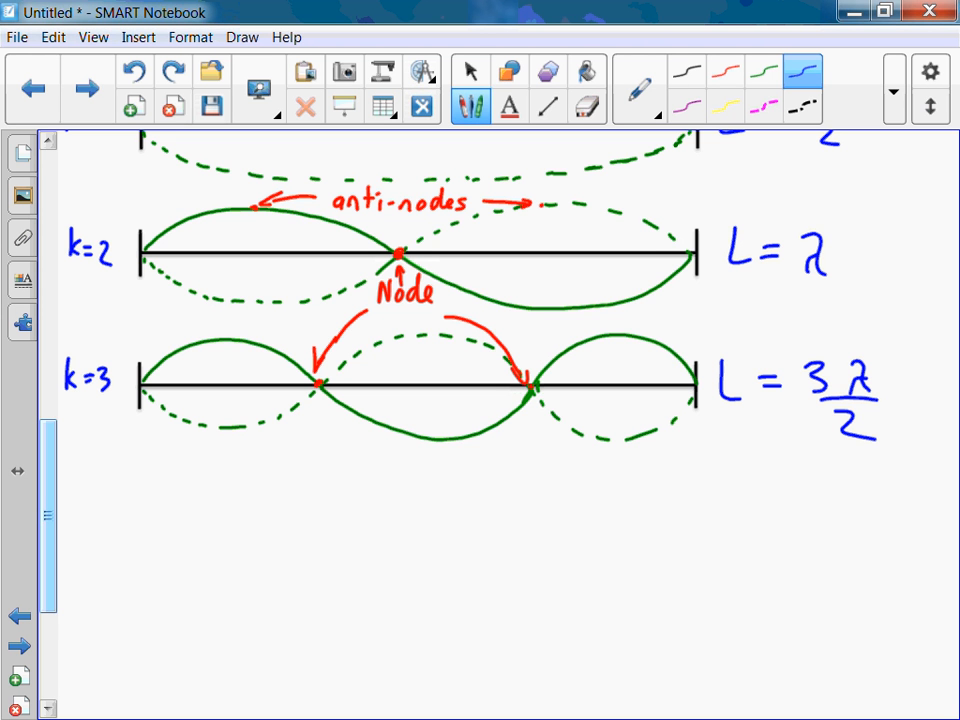
Go to the Standing Wave Example page and mark two points along the guitar string
{"action": "left_click", "coordinate": [86, 88]}
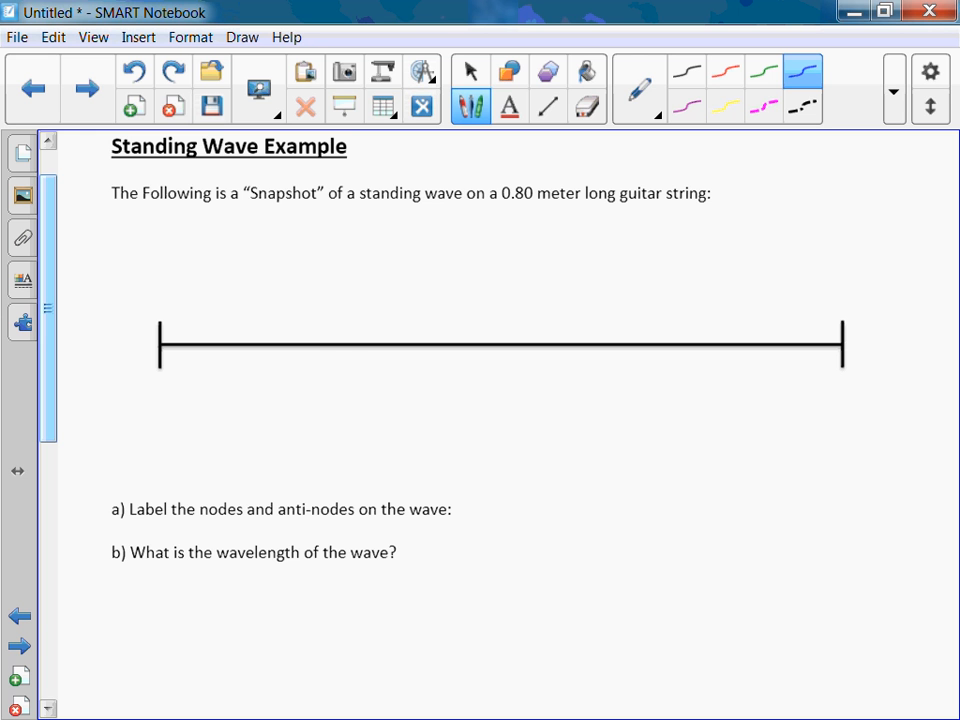
{"action": "left_click", "coordinate": [348, 344]}
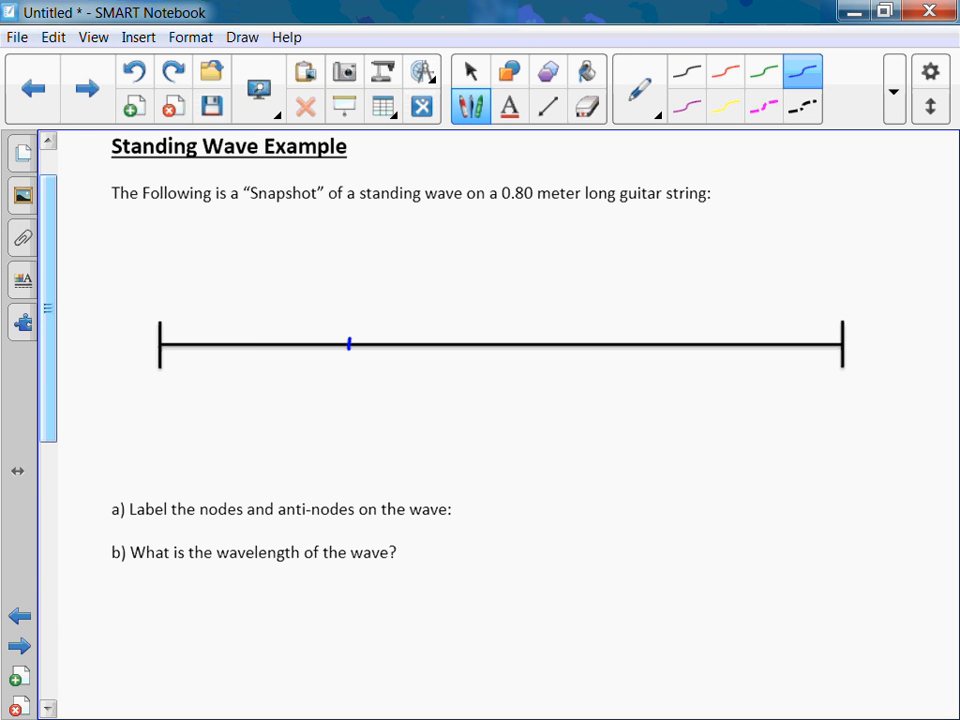
{"action": "left_click", "coordinate": [590, 340]}
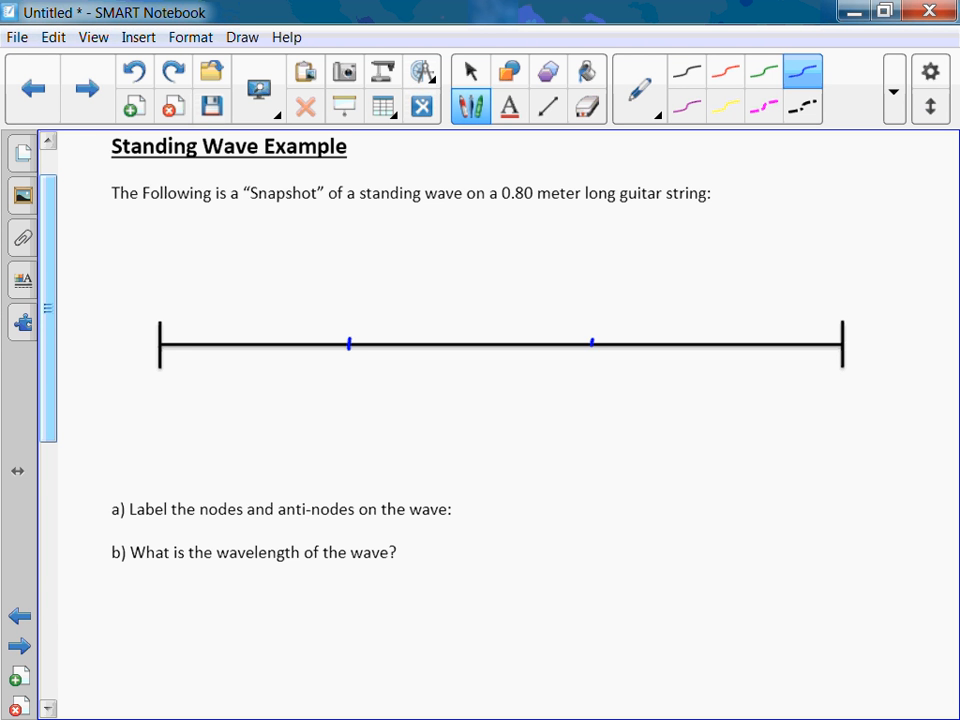
Sketch a blue three-loop wave along the string and its dashed green mirror wave
{"action": "left_click_drag", "start_coordinate": [160, 344], "coordinate": [276, 292]}
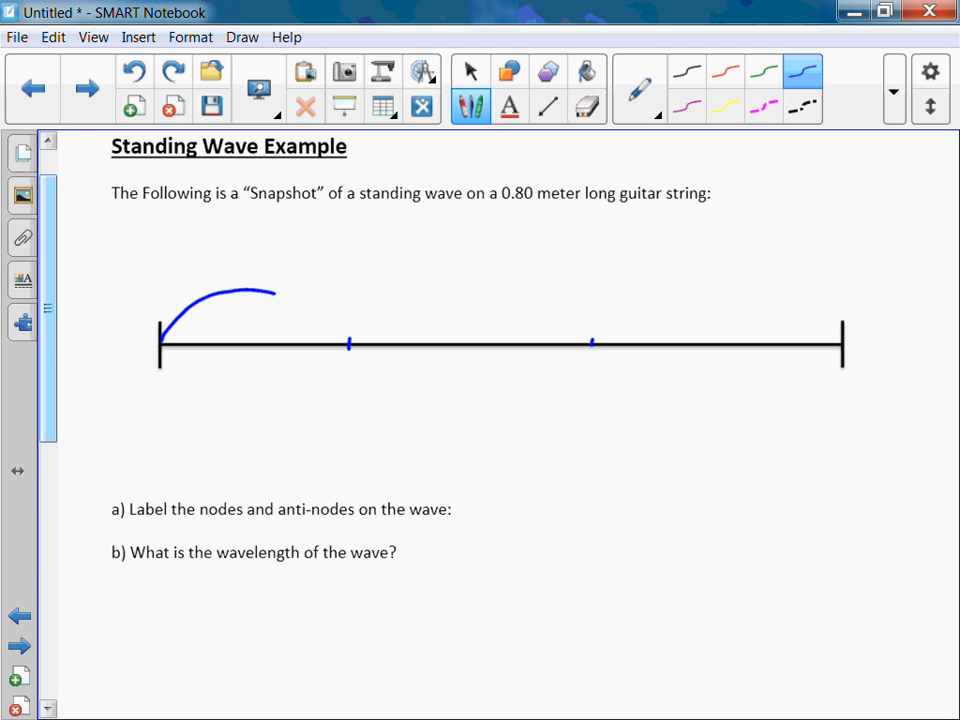
{"action": "left_click_drag", "start_coordinate": [276, 292], "coordinate": [460, 408]}
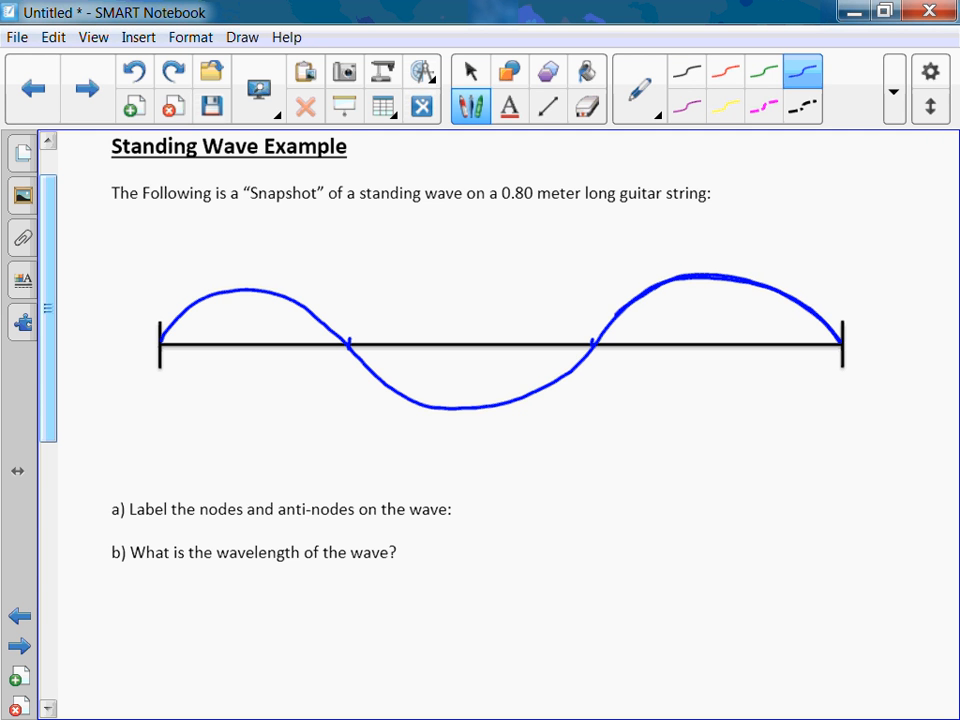
{"action": "left_click_drag", "start_coordinate": [350, 344], "coordinate": [600, 344]}
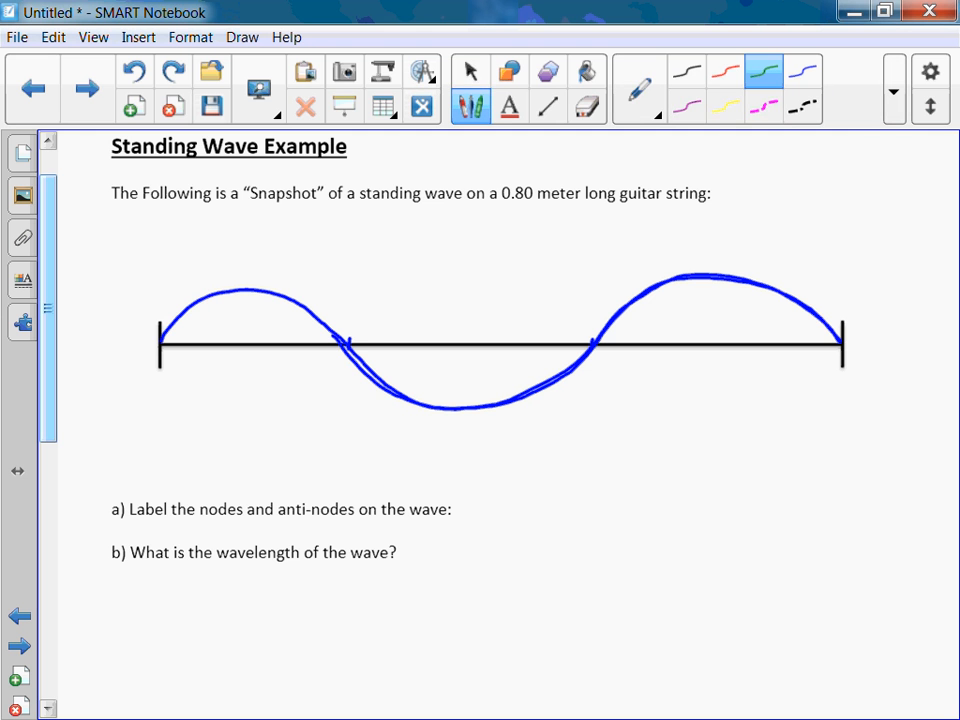
{"action": "left_click_drag", "start_coordinate": [158, 350], "coordinate": [230, 392]}
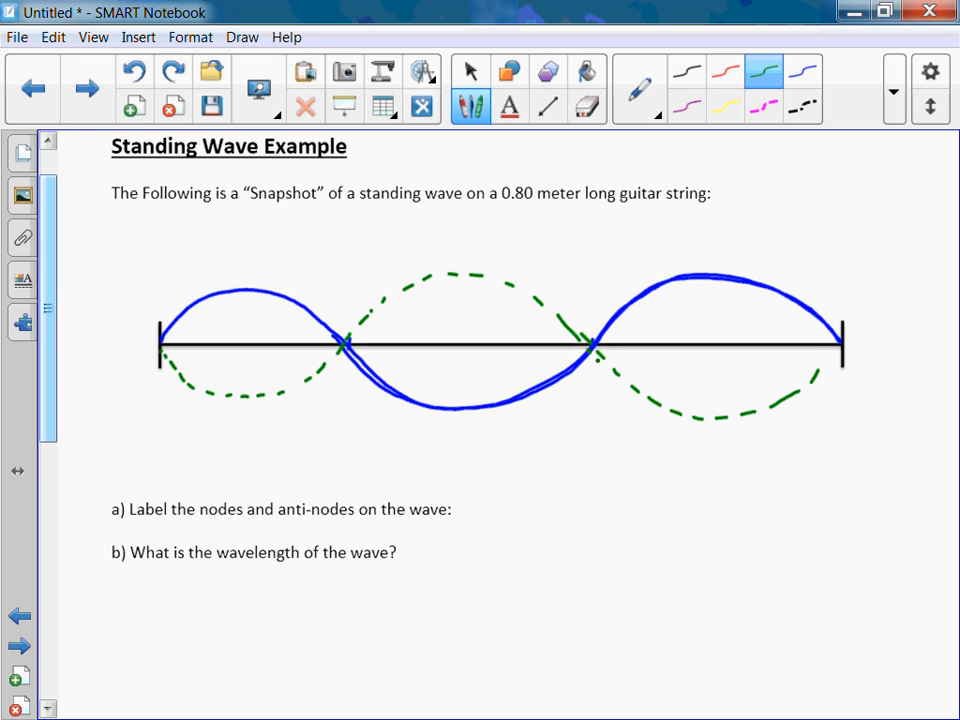
Write 'Node' in red with arrows to both crossings of the guitar-string wave
{"action": "left_click", "coordinate": [470, 70]}
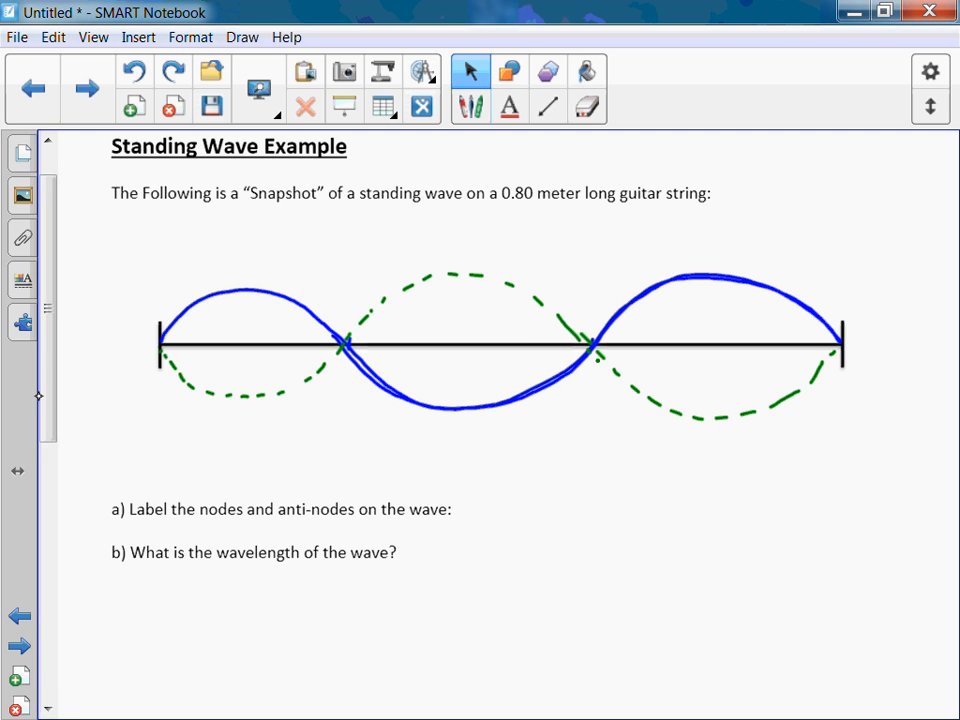
{"action": "scroll", "scroll_direction": "down", "scroll_amount": 3}
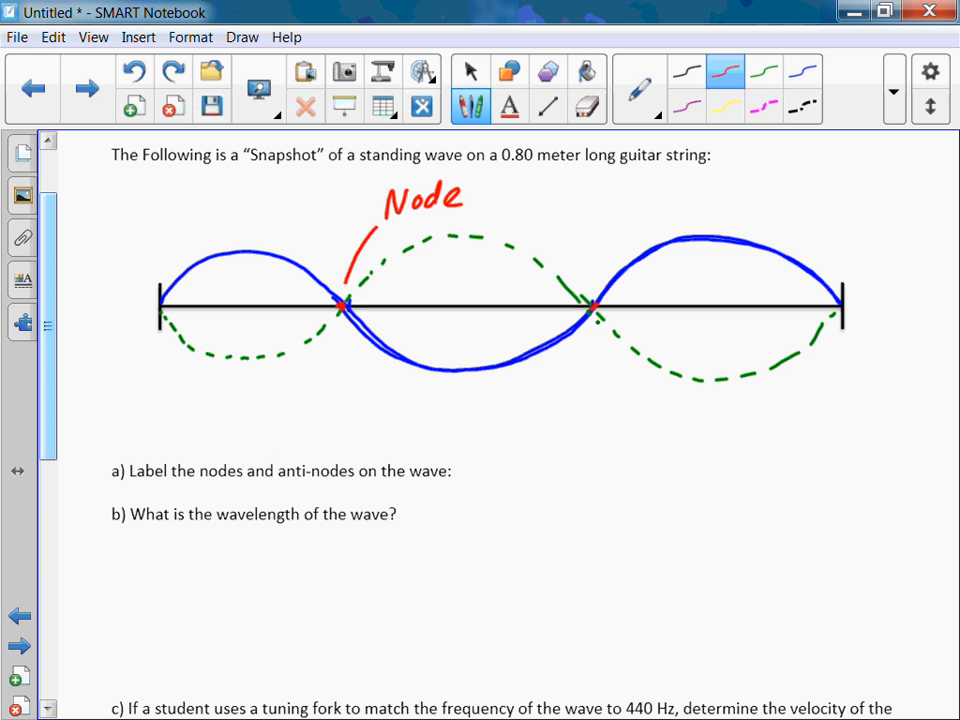
{"action": "left_click_drag", "start_coordinate": [470, 210], "coordinate": [590, 296]}
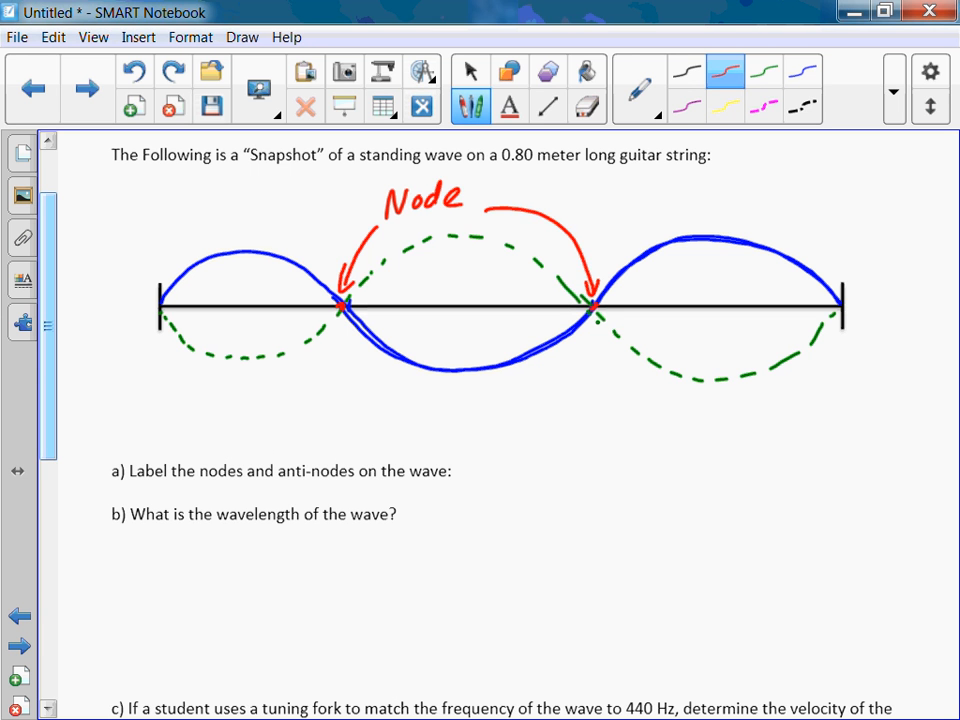
{"action": "left_click_drag", "start_coordinate": [340, 410], "coordinate": [404, 410]}
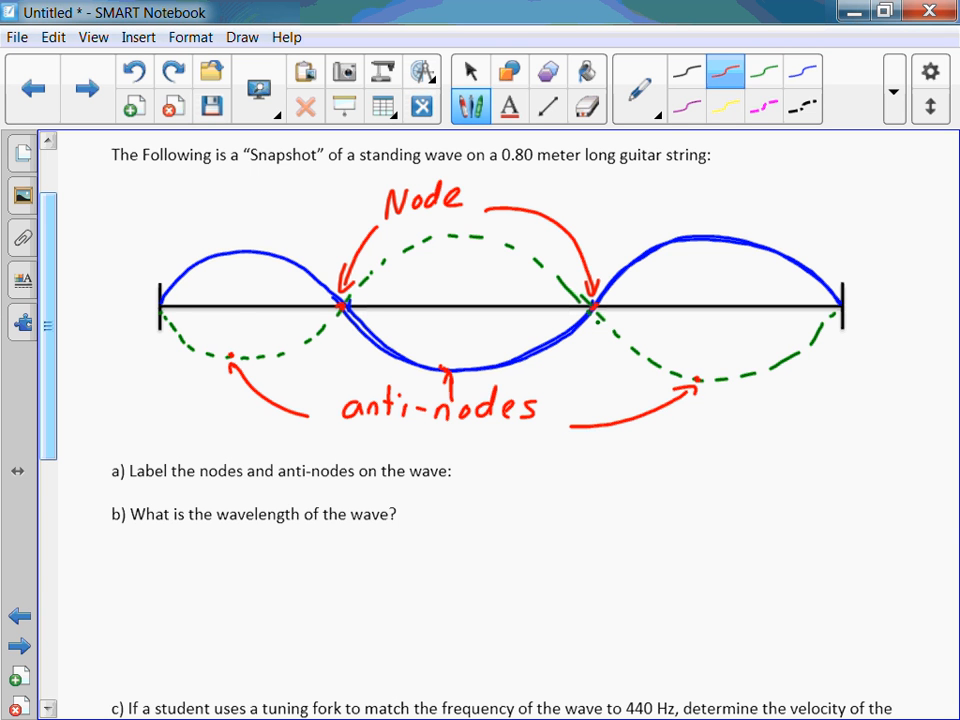
Label the anti-nodes and scroll back up to the k=1,2,3 standing wave diagrams
{"action": "scroll", "scroll_direction": "down", "scroll_amount": 3}
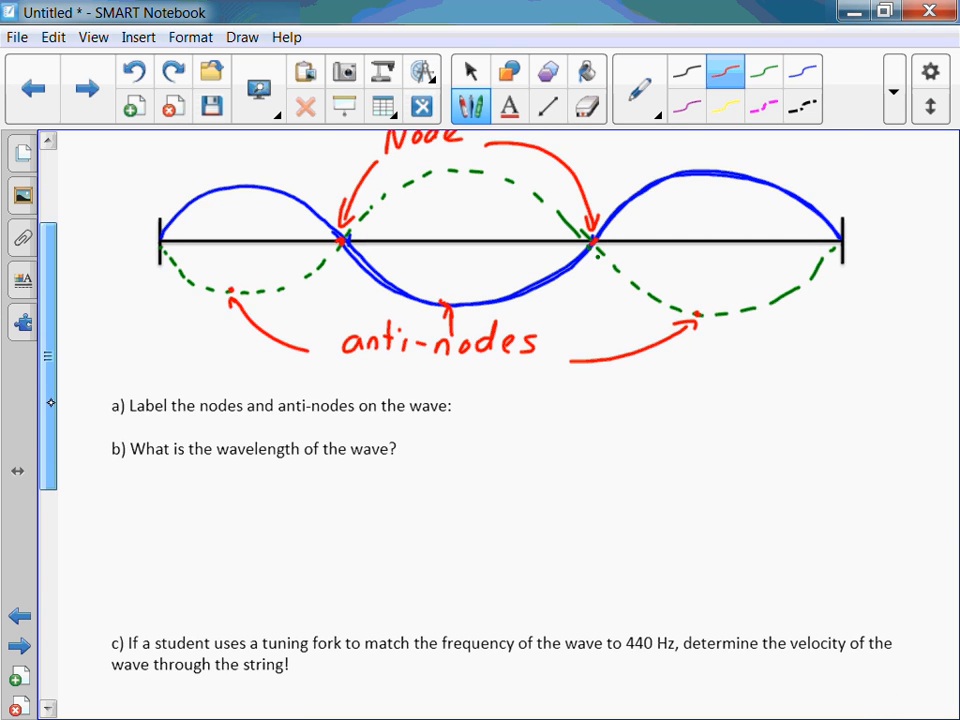
{"action": "left_click", "coordinate": [470, 72]}
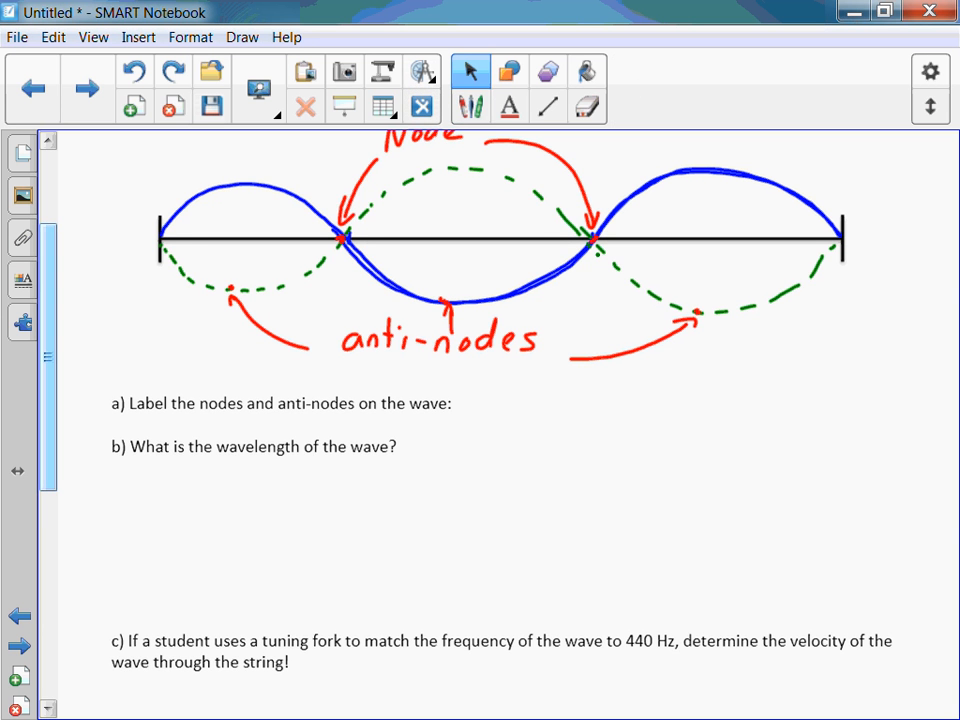
{"action": "scroll", "scroll_direction": "down", "scroll_amount": 3}
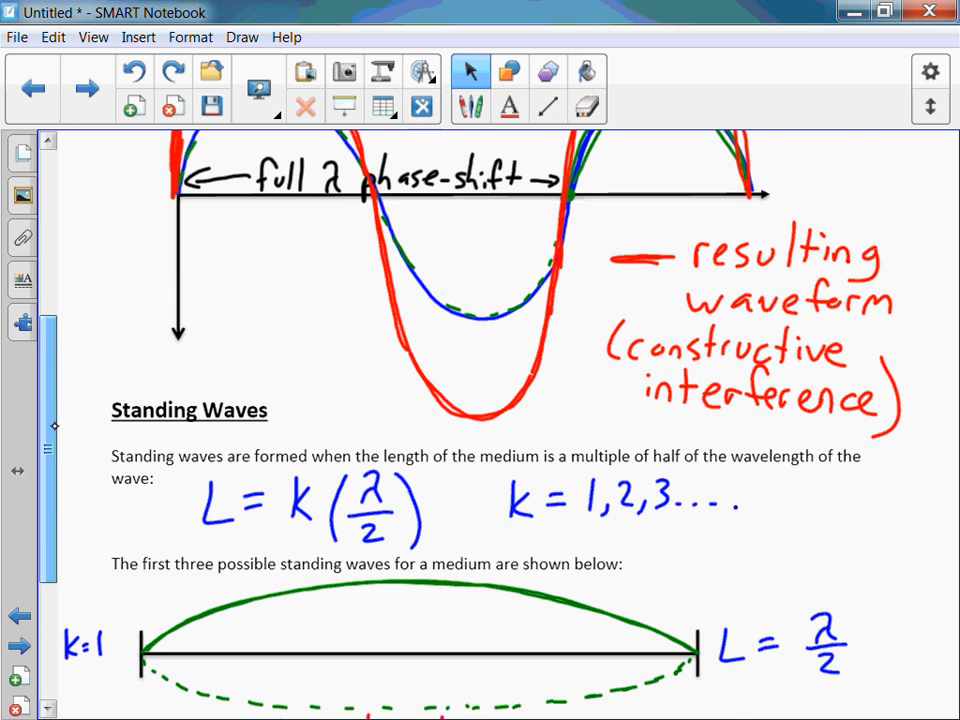
{"action": "scroll", "scroll_direction": "down", "scroll_amount": 3}
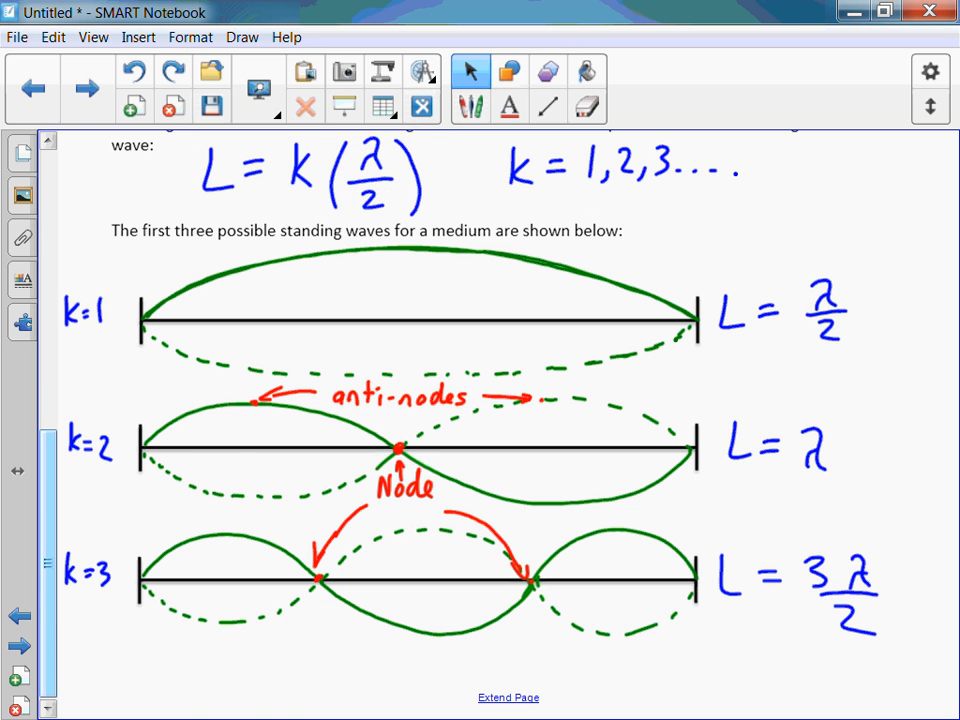
Write L = 3λ/2, substitute 0.8 = 3λ/2, and circle the answer λ = 0.53 m in red
{"action": "scroll", "scroll_direction": "down", "scroll_amount": 3}
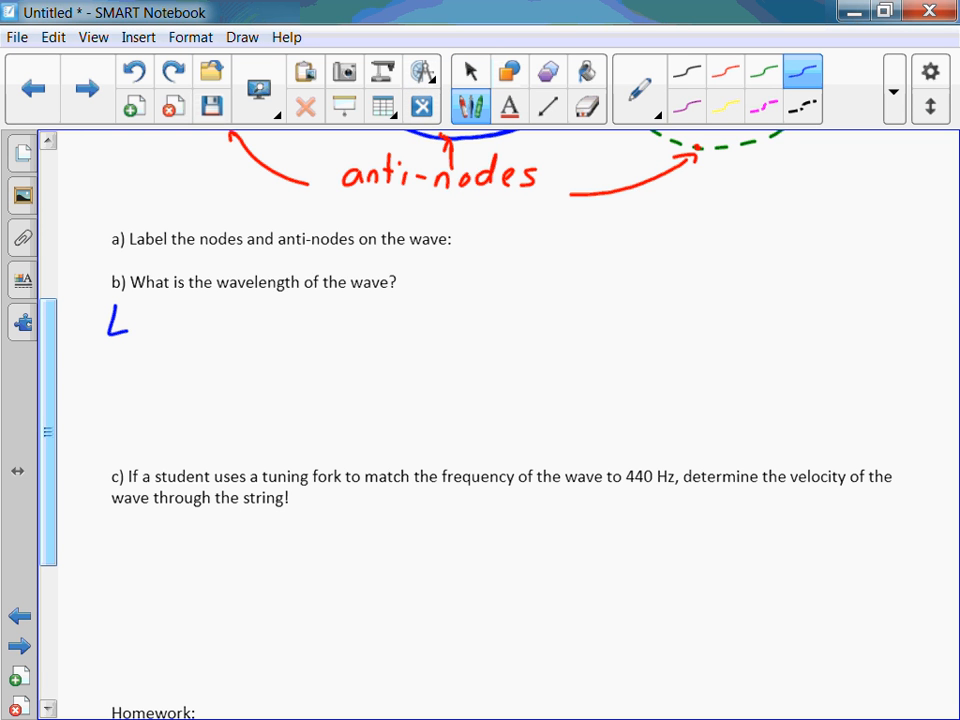
{"action": "left_click_drag", "start_coordinate": [140, 316], "coordinate": [156, 322]}
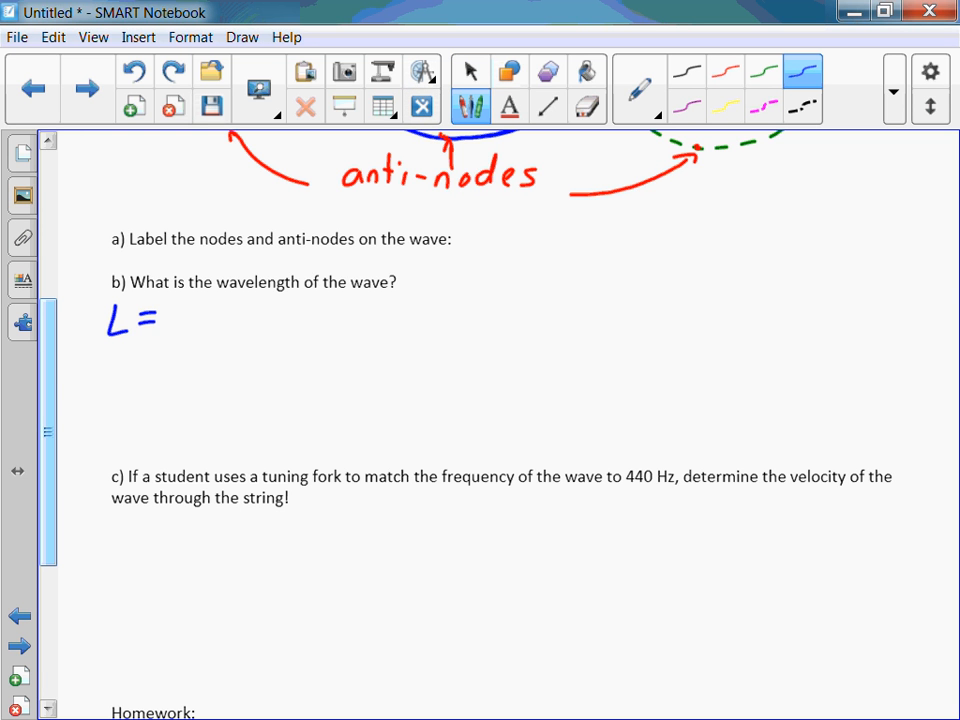
{"action": "left_click_drag", "start_coordinate": [176, 320], "coordinate": [236, 310]}
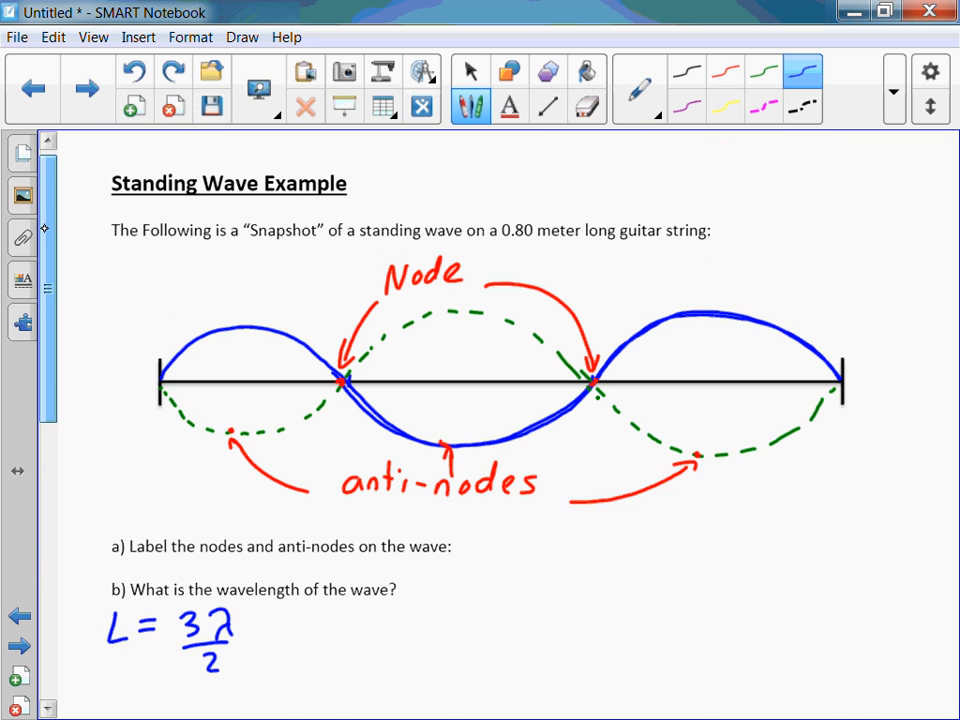
{"action": "scroll", "scroll_direction": "down", "scroll_amount": 3}
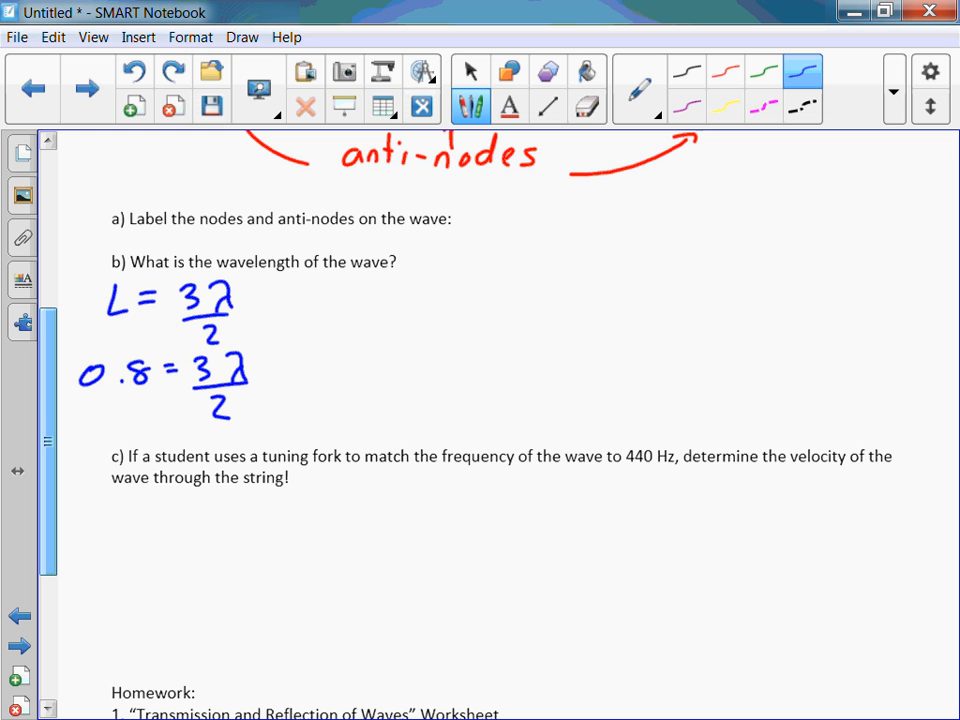
{"action": "left_click_drag", "start_coordinate": [300, 424], "coordinate": [380, 296]}
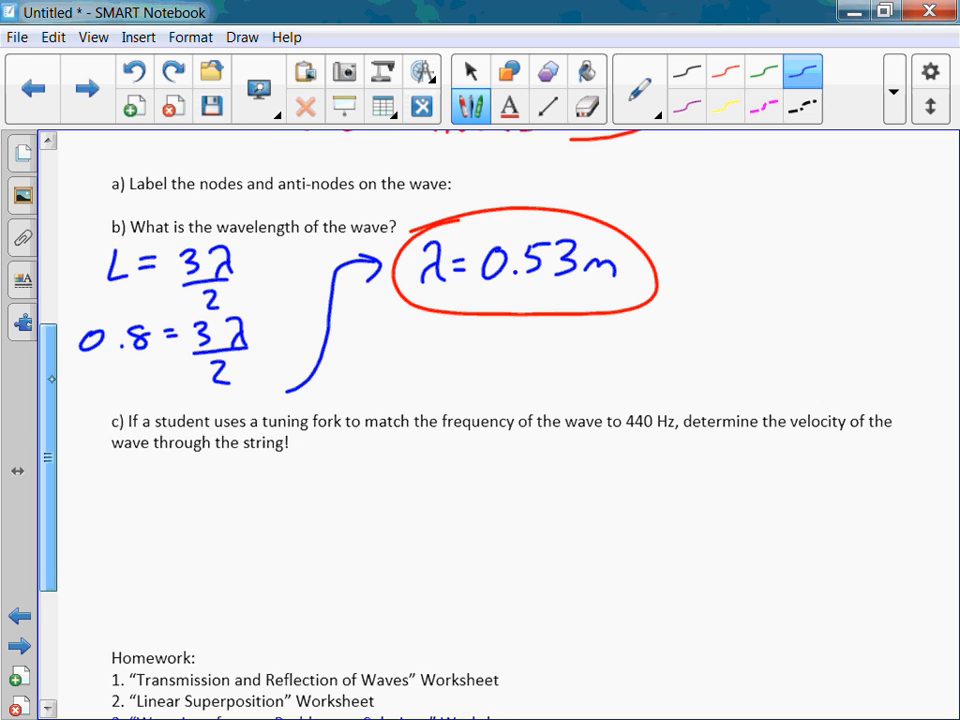
Note 'using U.W.E.: v = fλ', substitute 440 Hz and 0.53 m, and circle v = 233 m/s in red
{"action": "scroll", "scroll_direction": "down", "scroll_amount": 3}
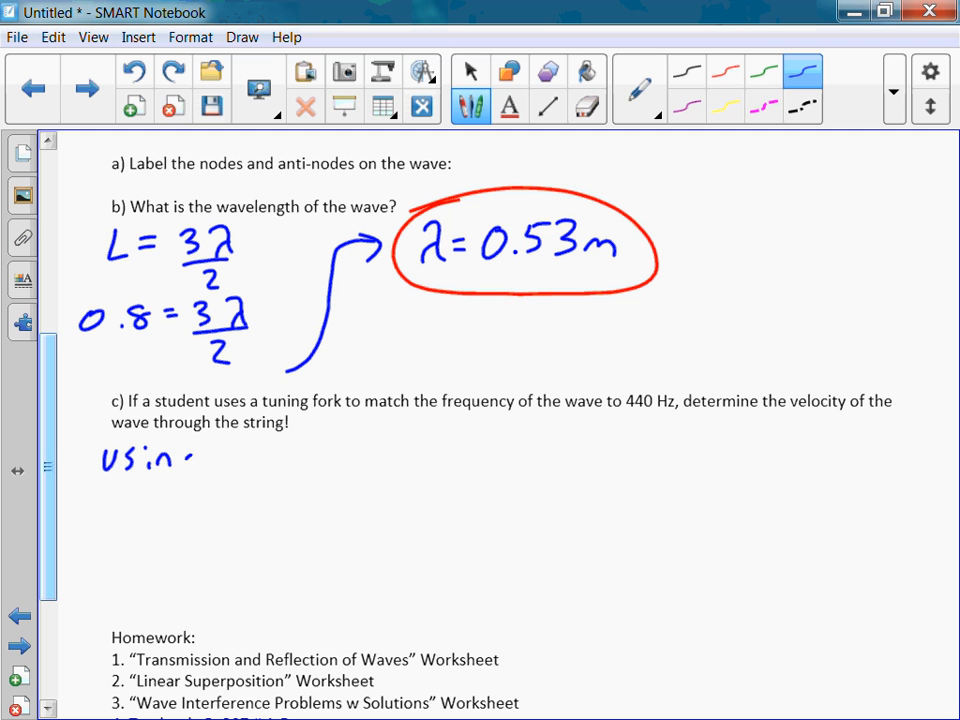
{"action": "left_click_drag", "start_coordinate": [176, 460], "coordinate": [310, 460]}
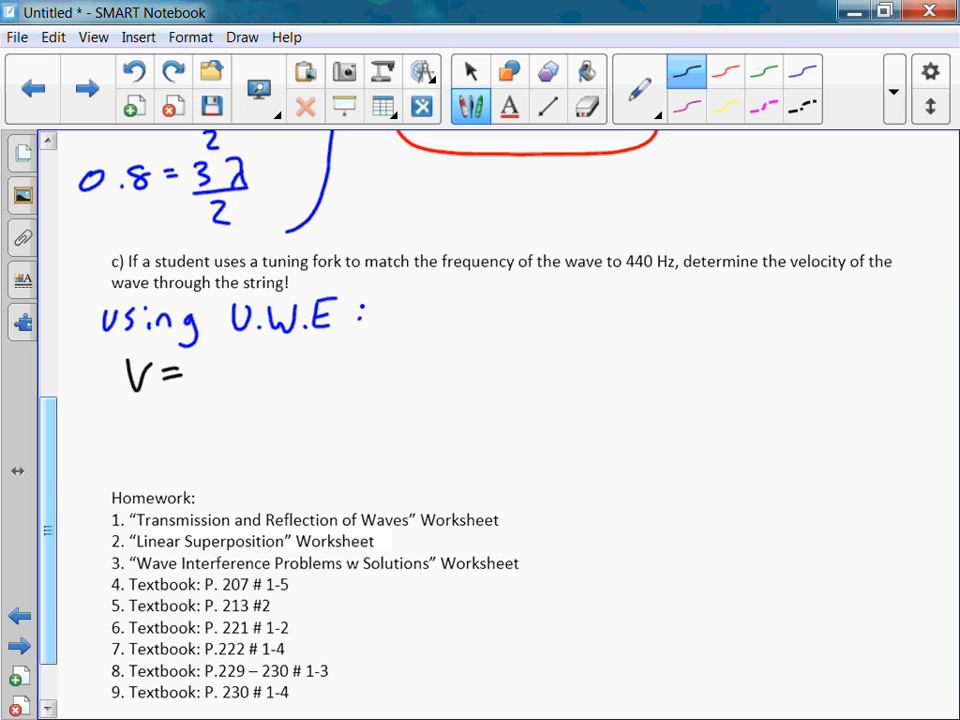
{"action": "left_click_drag", "start_coordinate": [200, 370], "coordinate": [270, 380]}
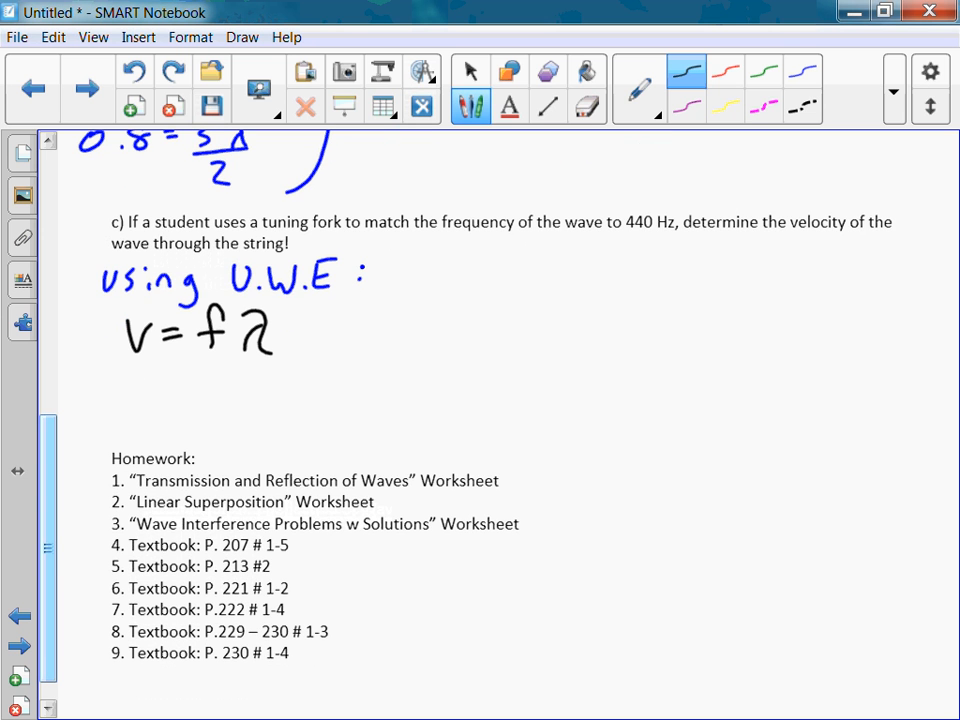
{"action": "left_click_drag", "start_coordinate": [390, 300], "coordinate": [284, 410]}
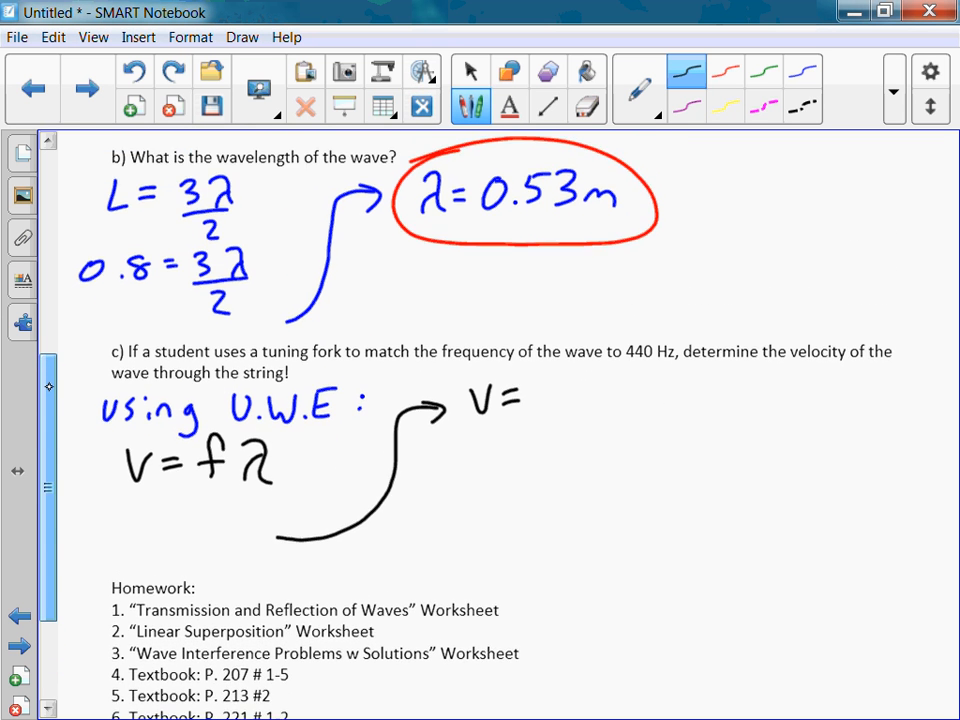
{"action": "scroll", "scroll_direction": "down", "scroll_amount": 3}
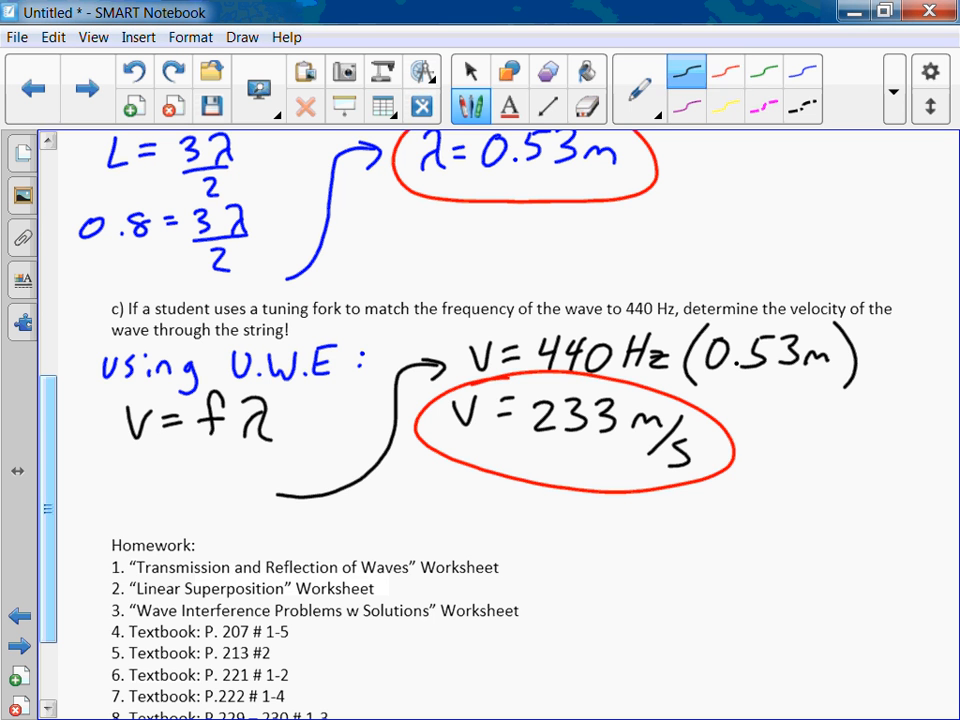
Bracket homework items 1–3 as Tonight and 4–9 as Friday in green pen, then return to Select
{"action": "scroll", "scroll_direction": "down", "scroll_amount": 3}
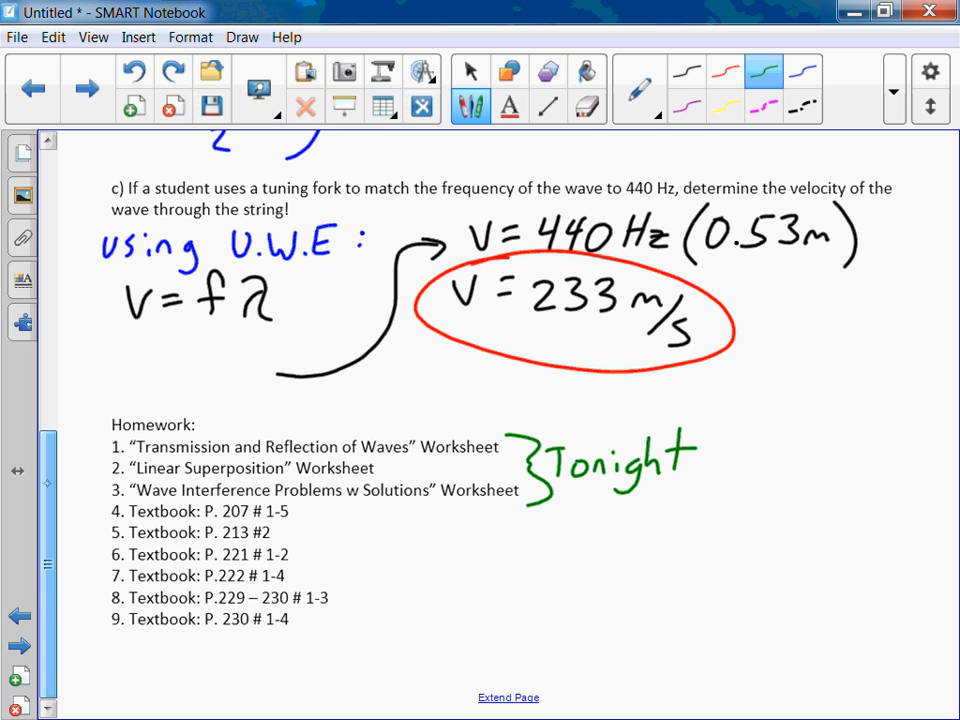
{"action": "scroll", "scroll_direction": "down", "scroll_amount": 3}
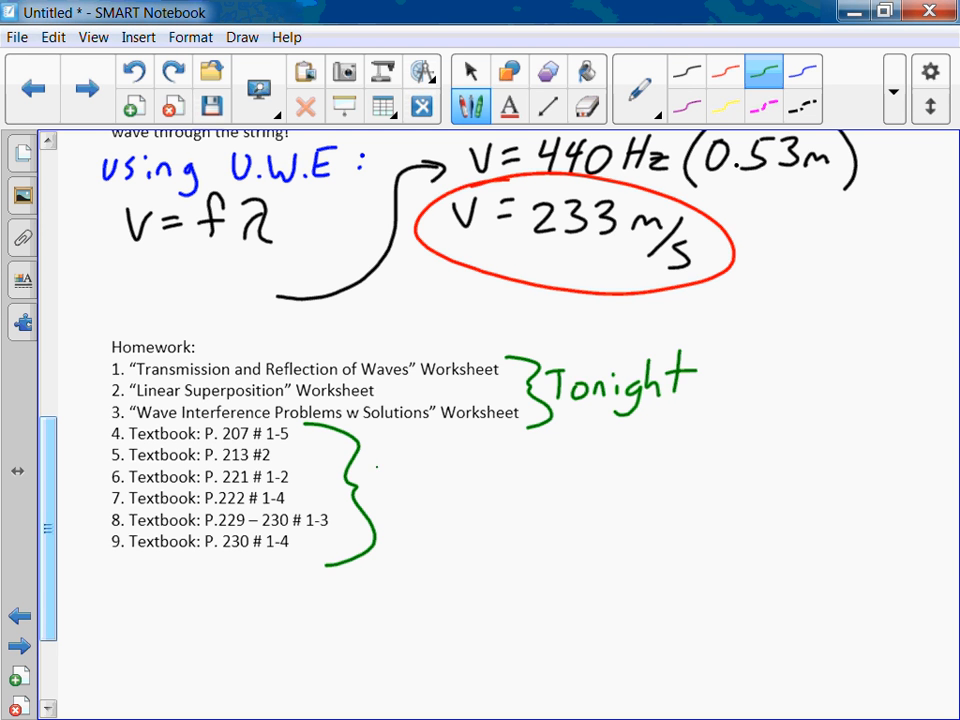
{"action": "left_click_drag", "start_coordinate": [376, 486], "coordinate": [470, 486]}
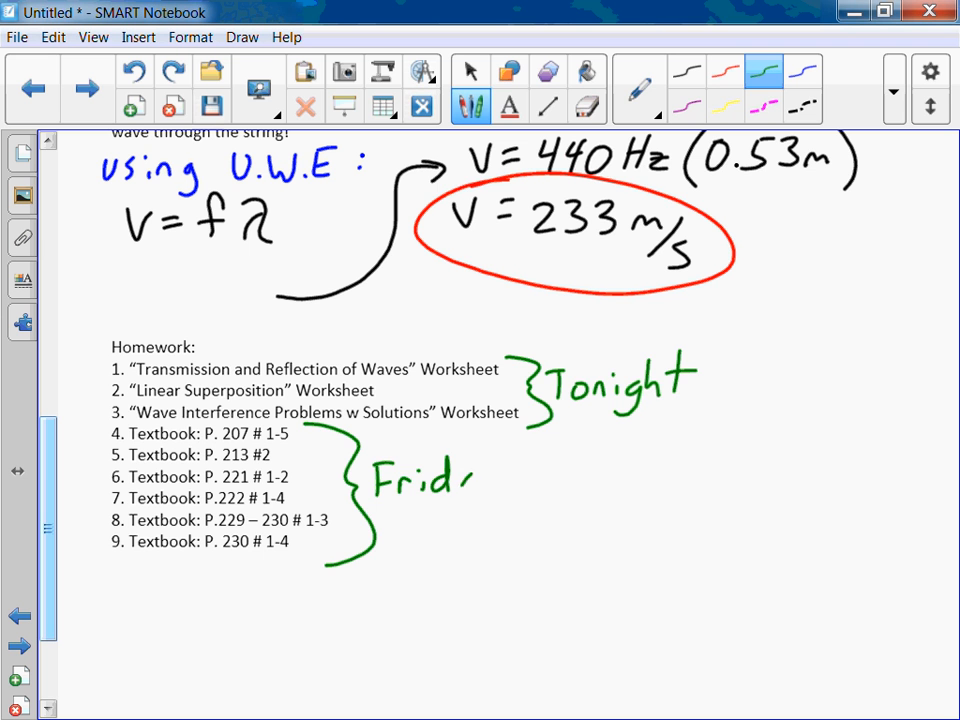
{"action": "left_click_drag", "start_coordinate": [464, 486], "coordinate": [510, 500]}
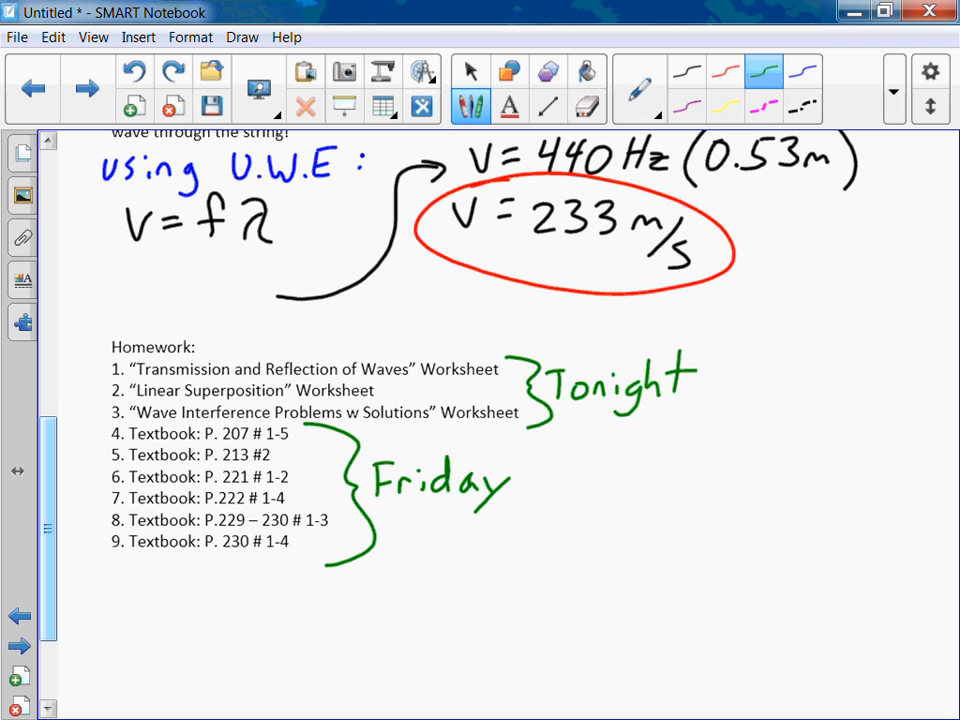
{"action": "left_click", "coordinate": [470, 72]}
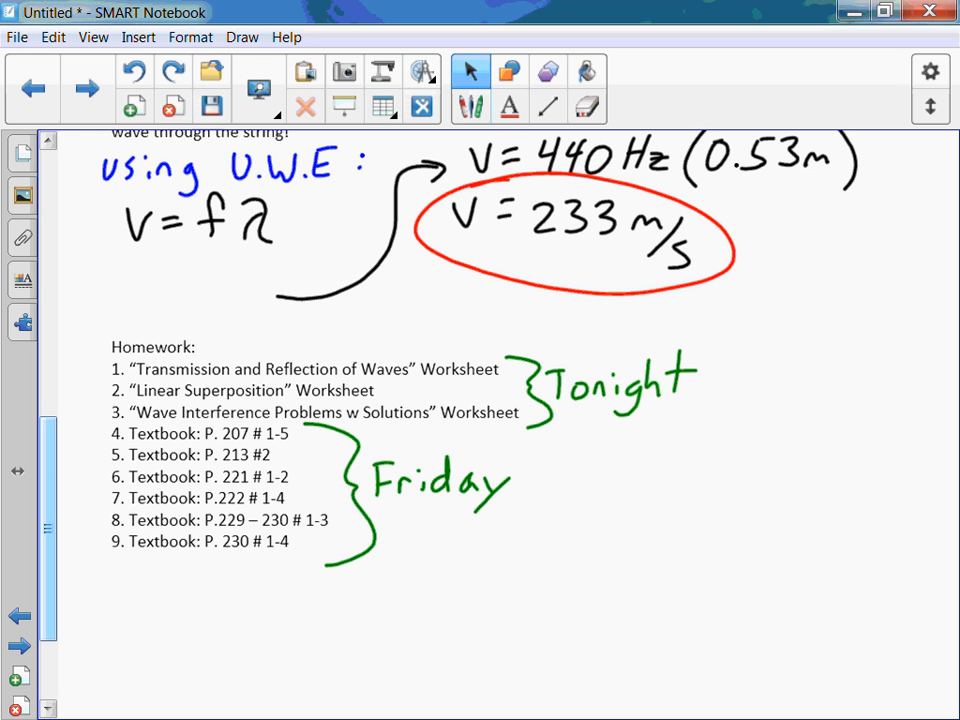